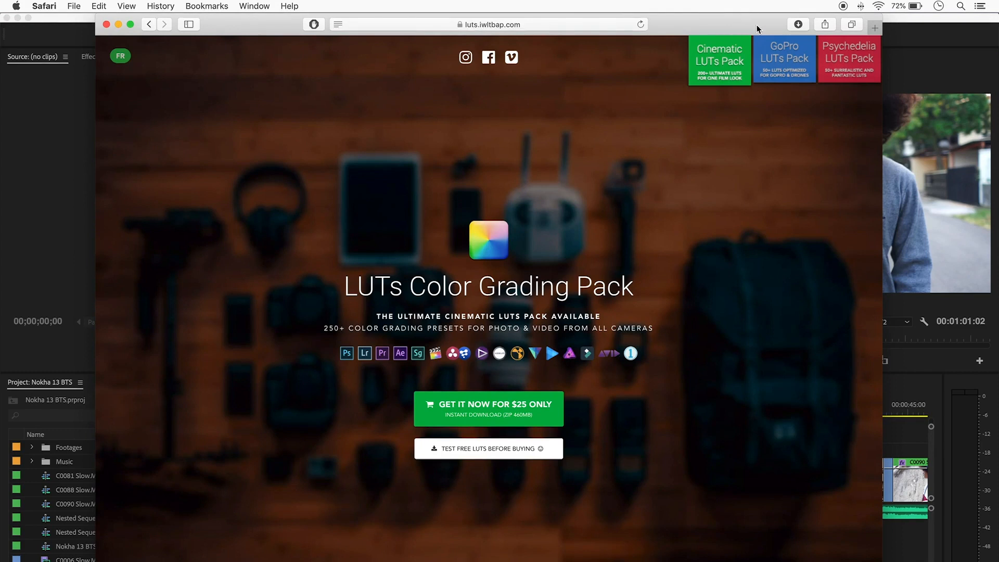
pyautogui.moveTo(734, 60)
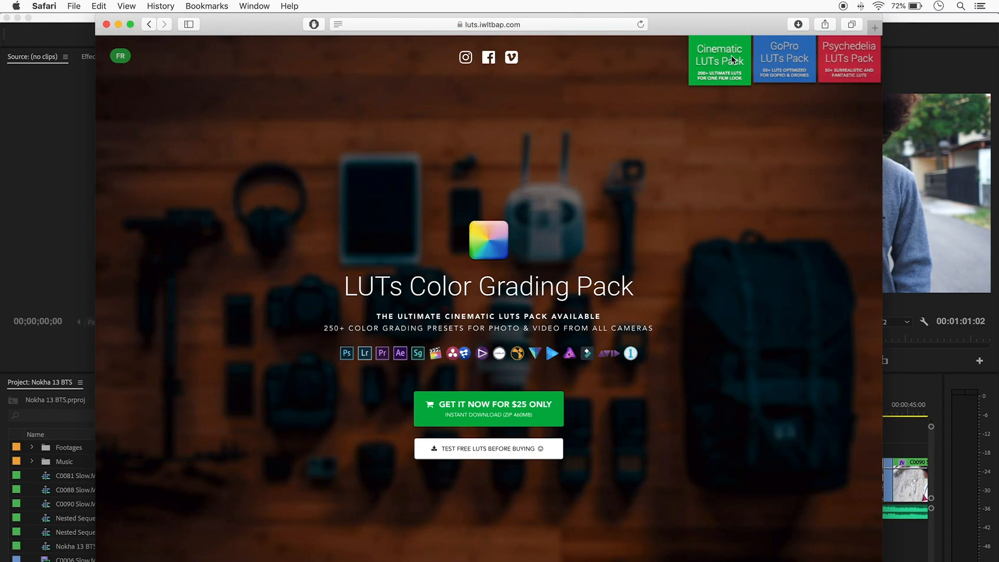
# Scroll the luts.iwltbap.com homepage down to the free LUTs and tools downloads section
pyautogui.scroll(-3)
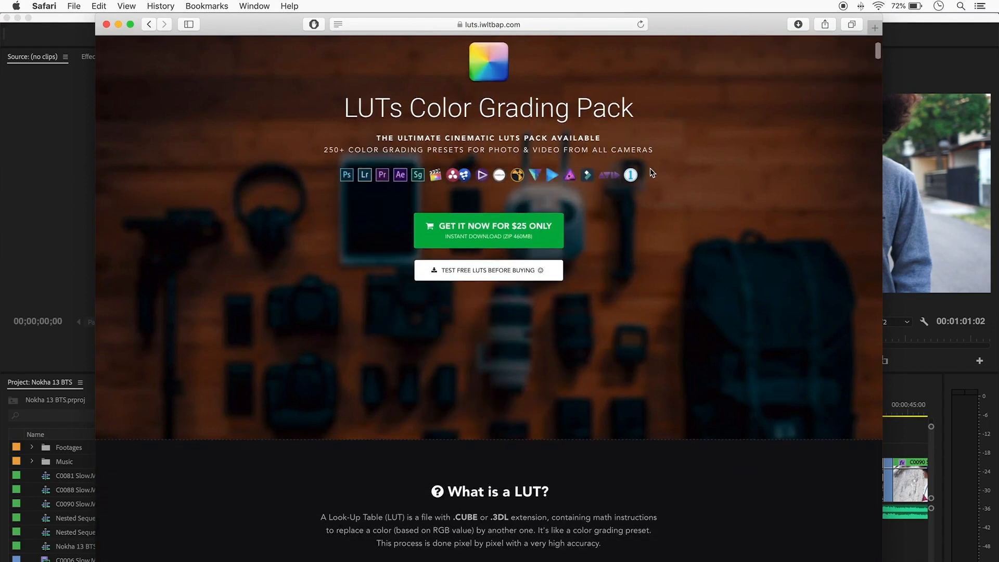
pyautogui.scroll(-3)
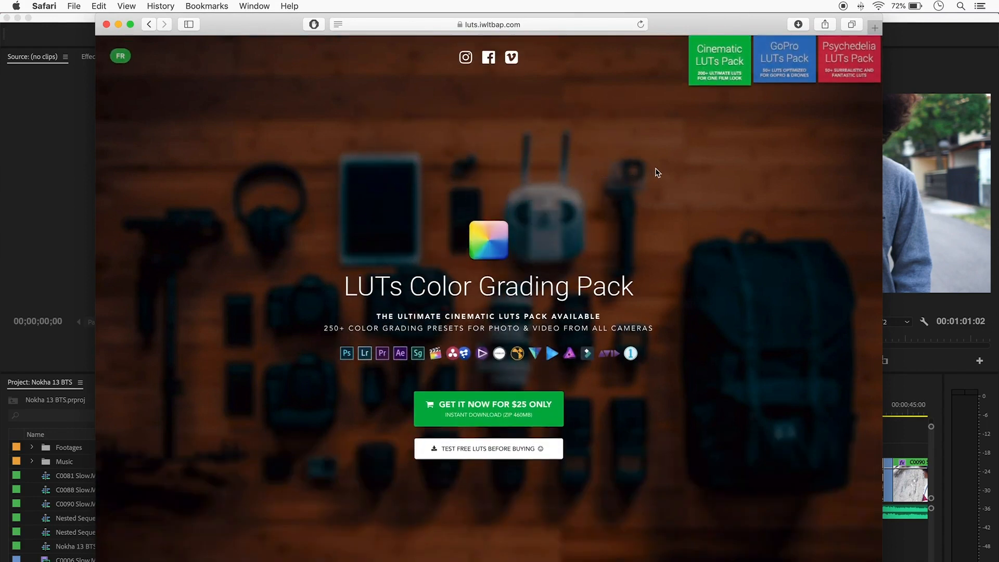
pyautogui.scroll(-3)
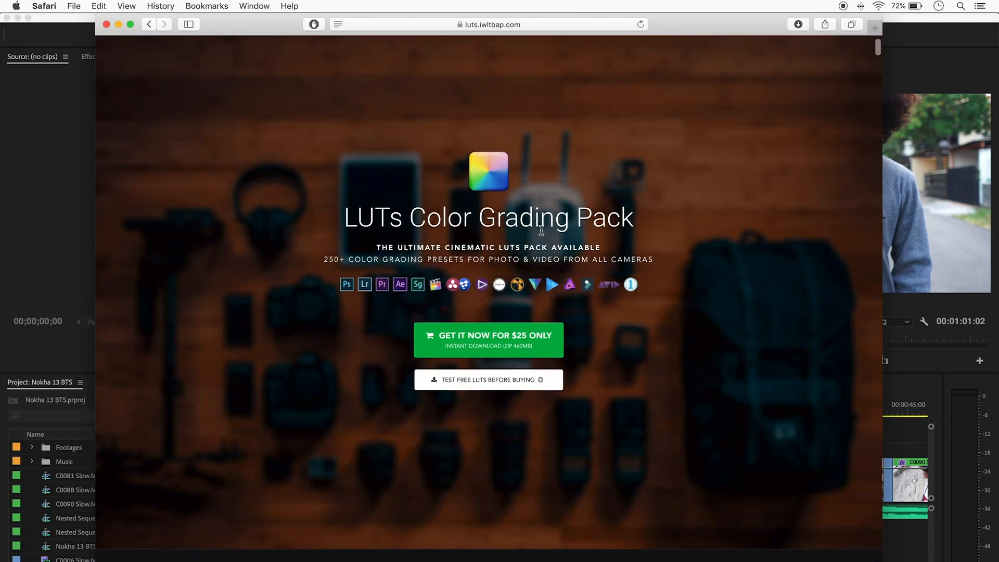
pyautogui.scroll(-3)
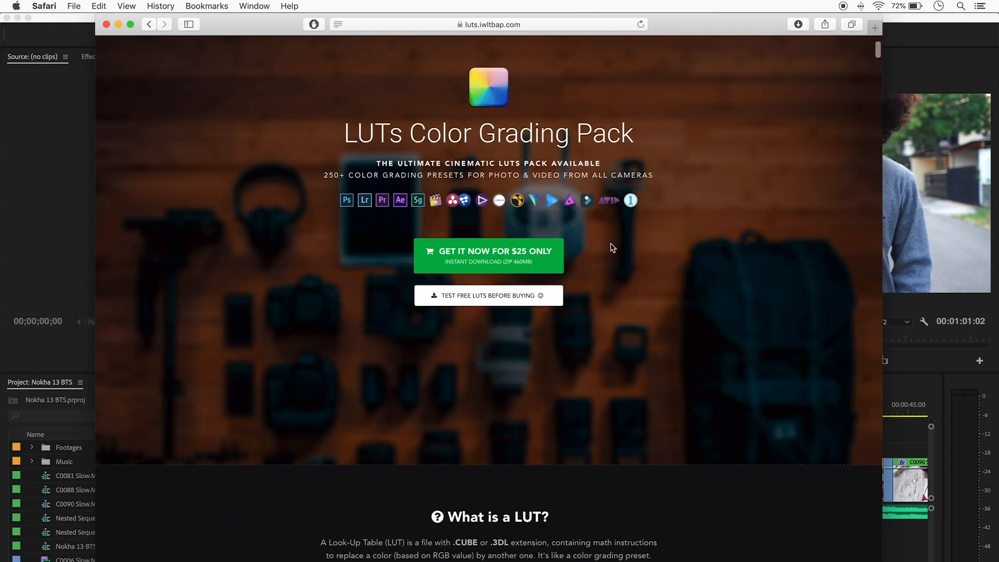
pyautogui.scroll(-3)
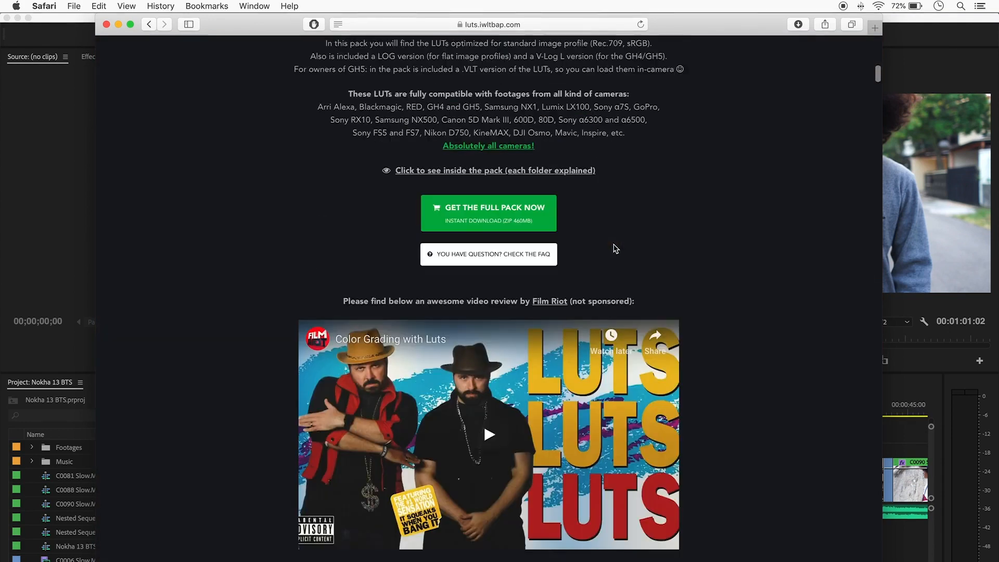
pyautogui.scroll(-3)
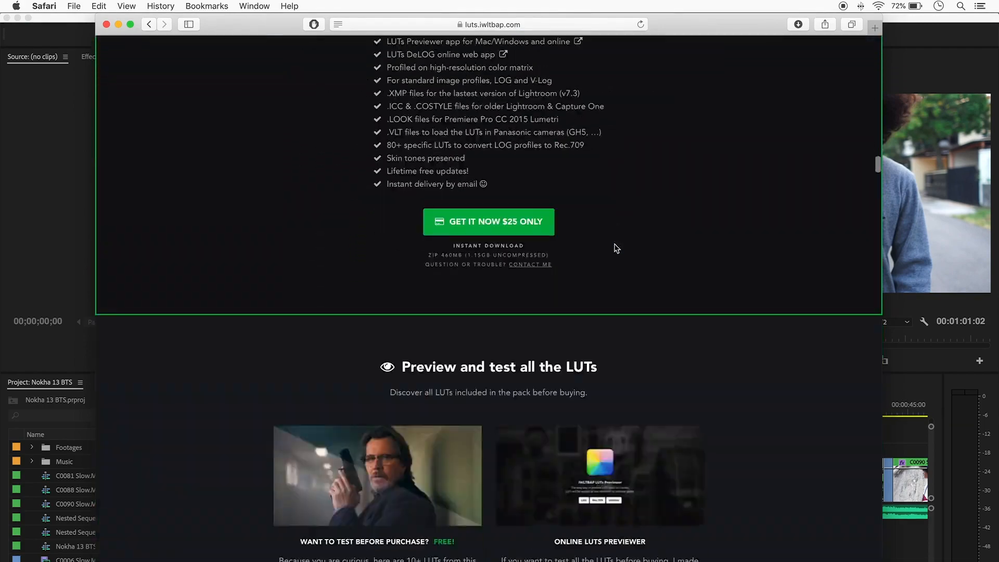
pyautogui.scroll(-3)
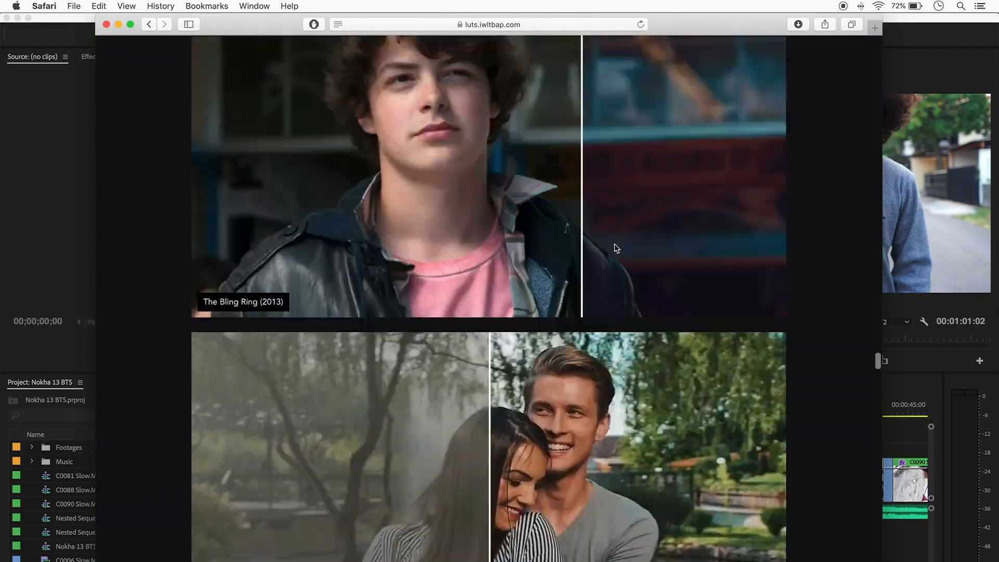
pyautogui.scroll(-3)
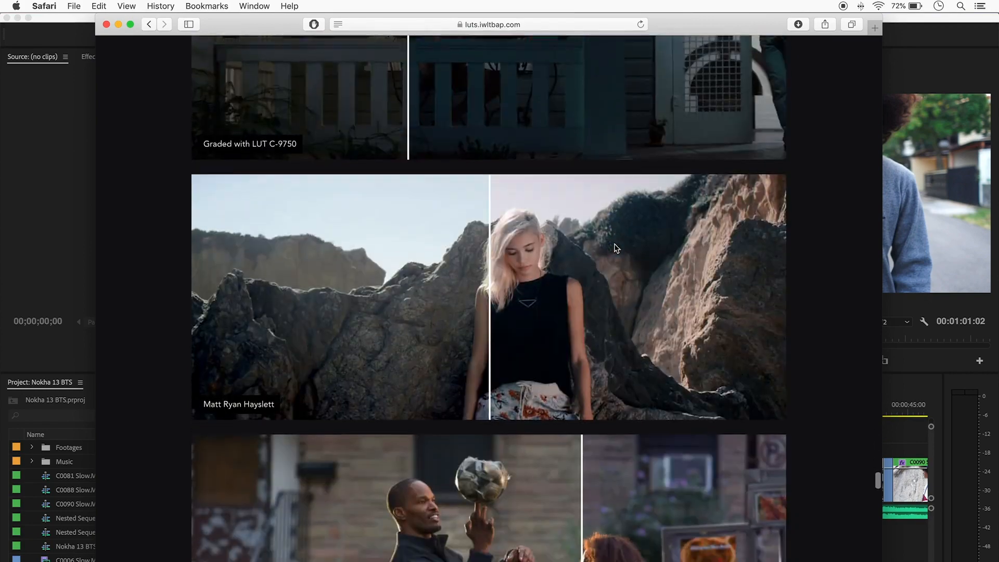
pyautogui.scroll(-3)
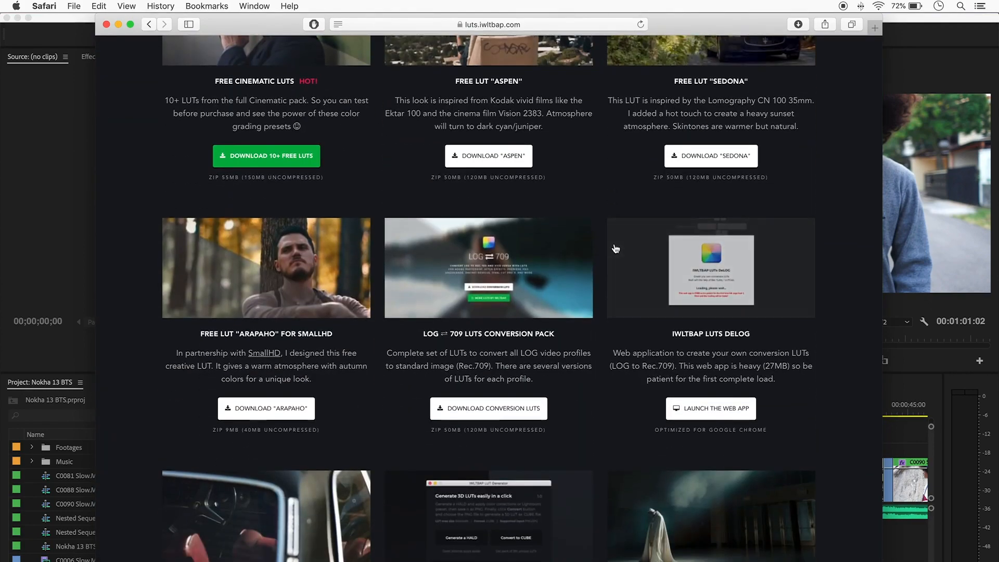
pyautogui.scroll(-3)
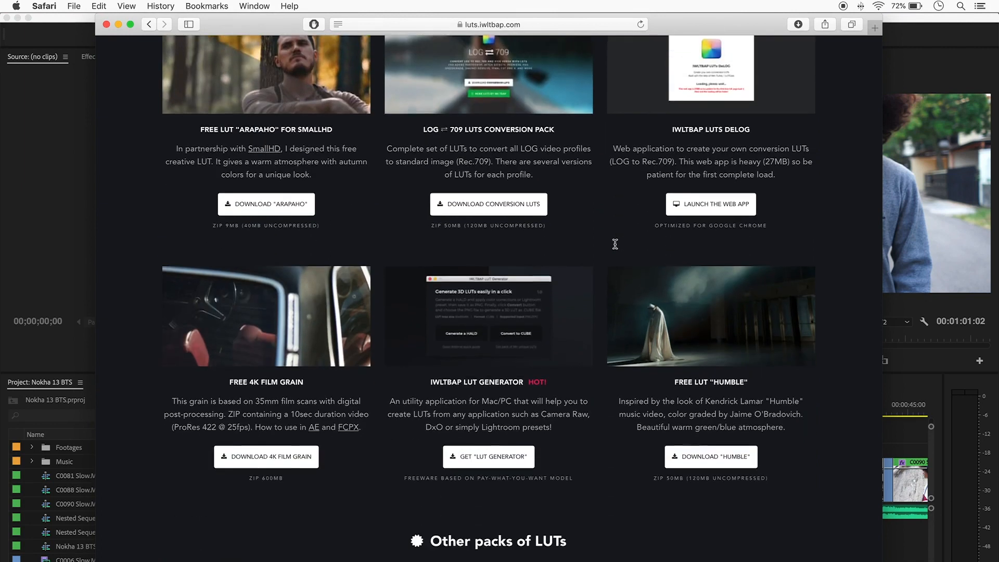
pyautogui.scroll(-3)
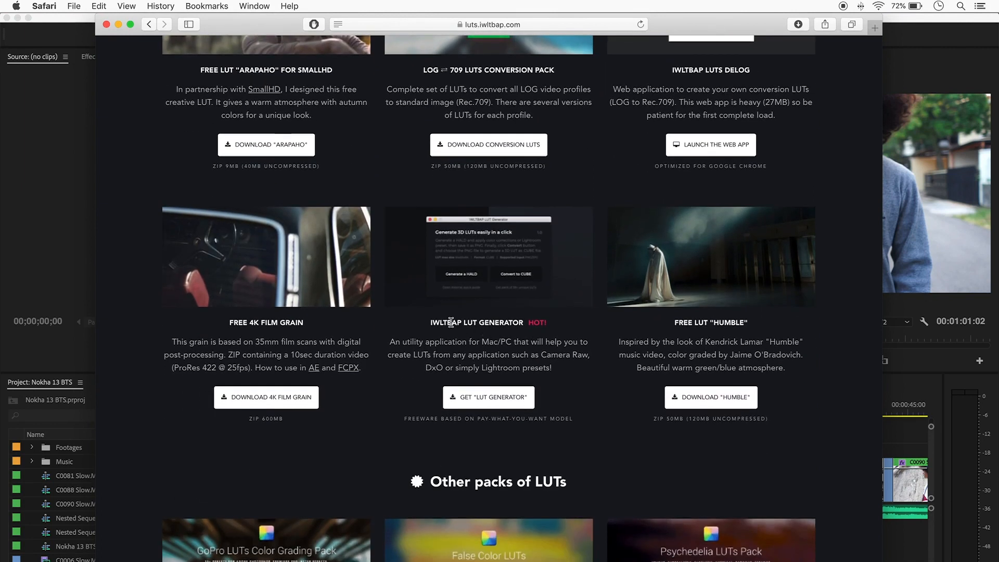
pyautogui.moveTo(574, 377)
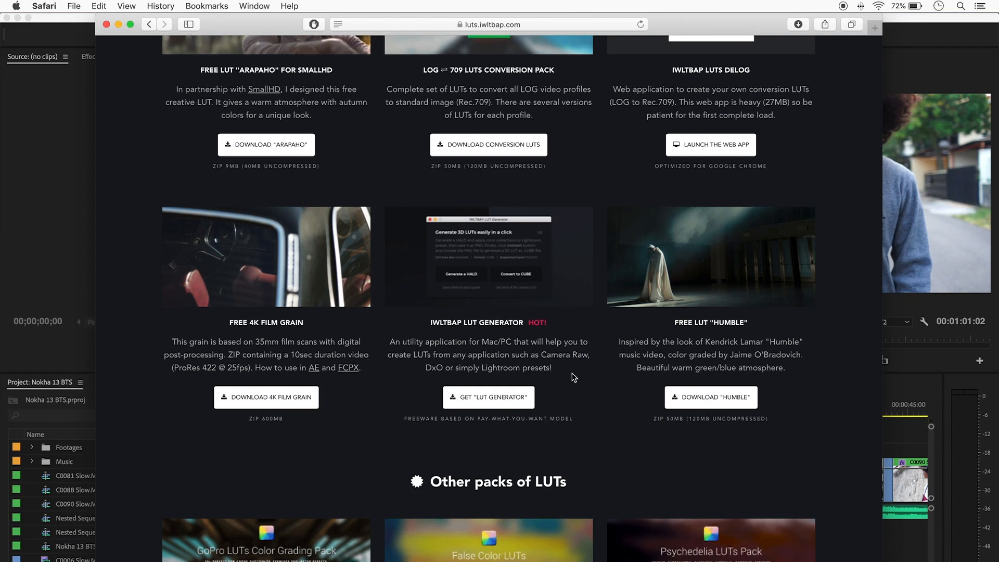
pyautogui.moveTo(508, 396)
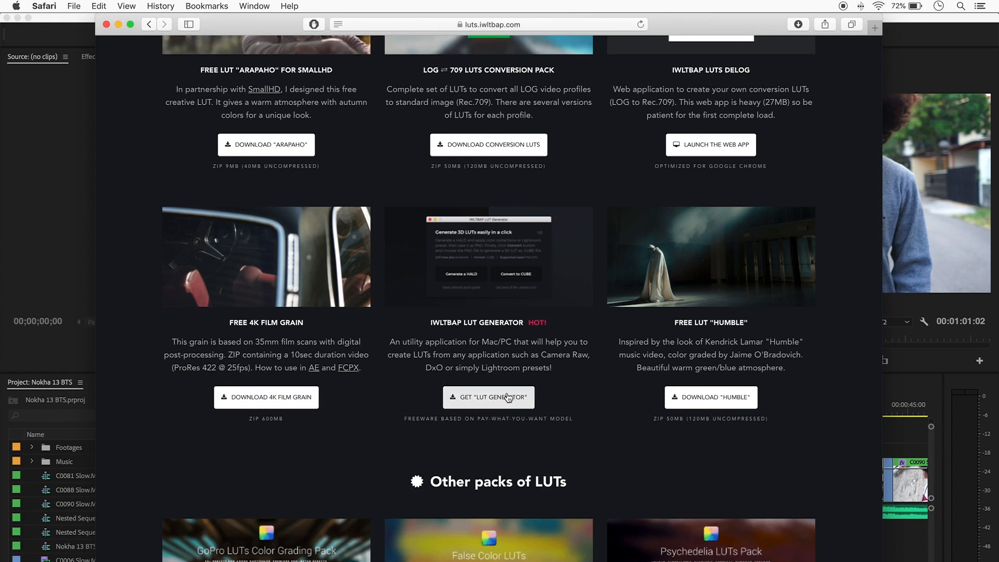
# Reach the IWLTBAP LUT Generator Sellfy page and set the pay-what-you-want price to 0
pyautogui.click(488, 397)
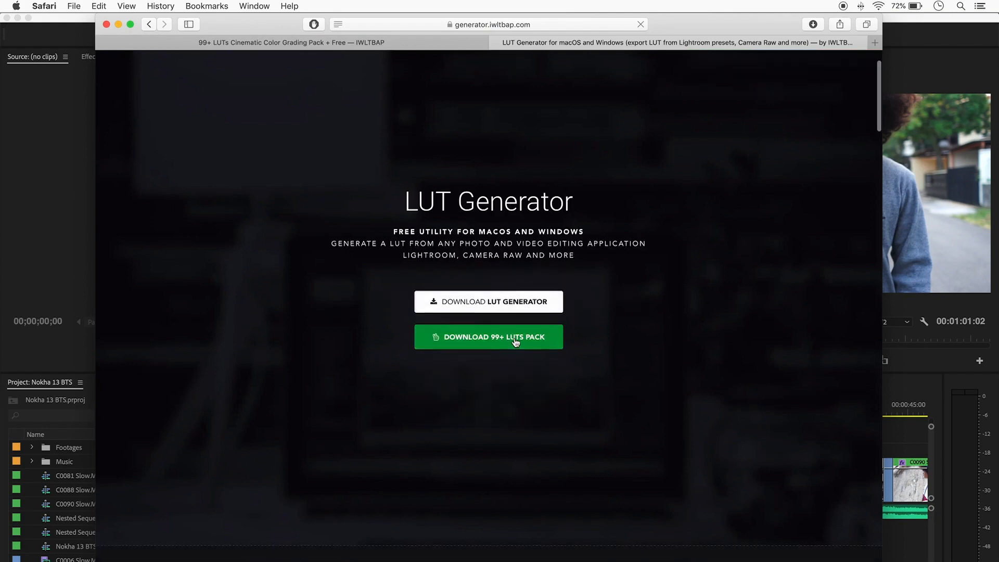
pyautogui.scroll(-3)
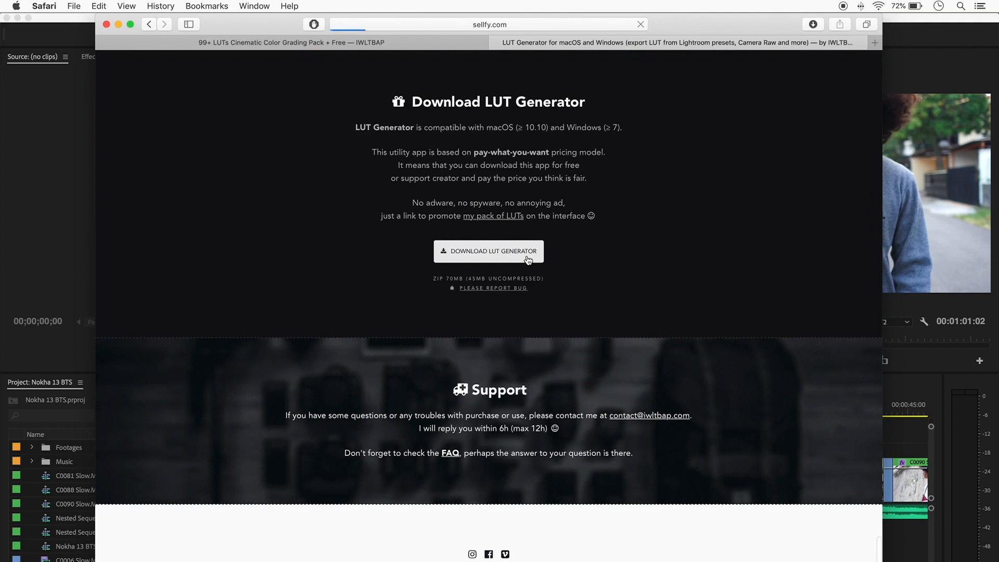
pyautogui.click(488, 250)
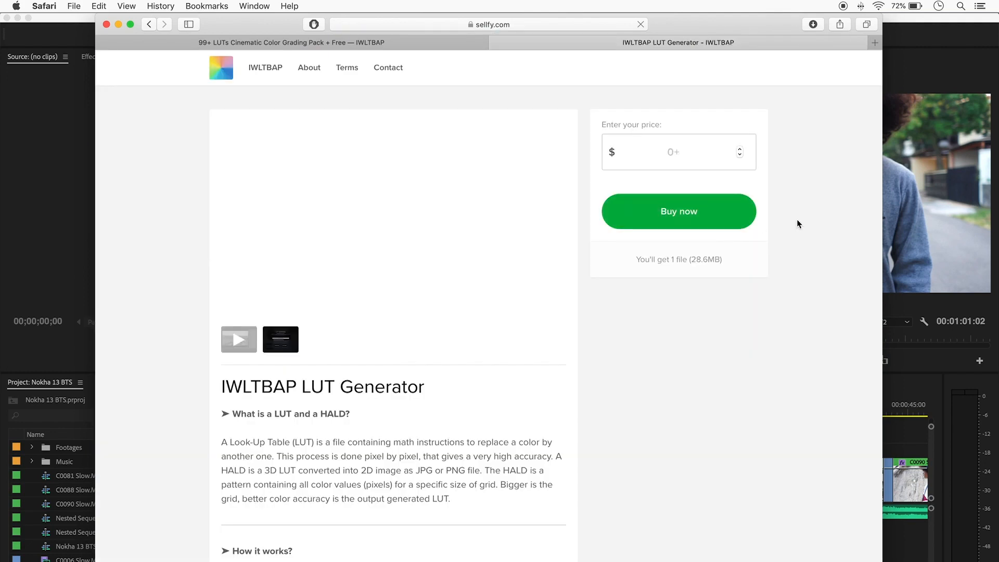
pyautogui.moveTo(699, 193)
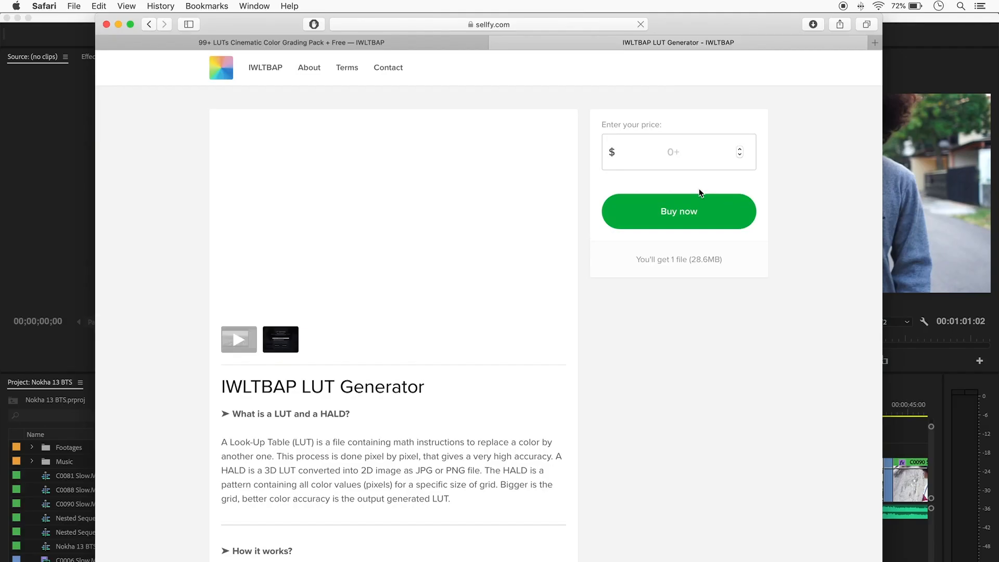
pyautogui.click(673, 152)
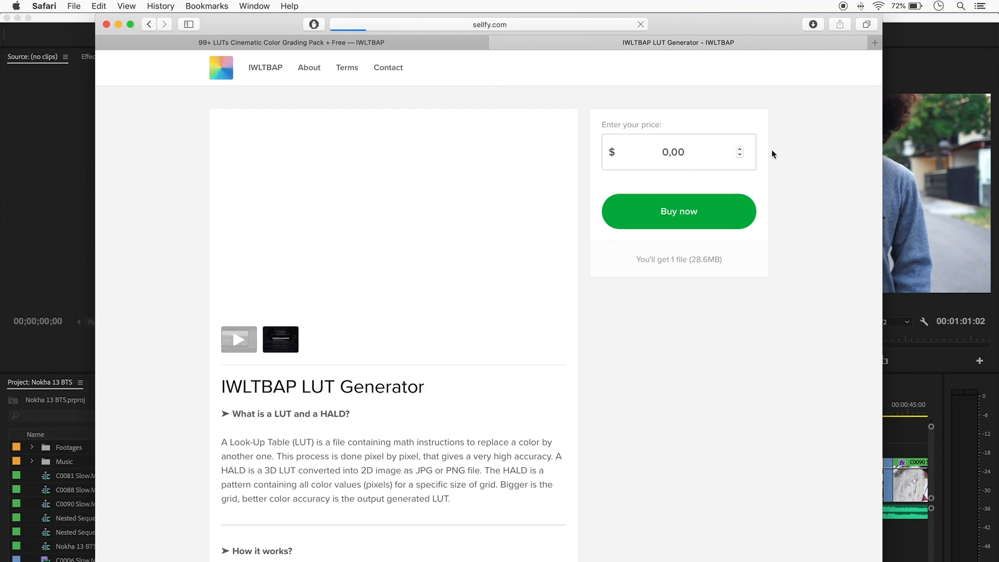
# Complete the free checkout with an email address so Sellfy emails the download link
pyautogui.click(678, 210)
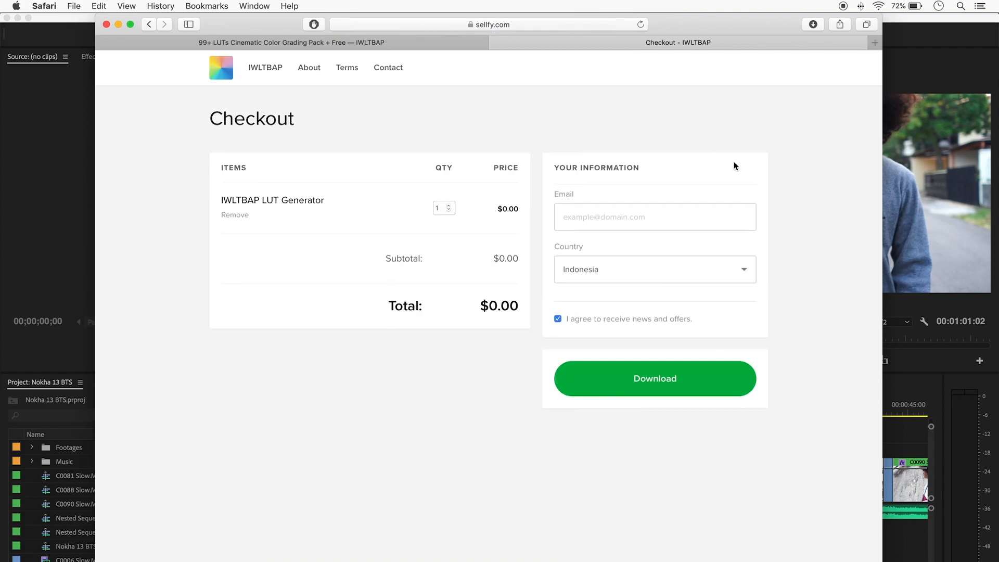
pyautogui.write('f')
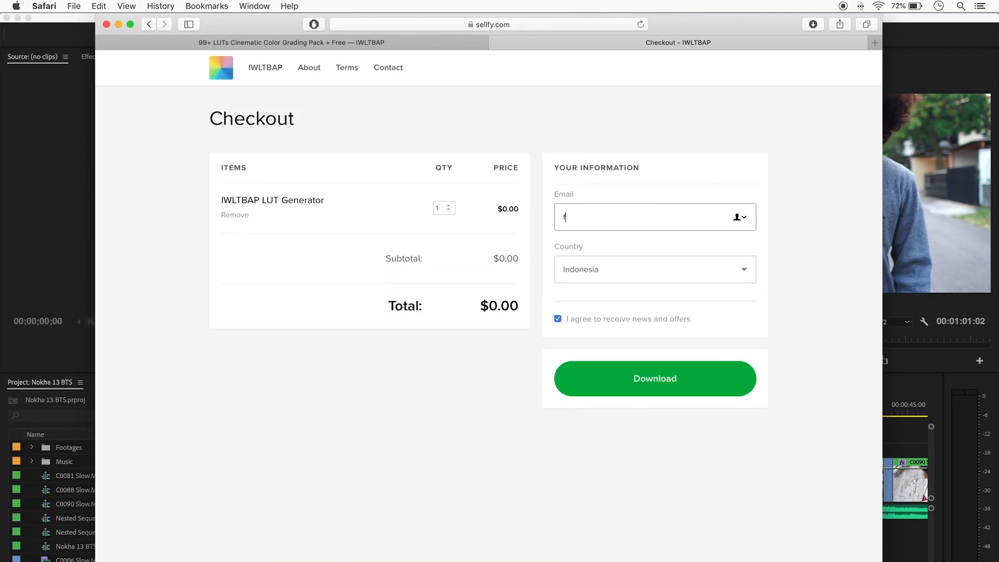
pyautogui.click(654, 378)
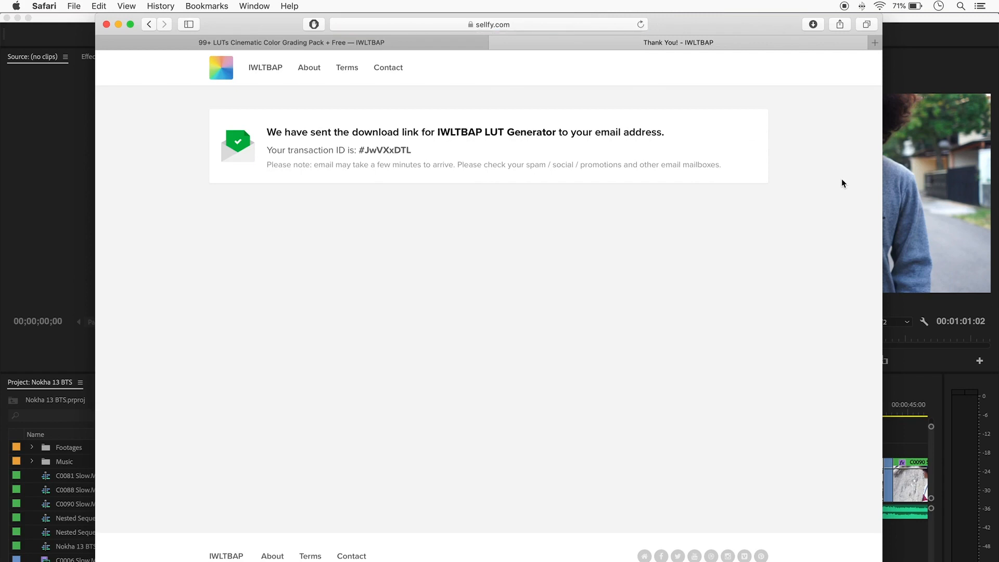
# From the Sellfy purchase email in Gmail Updates, reach the IWLTBAP_LUT_Generator.zip download page
pyautogui.click(874, 42)
pyautogui.write('mail.googl')
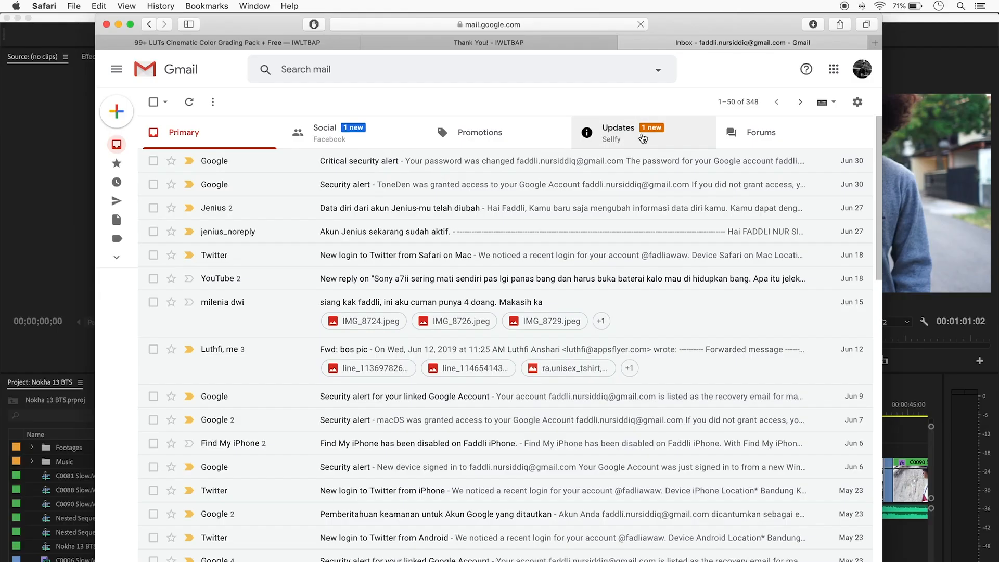
pyautogui.click(617, 132)
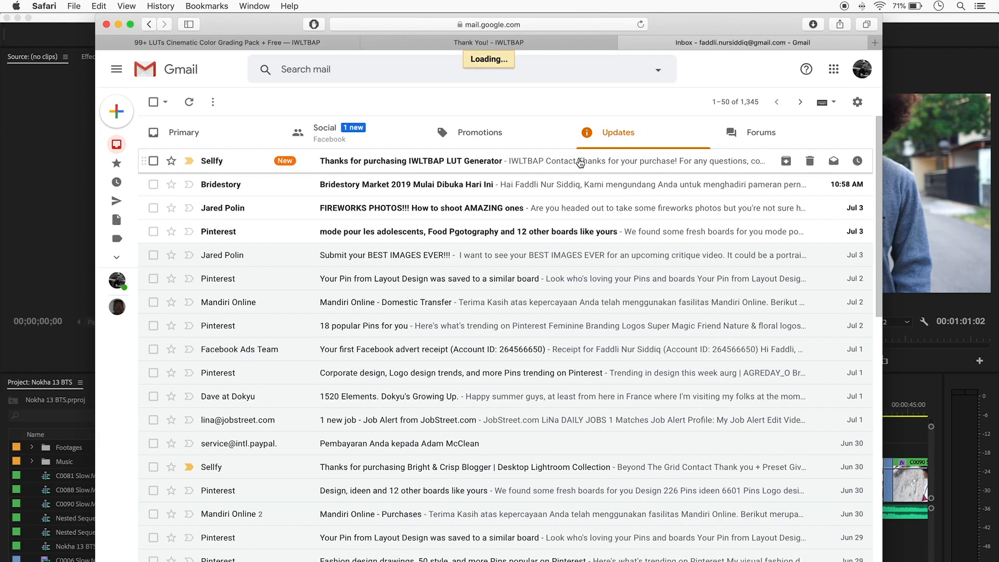
pyautogui.click(411, 161)
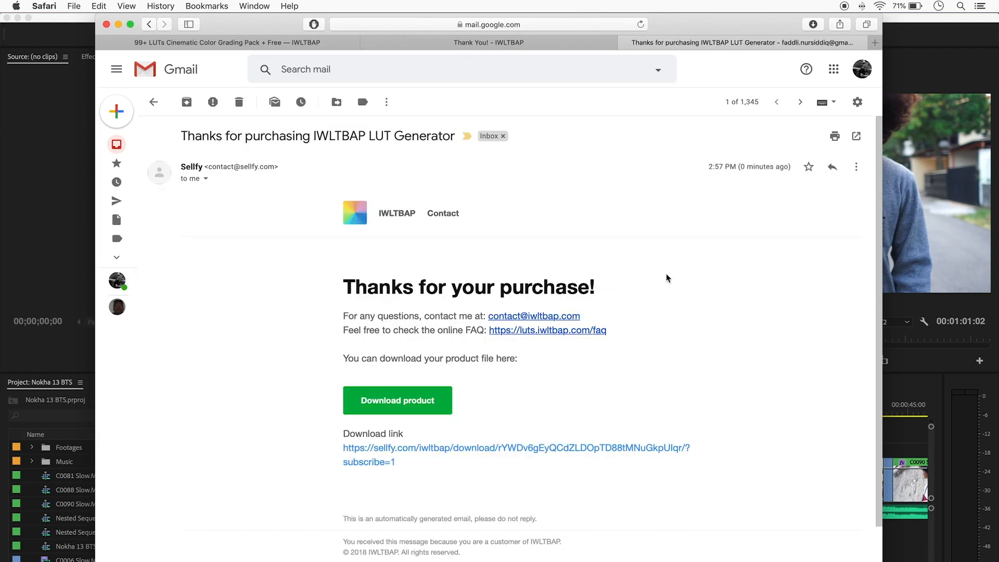
pyautogui.click(397, 401)
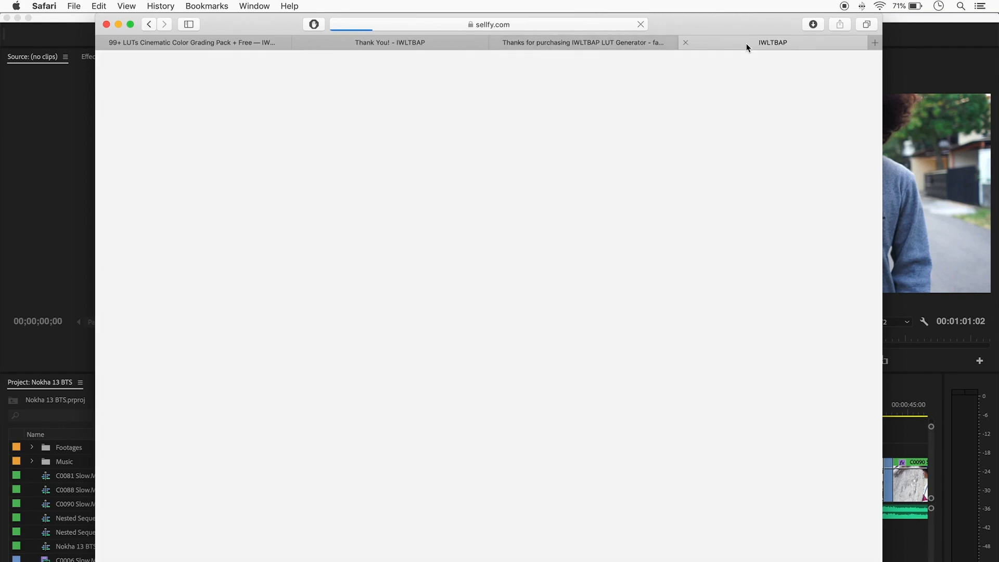
pyautogui.click(772, 42)
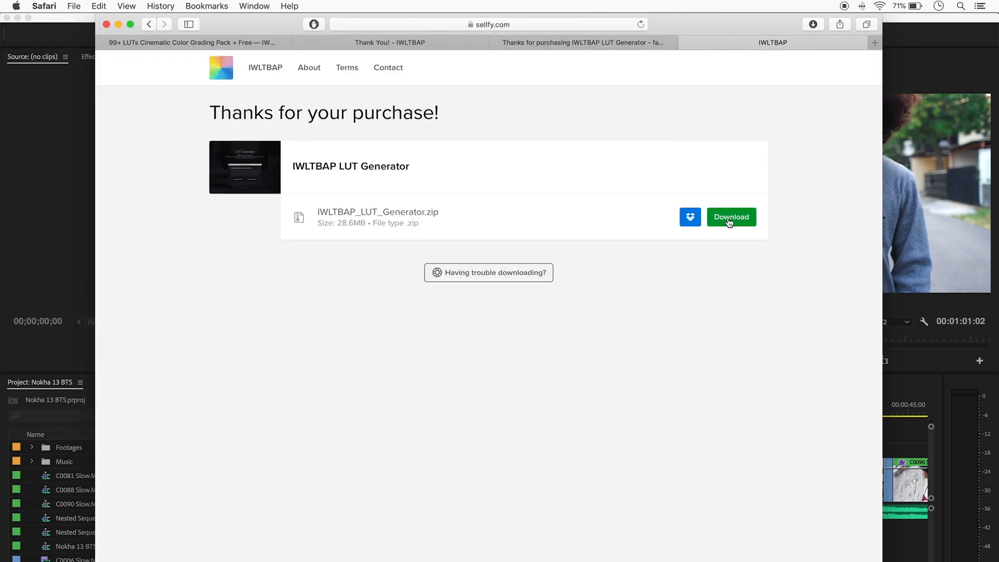
# Save IWLTBAP_LUT_Generator.zip into the Downloads folder
pyautogui.click(730, 216)
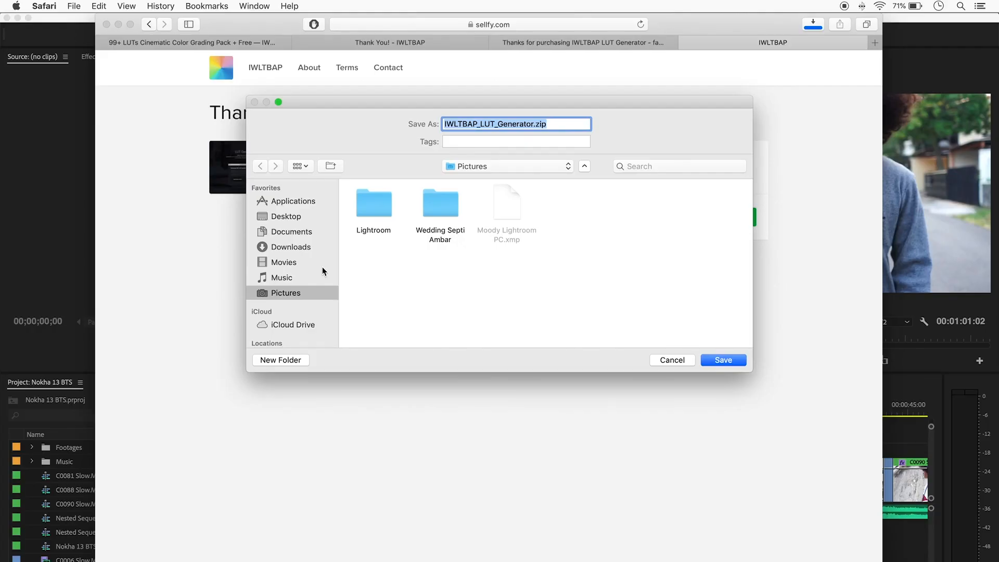
pyautogui.click(291, 247)
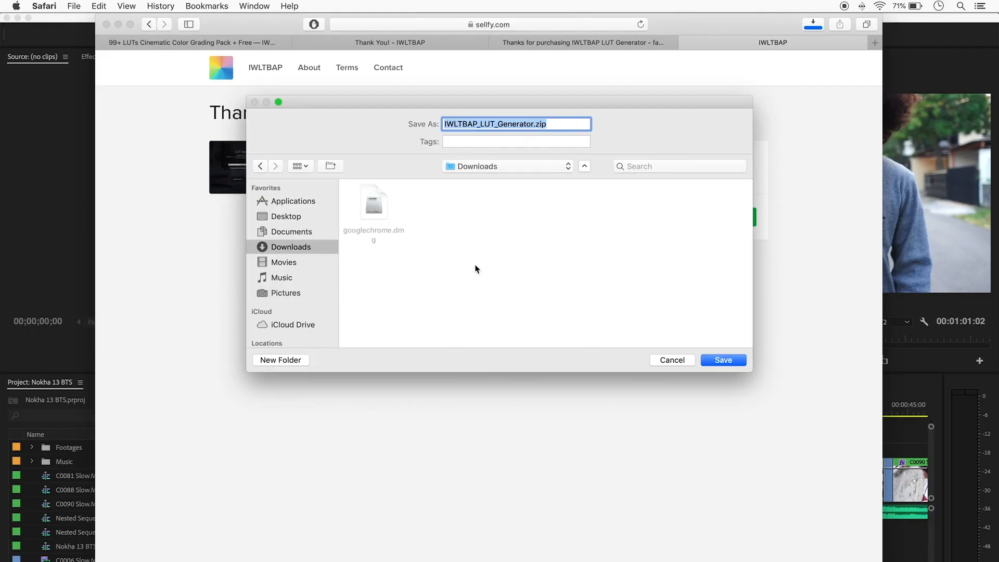
pyautogui.click(722, 360)
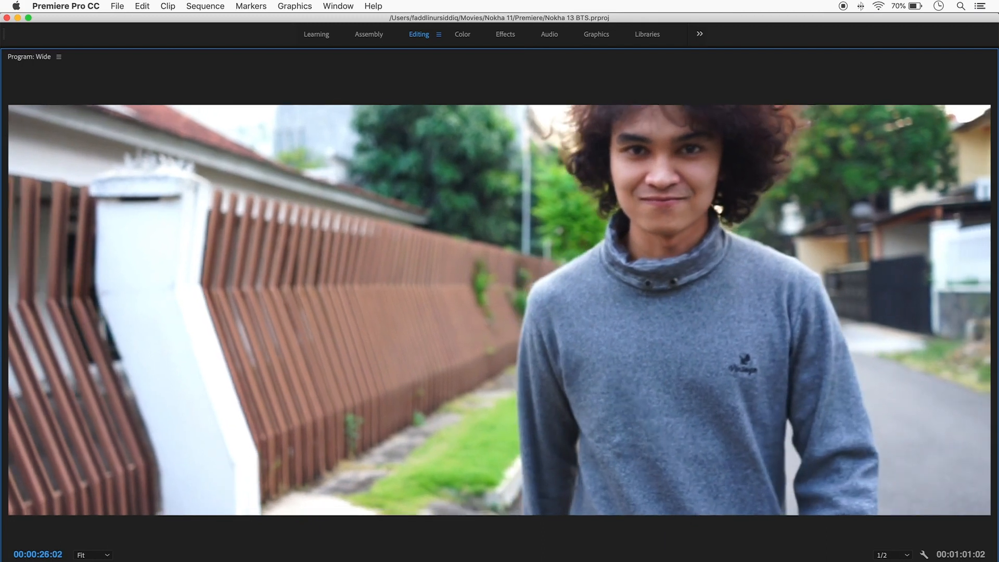
# Export the current Wide sequence frame as a JPEG still to the Desktop with its default name
pyautogui.click(923, 553)
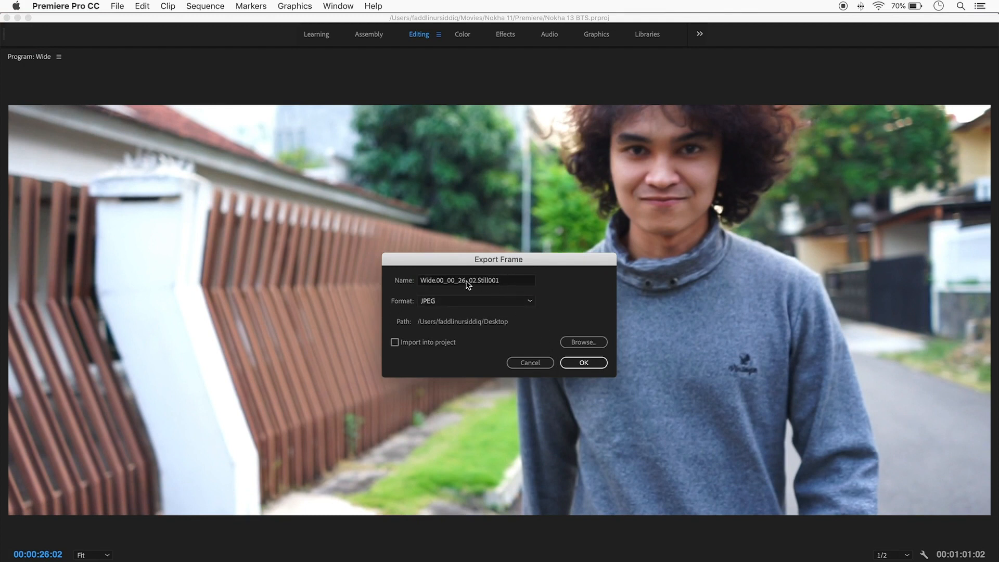
pyautogui.click(475, 281)
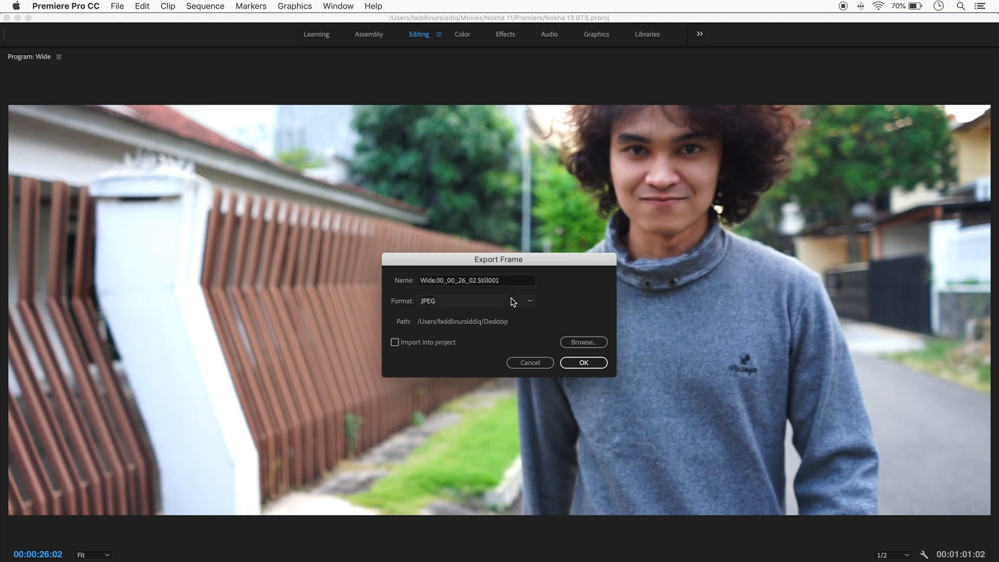
pyautogui.click(474, 301)
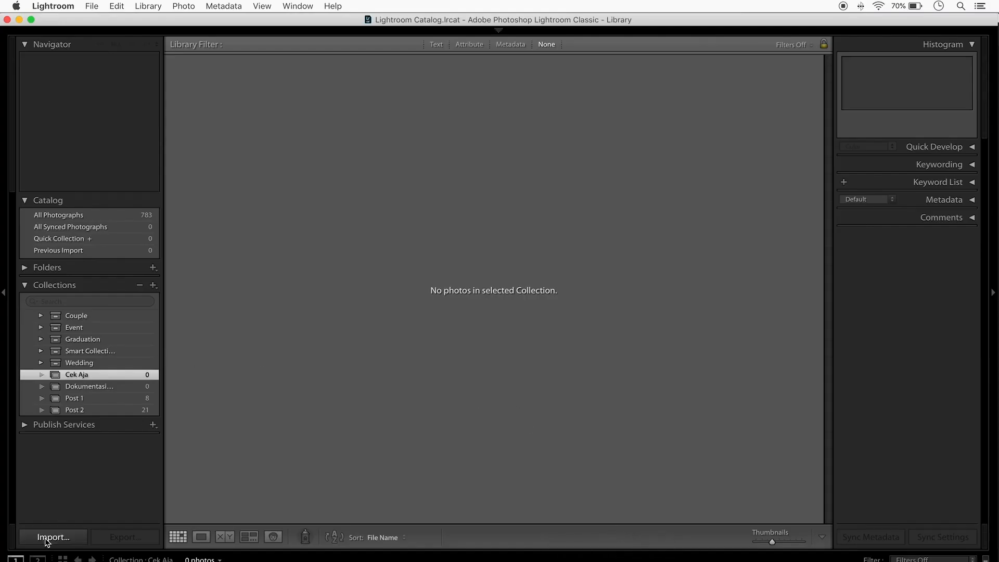
# Import the exported still from the Desktop and add it to the Cek Aja collection
pyautogui.click(53, 537)
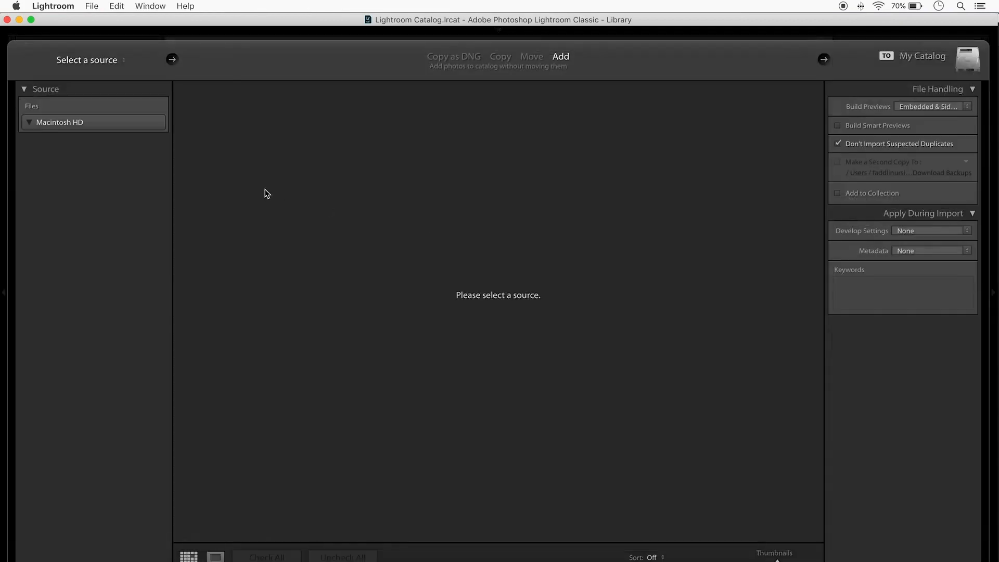
pyautogui.click(29, 123)
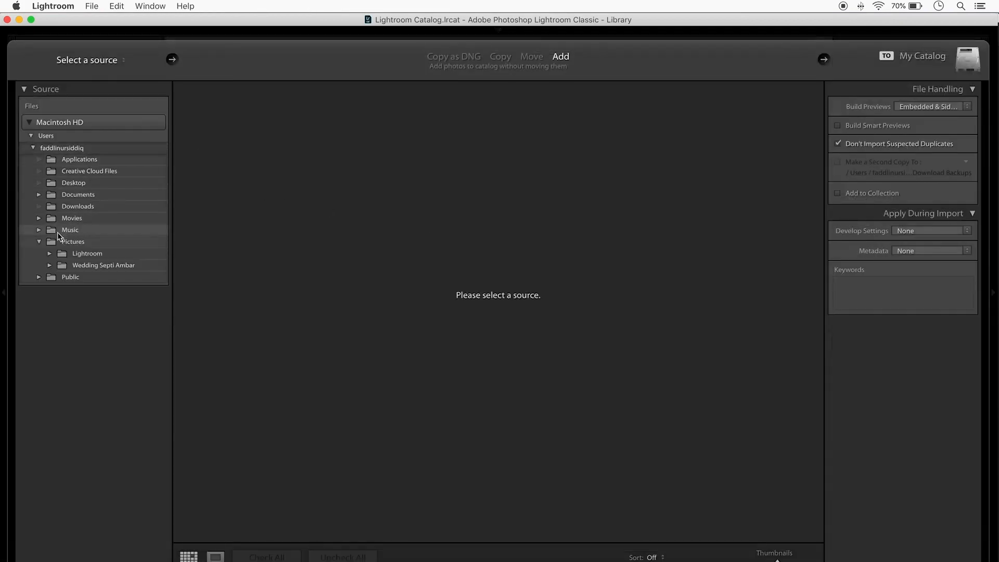
pyautogui.click(39, 241)
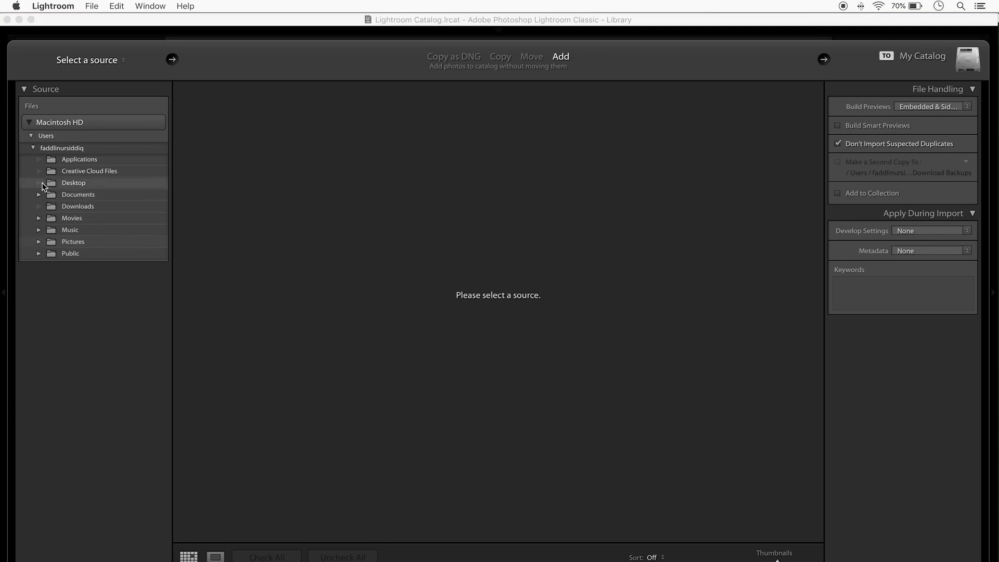
pyautogui.click(78, 206)
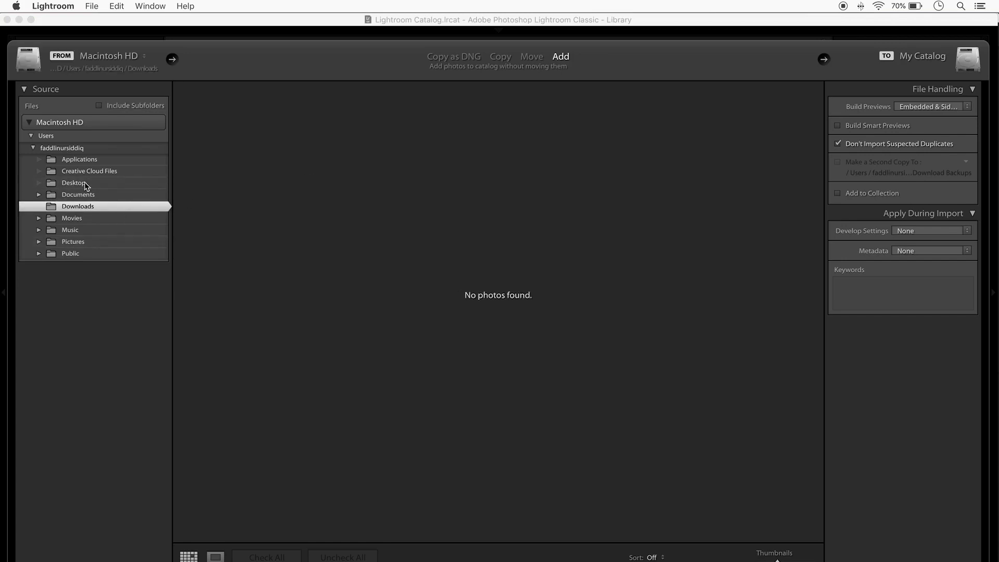
pyautogui.click(72, 182)
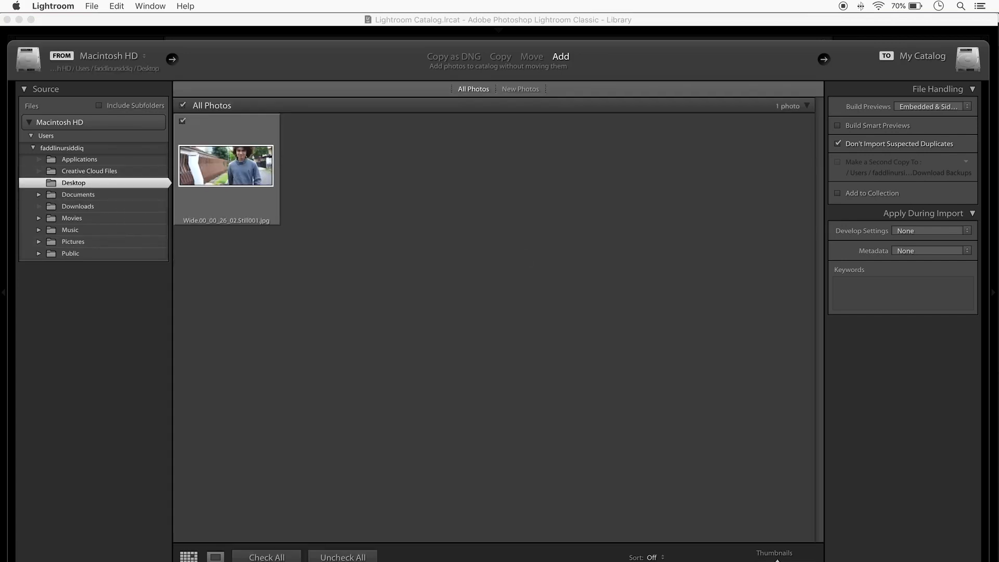
pyautogui.click(560, 56)
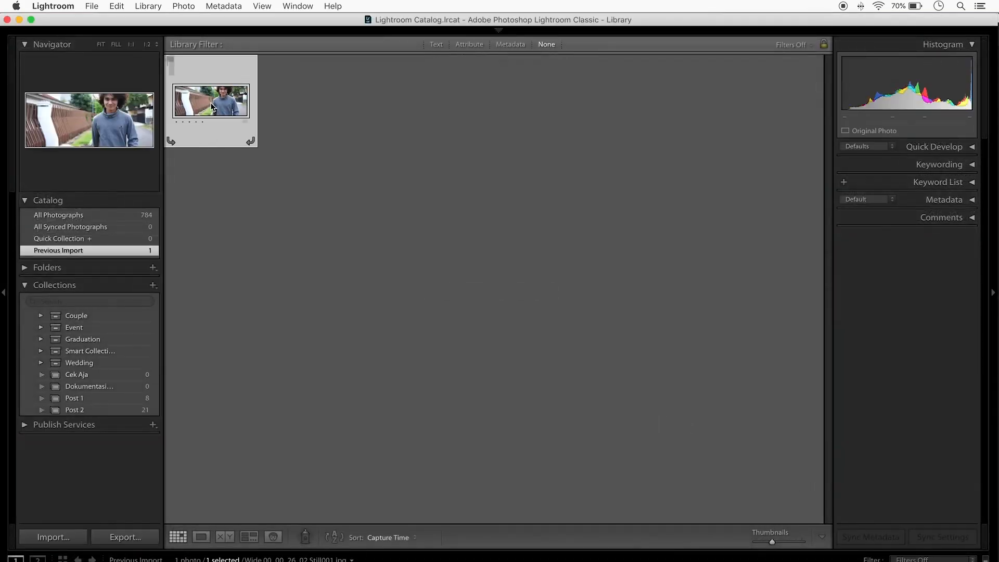
pyautogui.moveTo(210, 102); pyautogui.dragTo(143, 374)
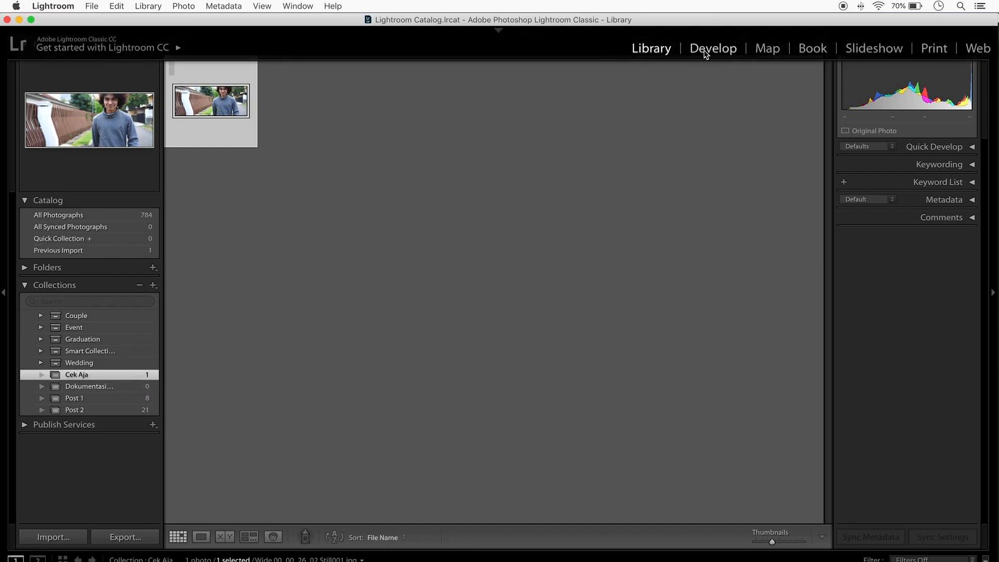
# In Develop, apply the Portra Pardol preset and set Sharpening Amount to 37
pyautogui.click(713, 48)
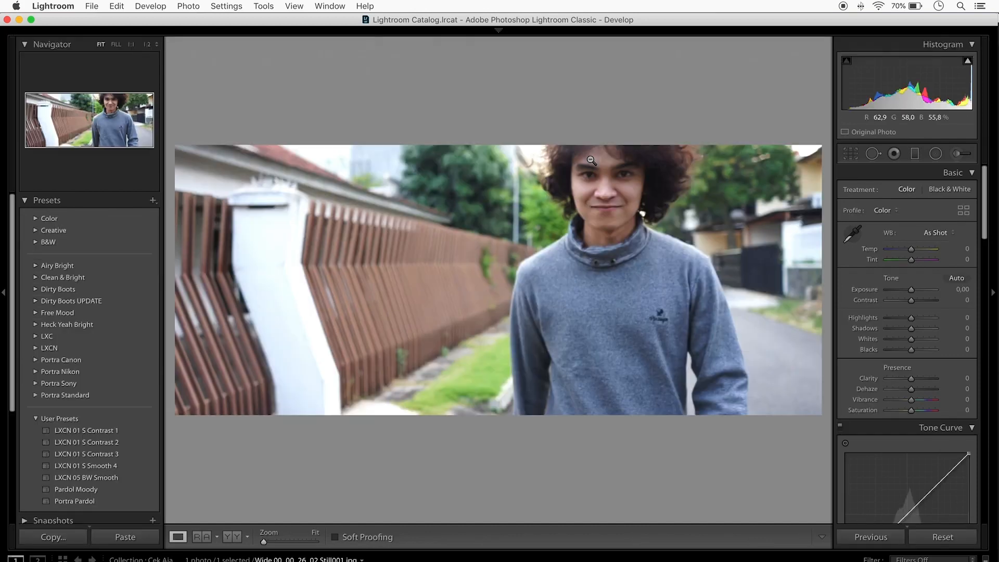
pyautogui.moveTo(306, 460)
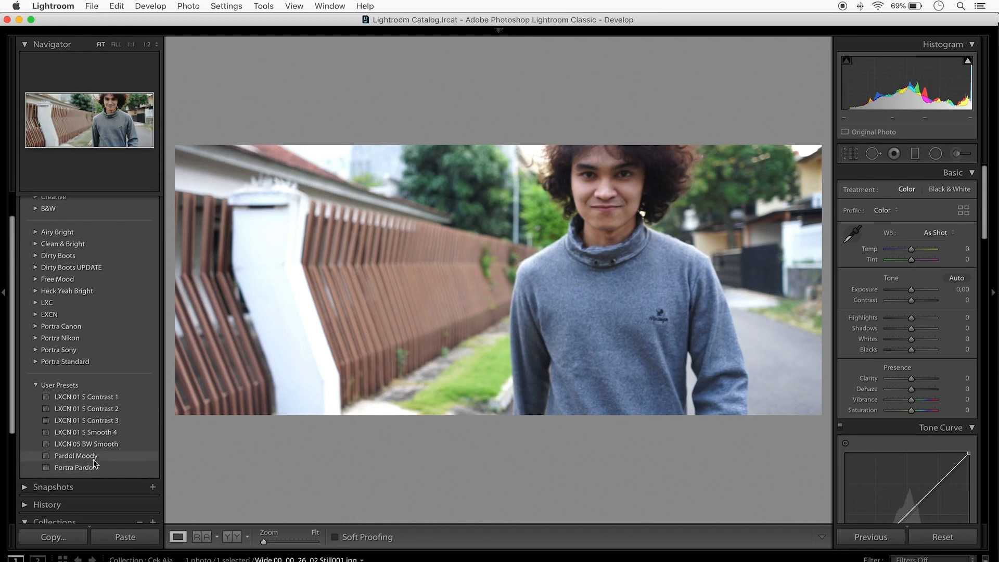
pyautogui.click(74, 467)
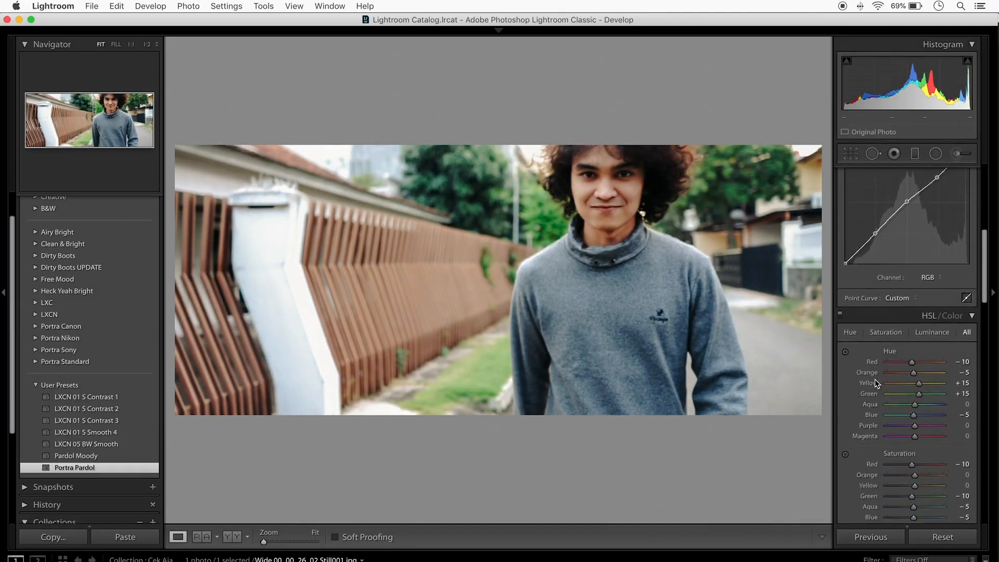
pyautogui.scroll(-3)
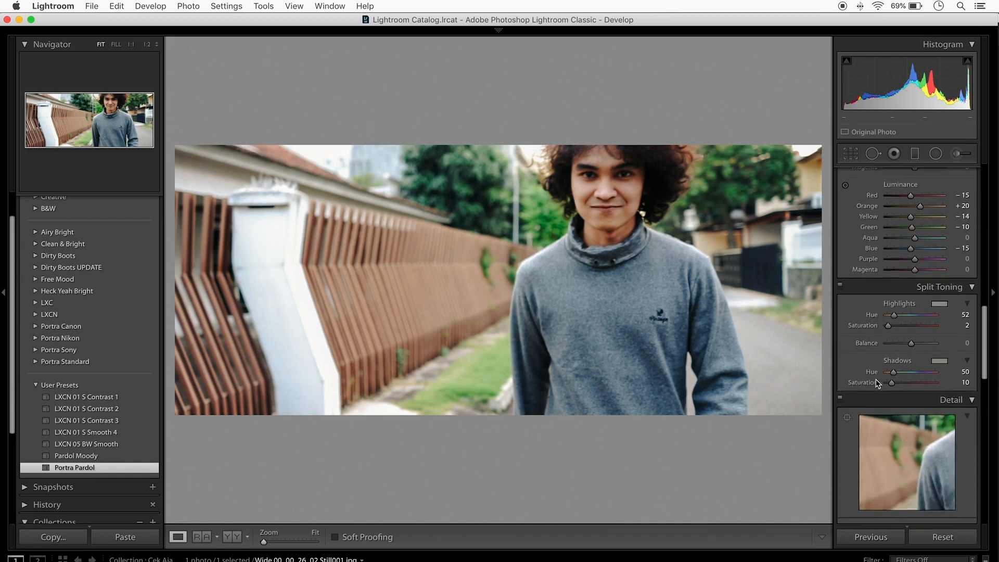
pyautogui.scroll(-3)
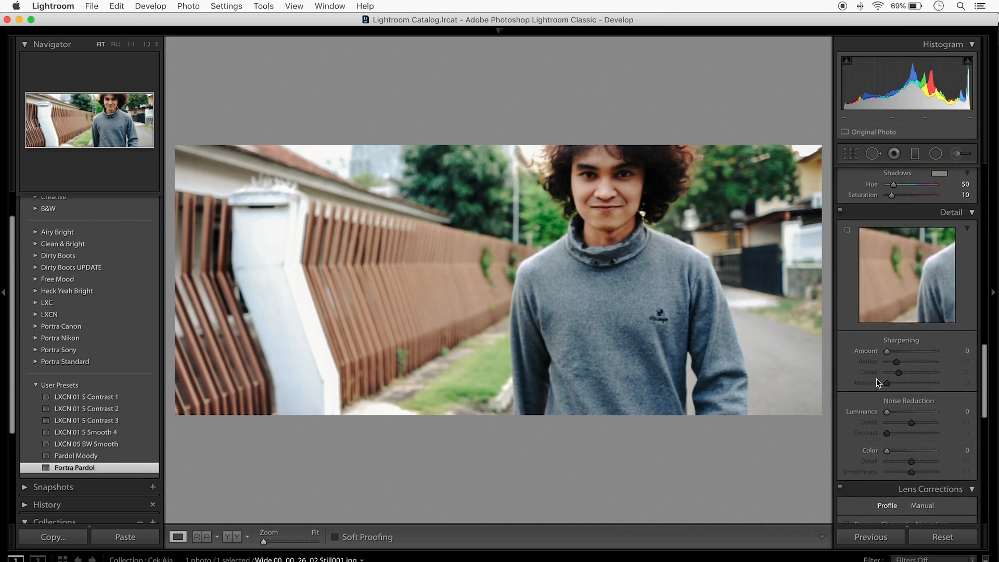
pyautogui.moveTo(897, 350); pyautogui.dragTo(922, 350)
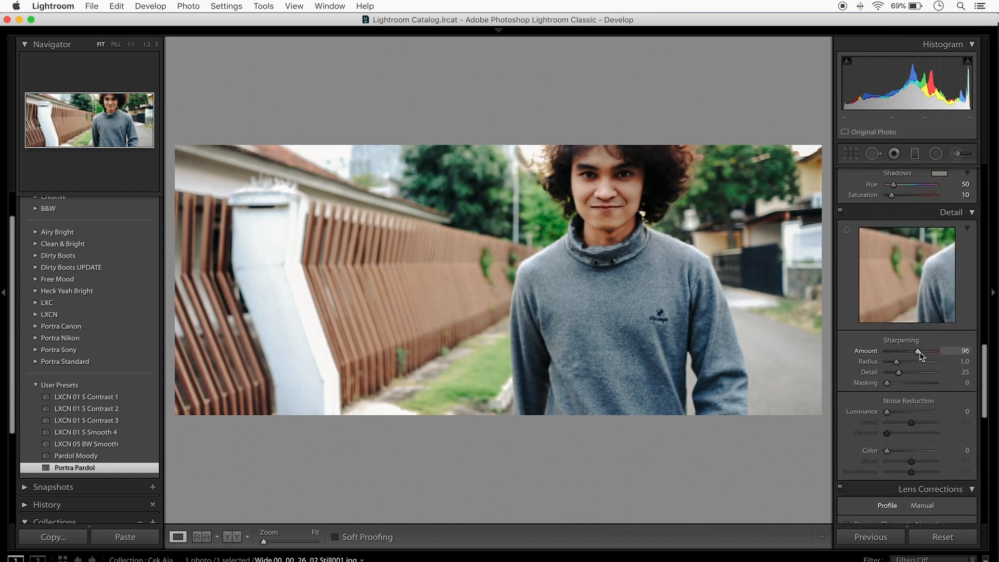
pyautogui.moveTo(917, 351); pyautogui.dragTo(896, 351)
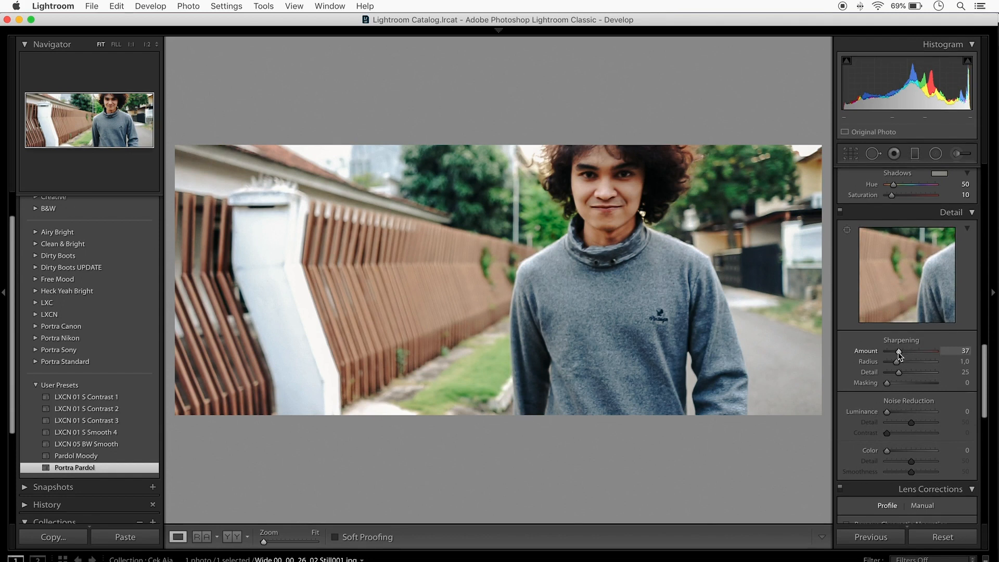
pyautogui.scroll(-3)
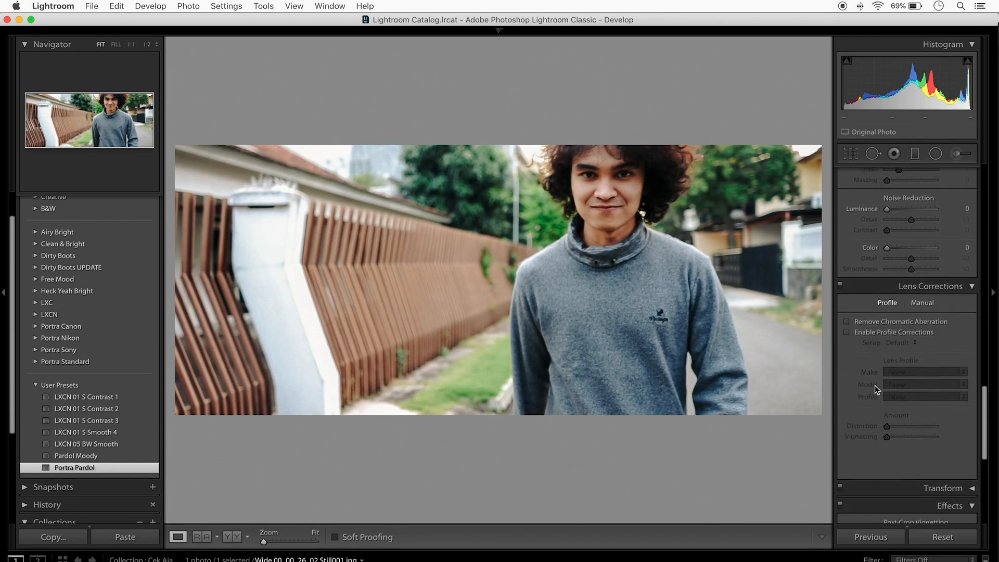
pyautogui.scroll(-3)
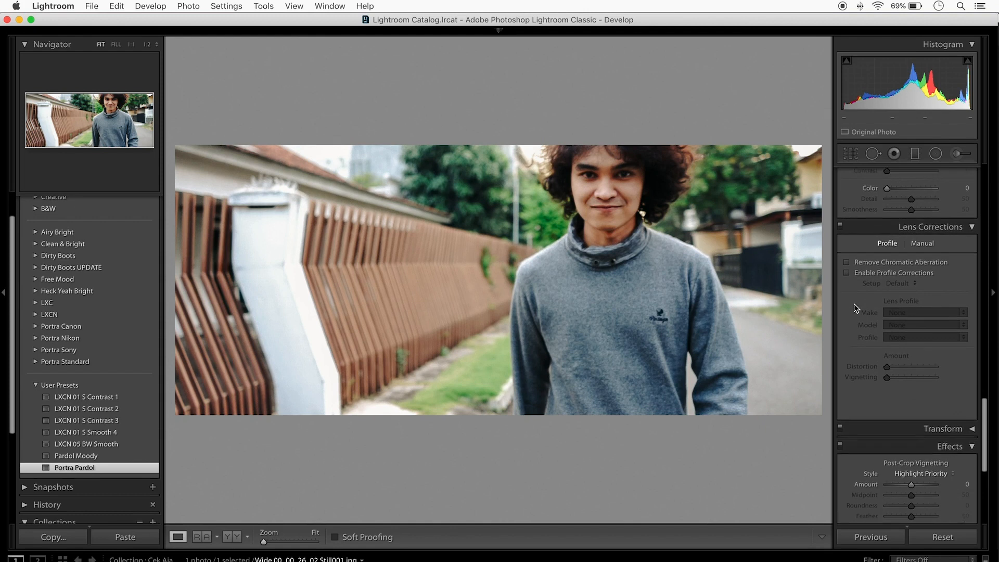
pyautogui.scroll(-3)
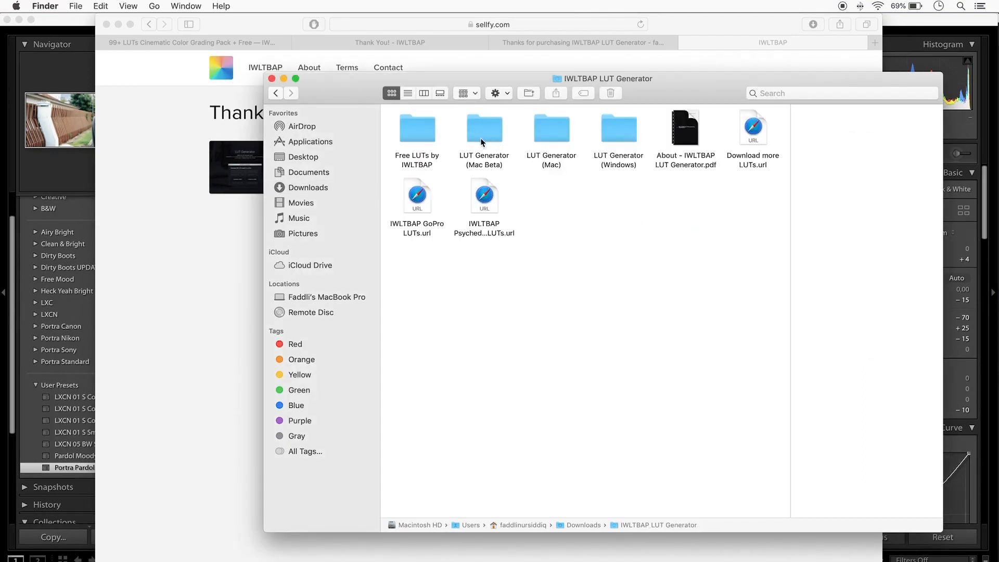
pyautogui.moveTo(550, 131)
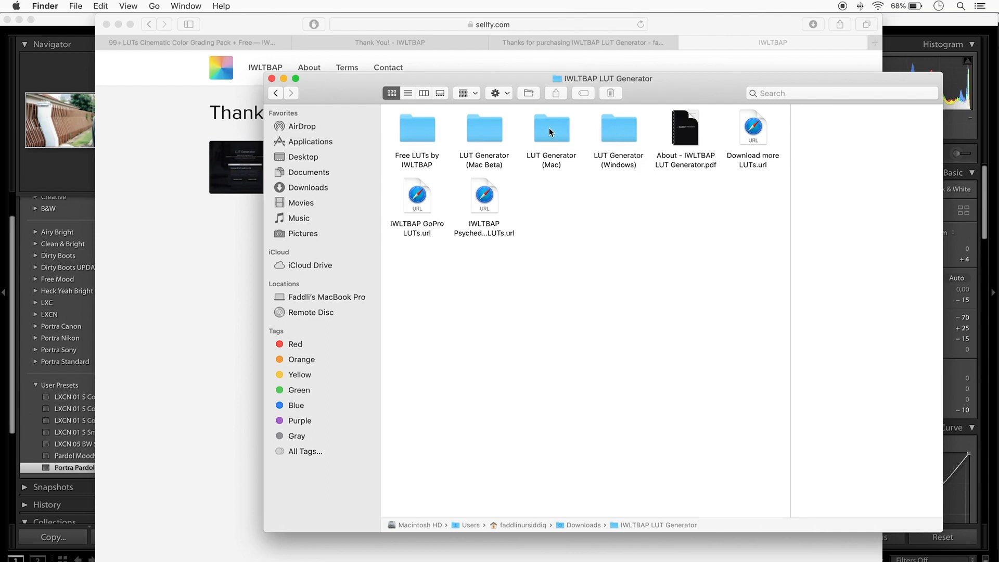
pyautogui.moveTo(610, 132)
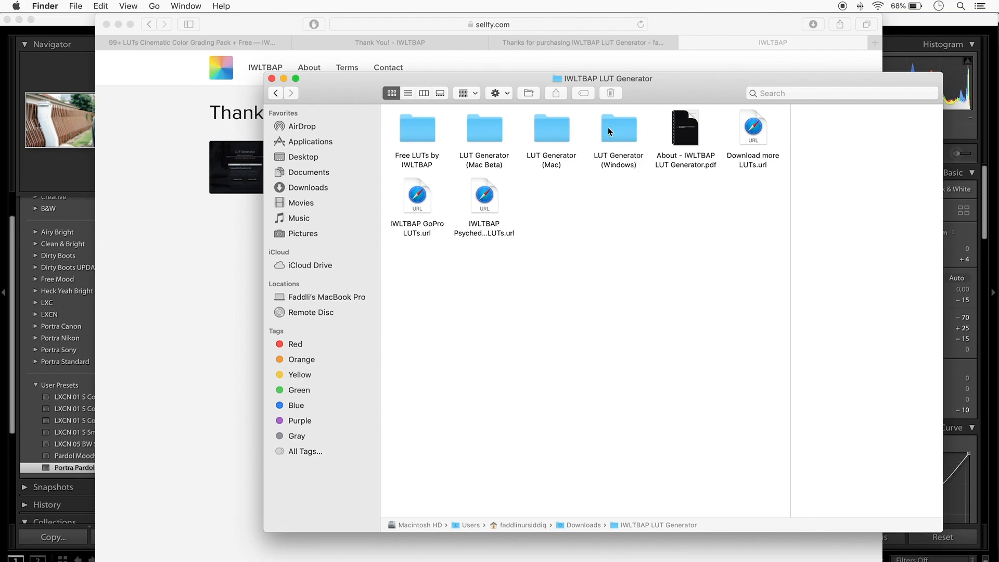
# Mount the LUT Generator (Mac) disk image and launch the app past the security warning
pyautogui.click(551, 128)
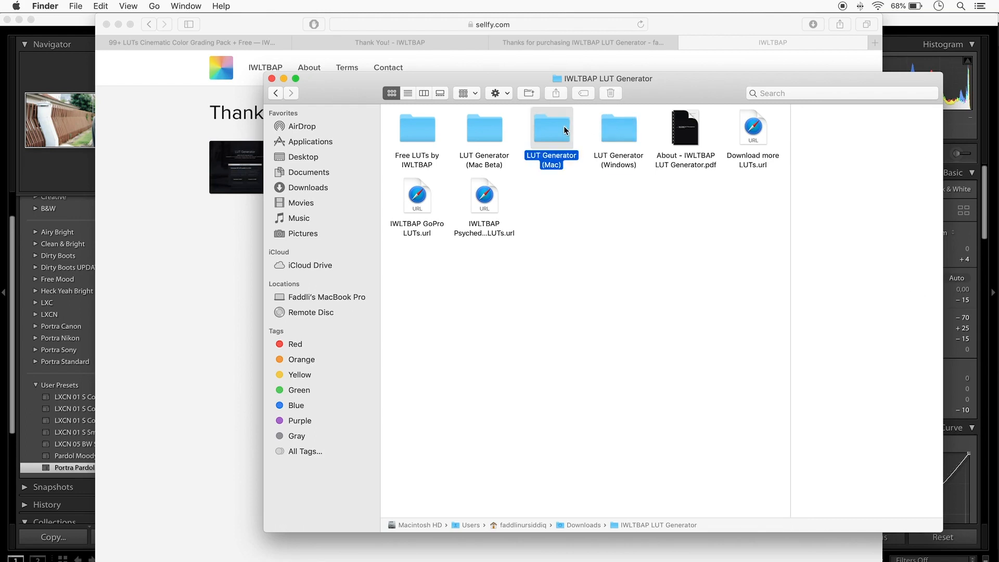
pyautogui.doubleClick(551, 125)
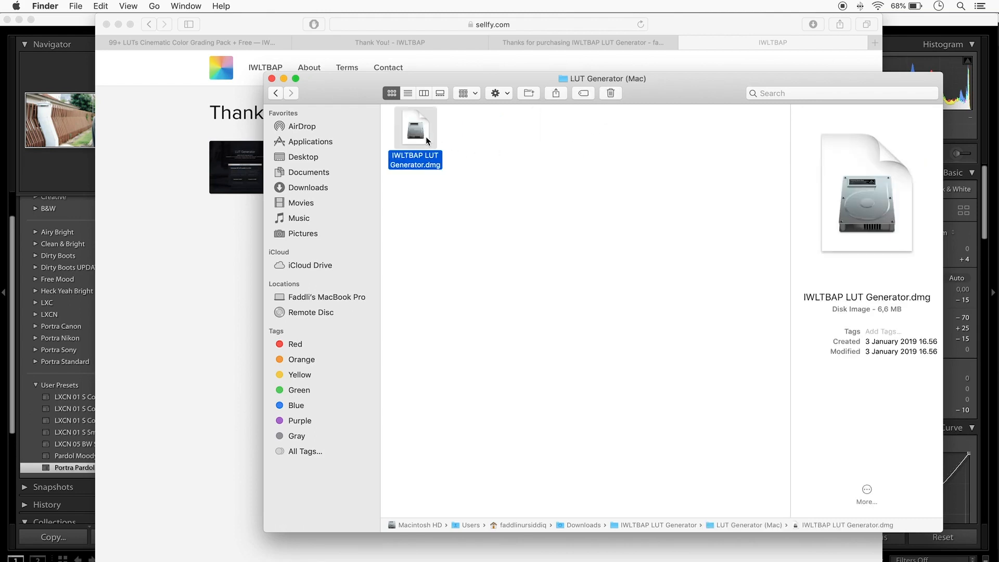
pyautogui.doubleClick(415, 127)
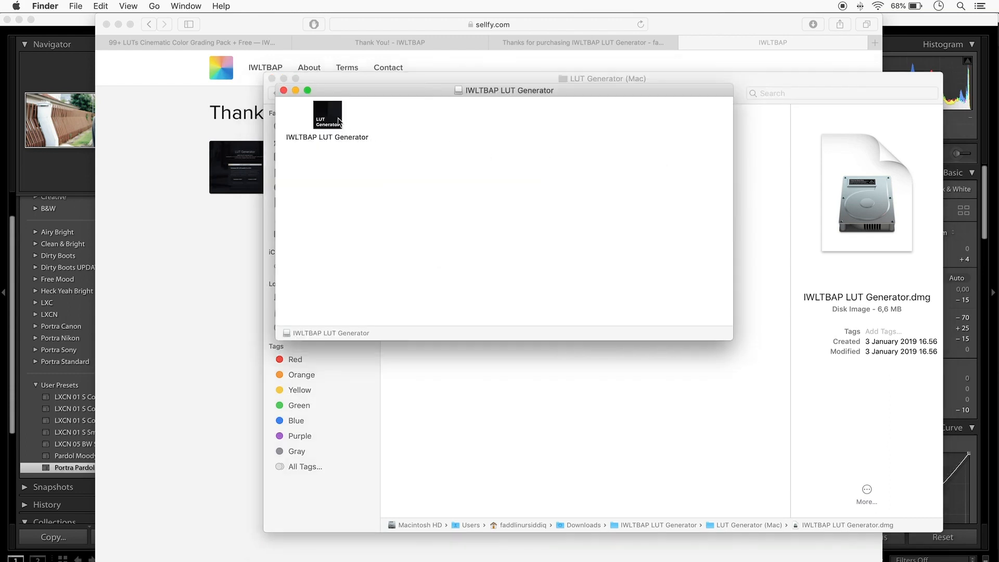
pyautogui.doubleClick(327, 116)
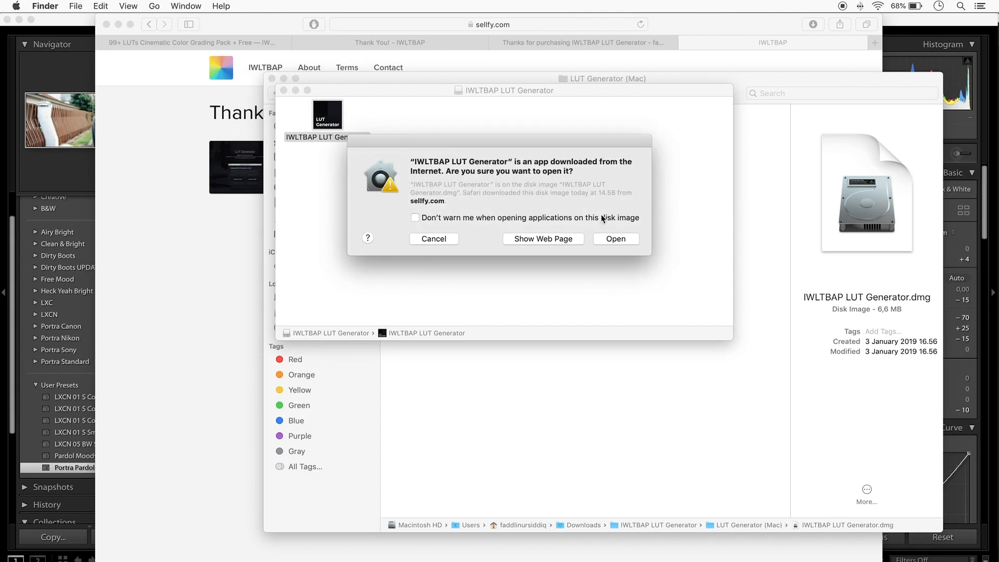
pyautogui.click(433, 238)
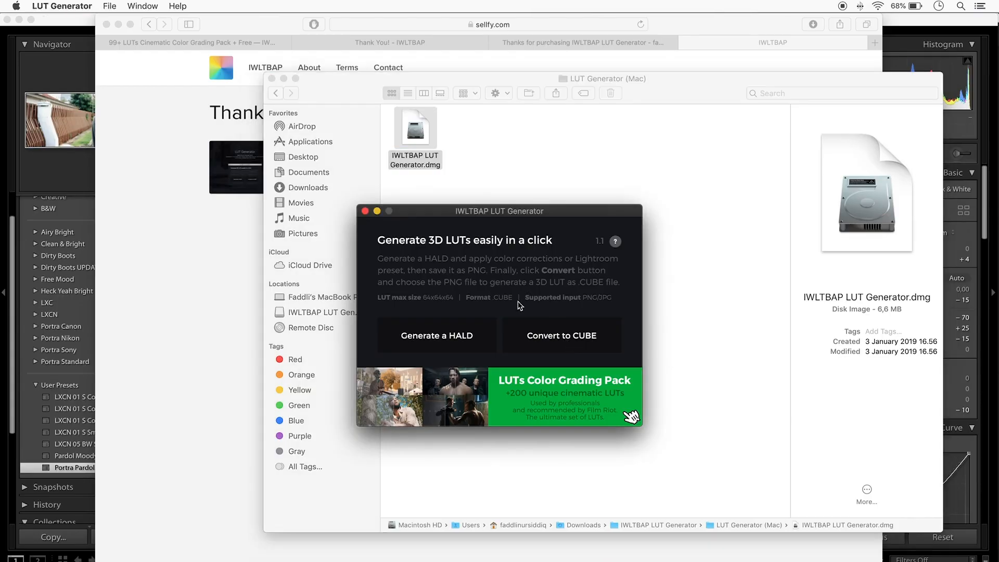
pyautogui.moveTo(311, 130)
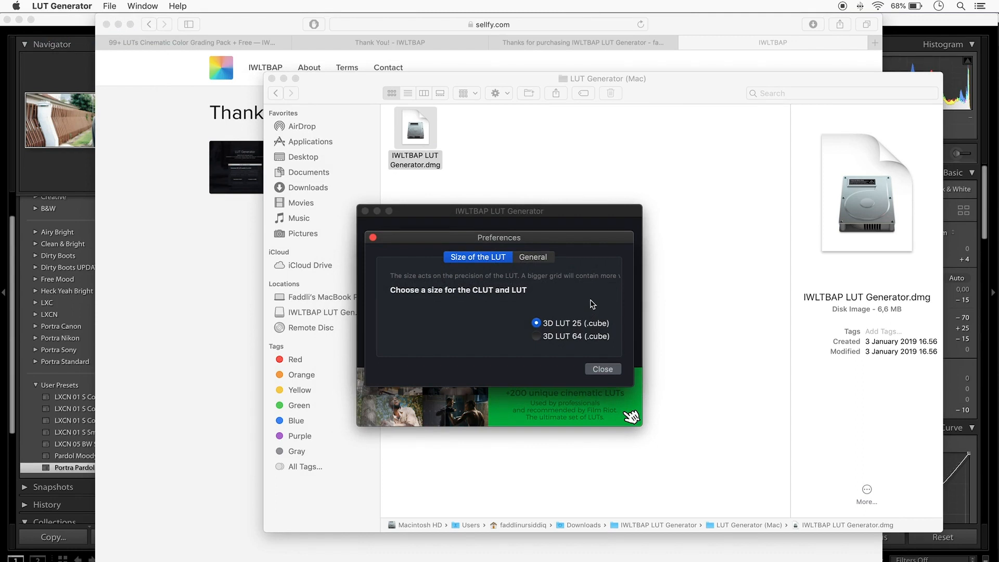
pyautogui.moveTo(483, 289)
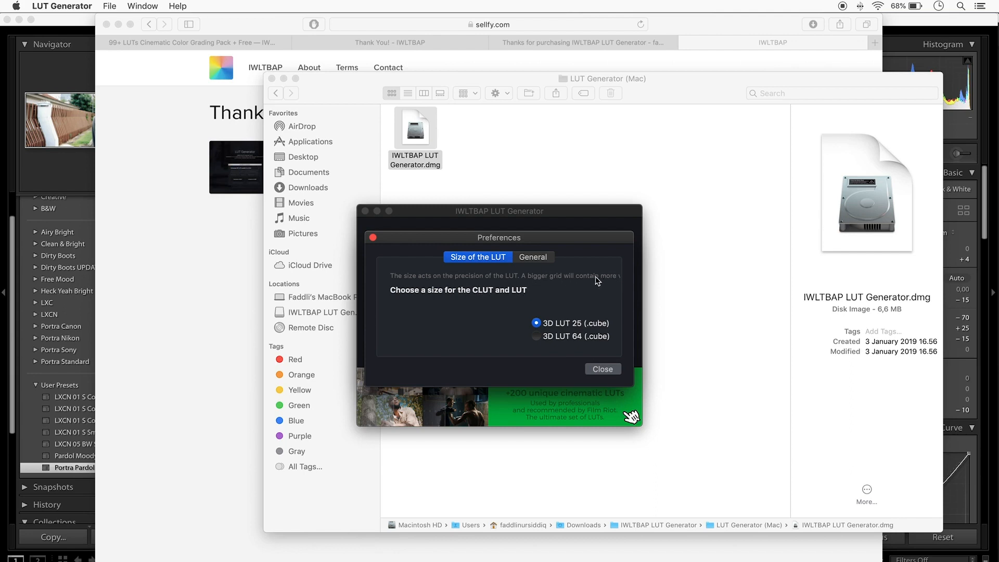
pyautogui.moveTo(610, 346)
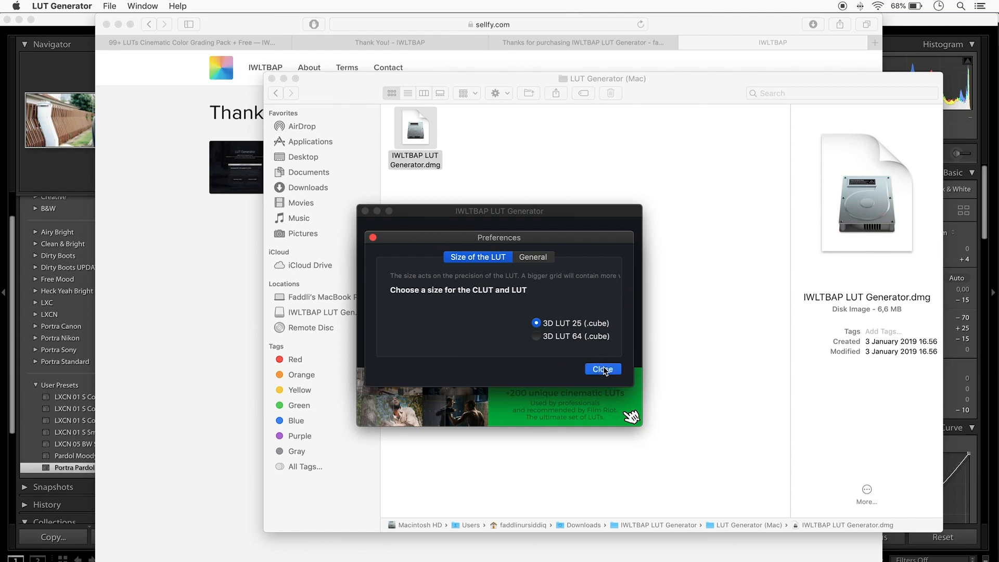
pyautogui.click(602, 369)
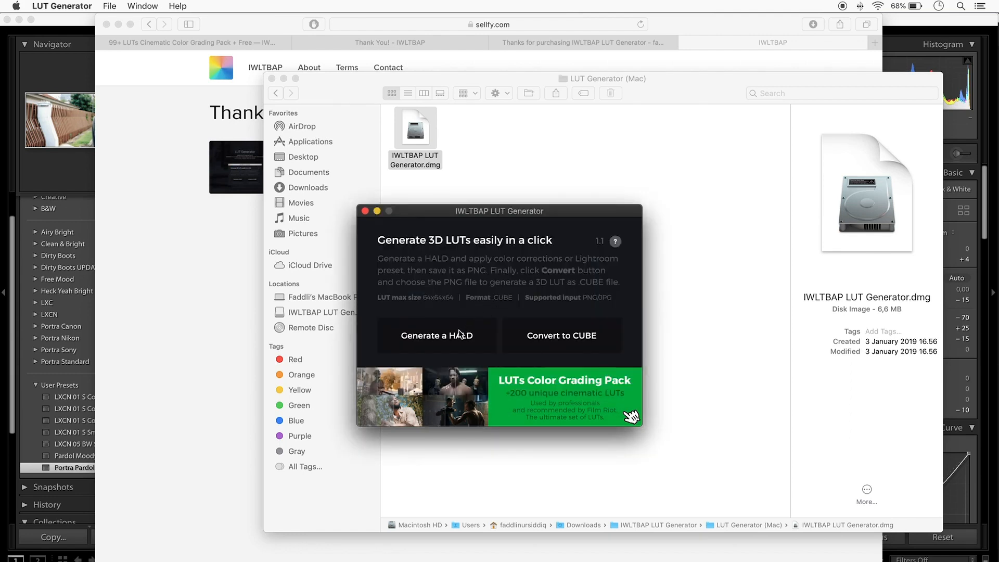
# Generate the neutral HALD image Neutral-125.png into Downloads and quit the generator
pyautogui.click(437, 335)
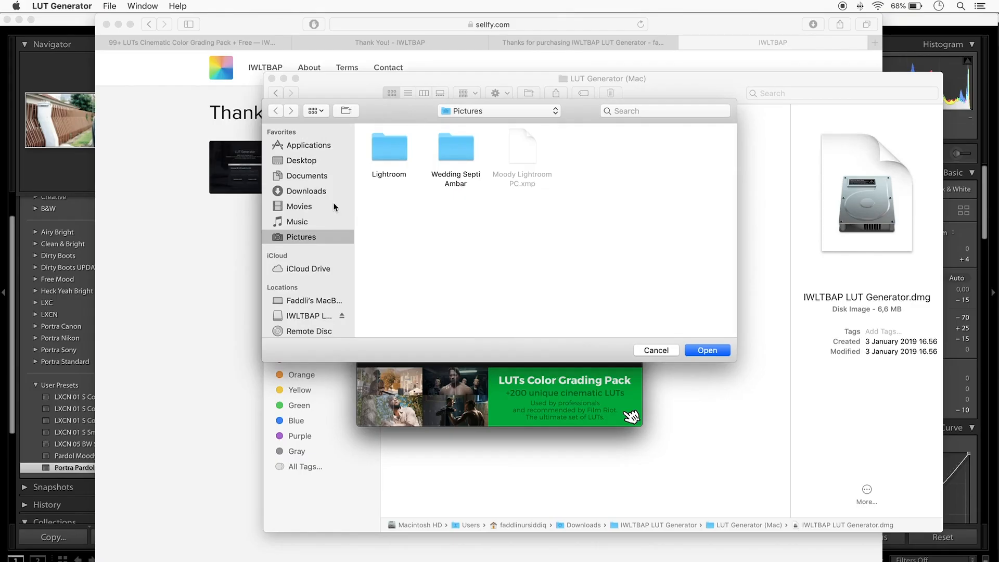
pyautogui.click(306, 190)
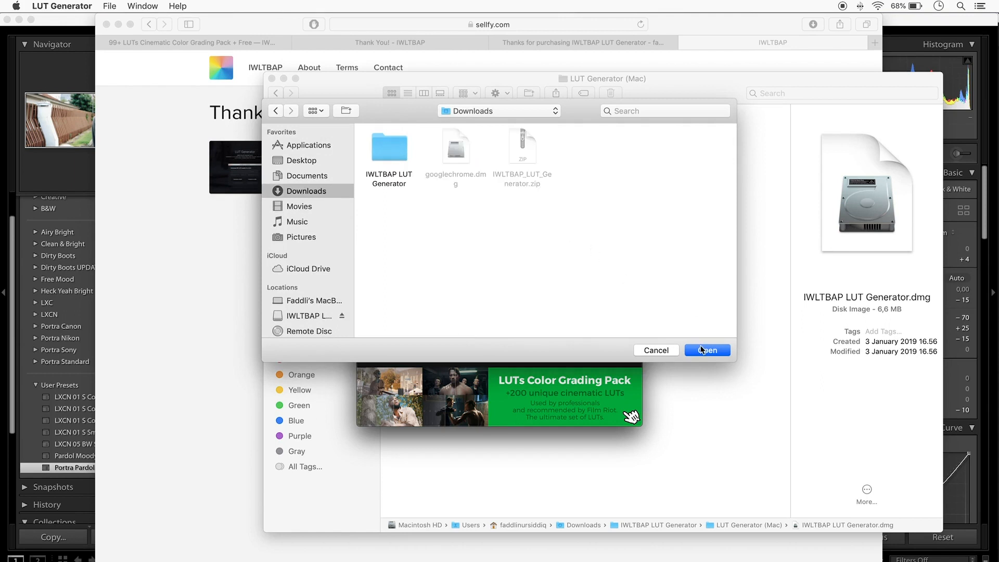
pyautogui.click(707, 350)
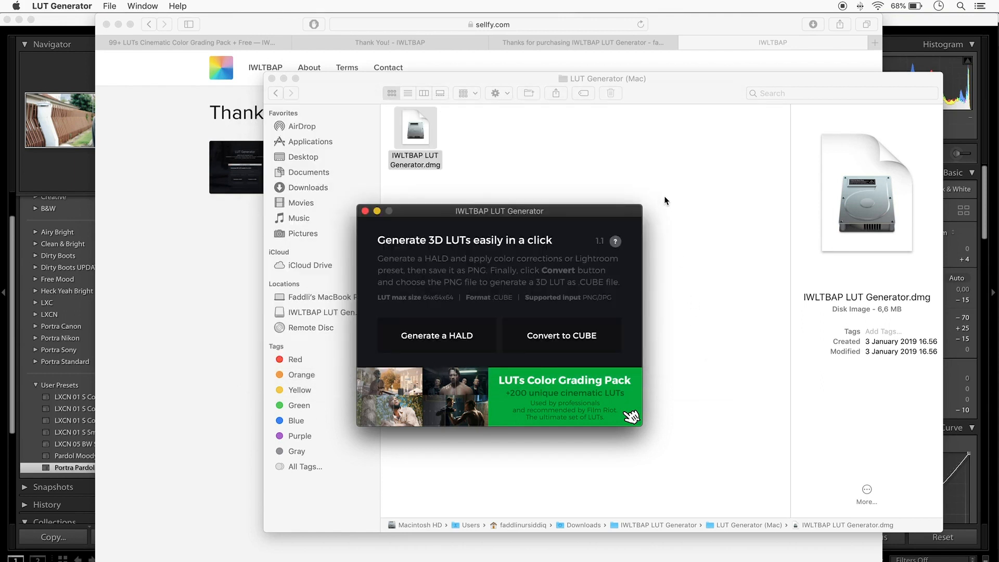
pyautogui.click(366, 211)
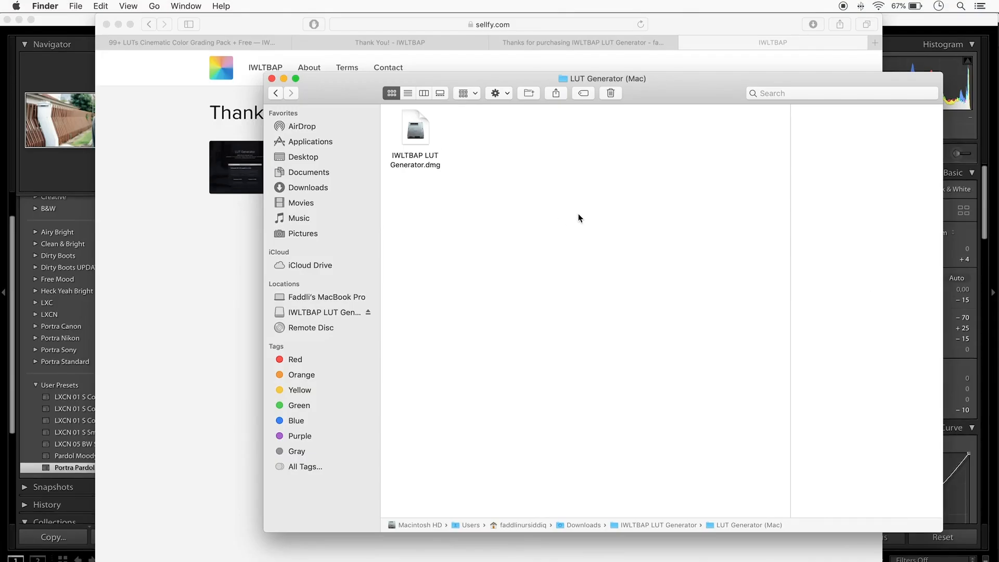
pyautogui.click(309, 187)
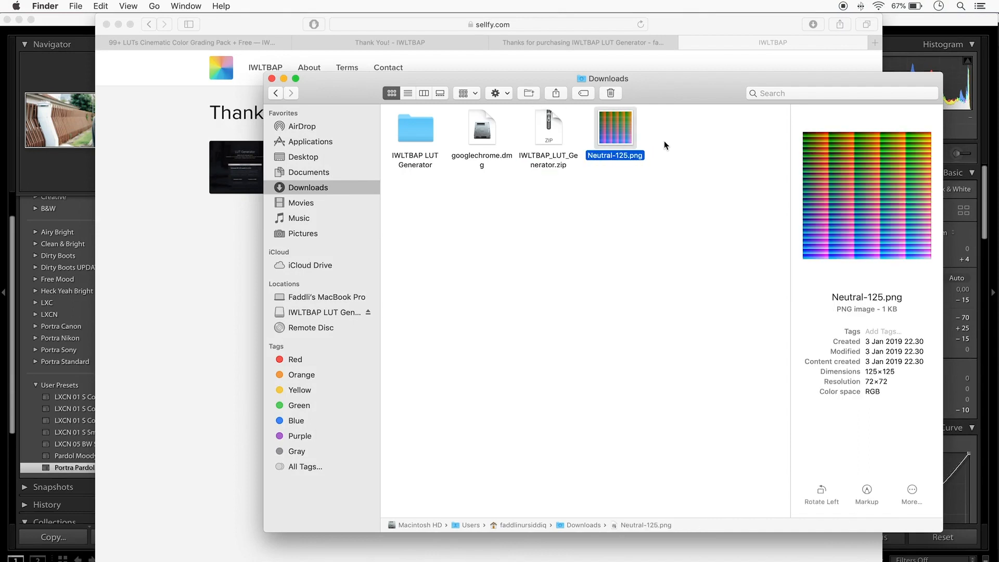
pyautogui.moveTo(638, 175)
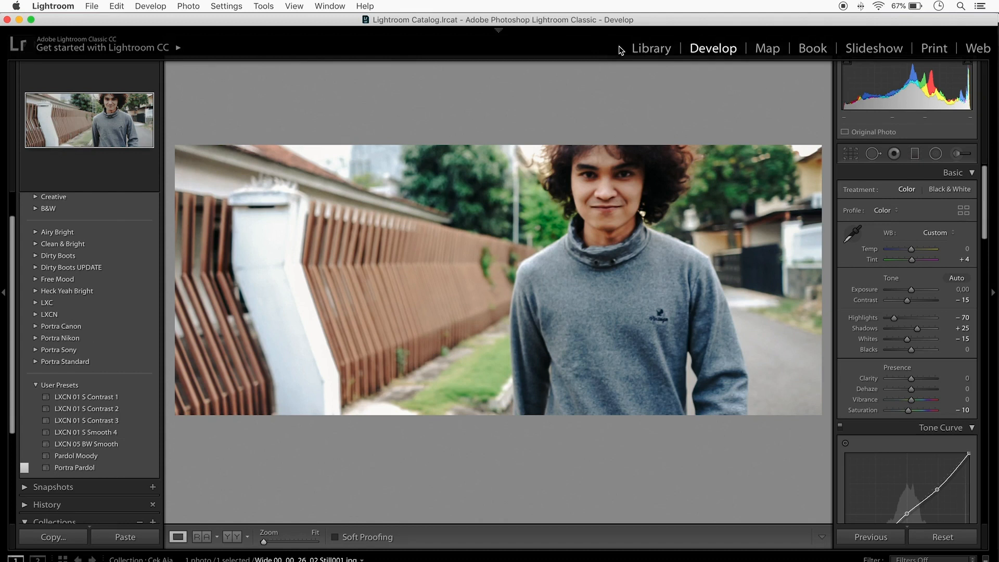
# Import Neutral-125.png from Downloads into the Lightroom catalog via the Library
pyautogui.click(650, 49)
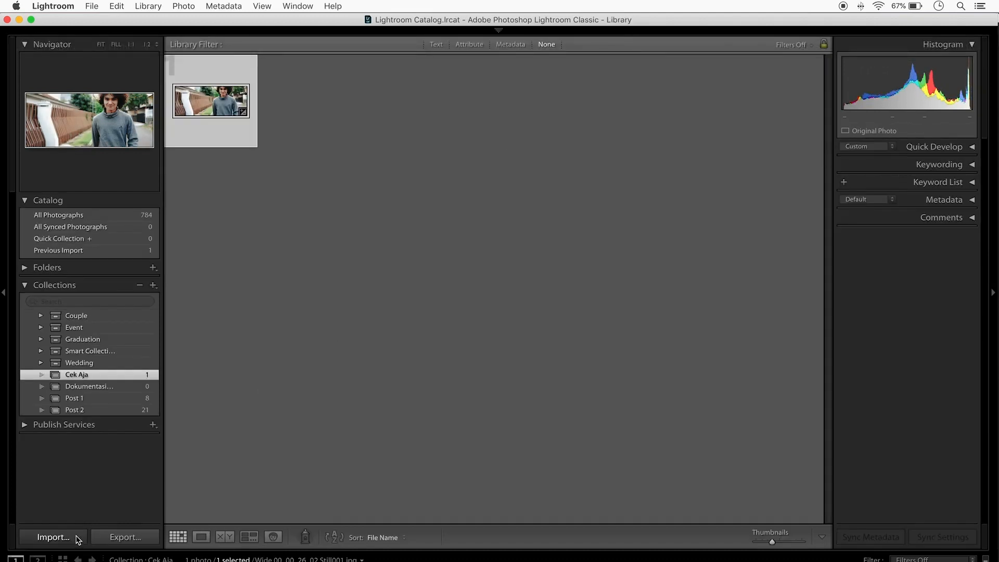
pyautogui.click(53, 536)
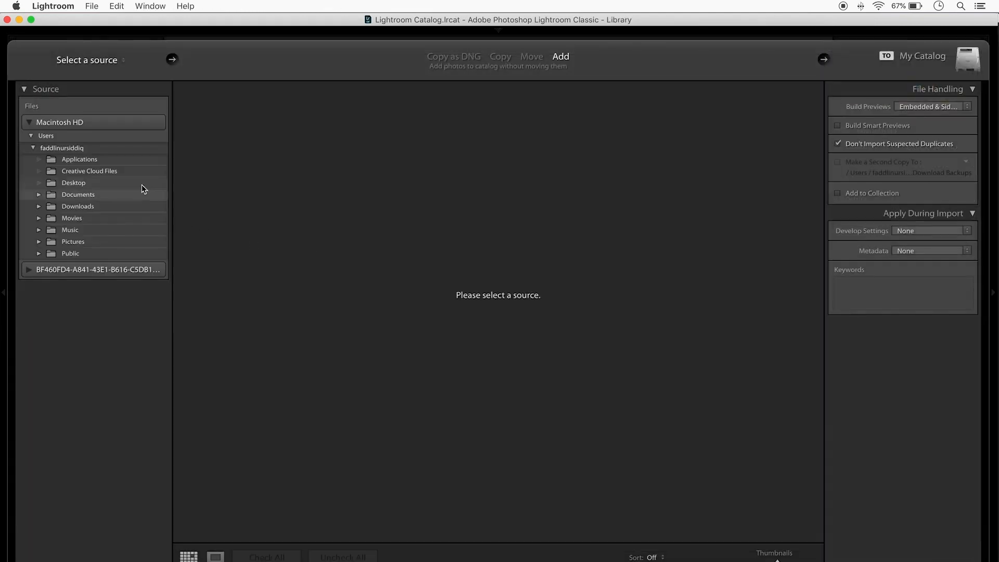
pyautogui.click(77, 206)
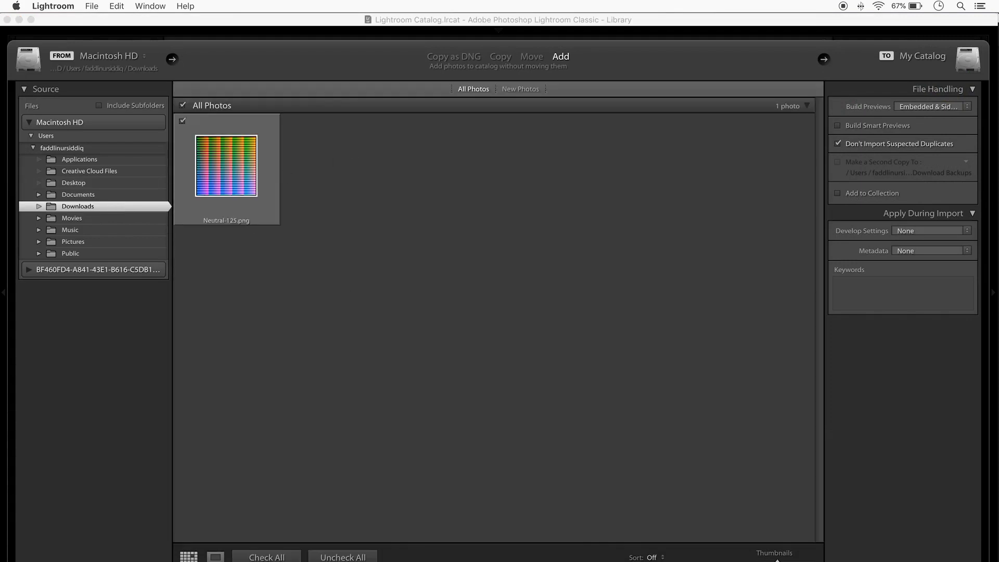
pyautogui.click(559, 56)
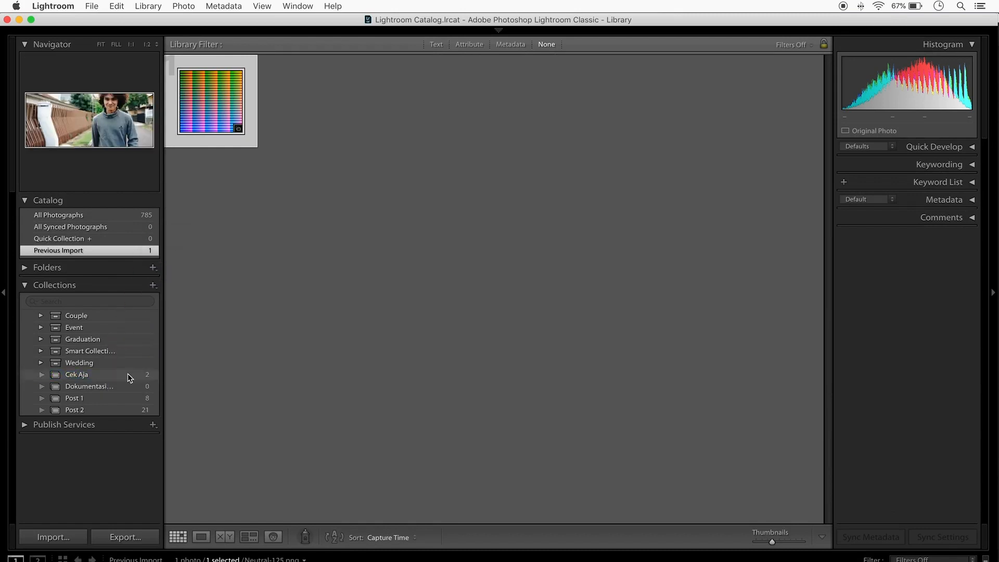
# View the Cek Aja collection now holding both photos, then return to Develop on the portrait
pyautogui.click(76, 374)
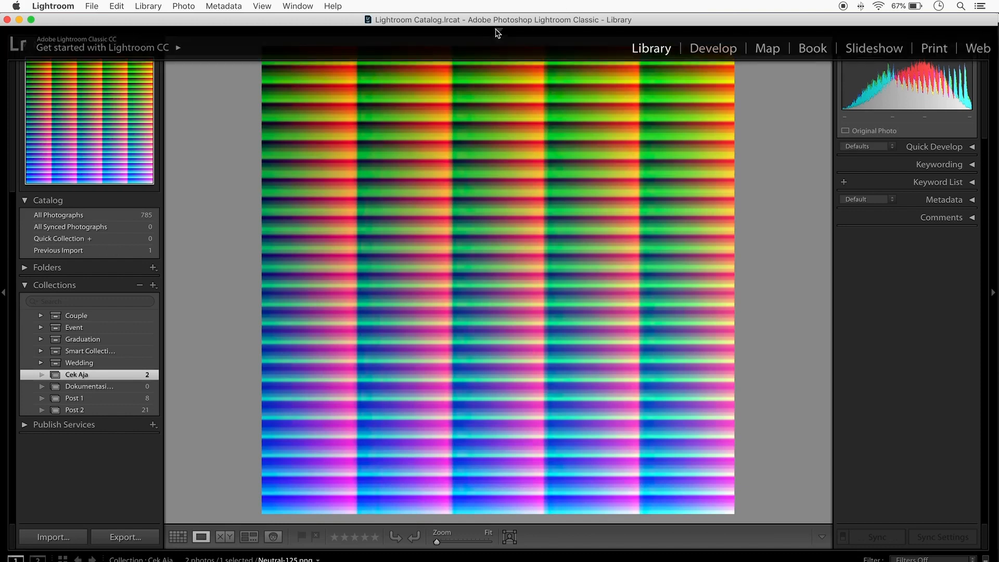
pyautogui.click(713, 48)
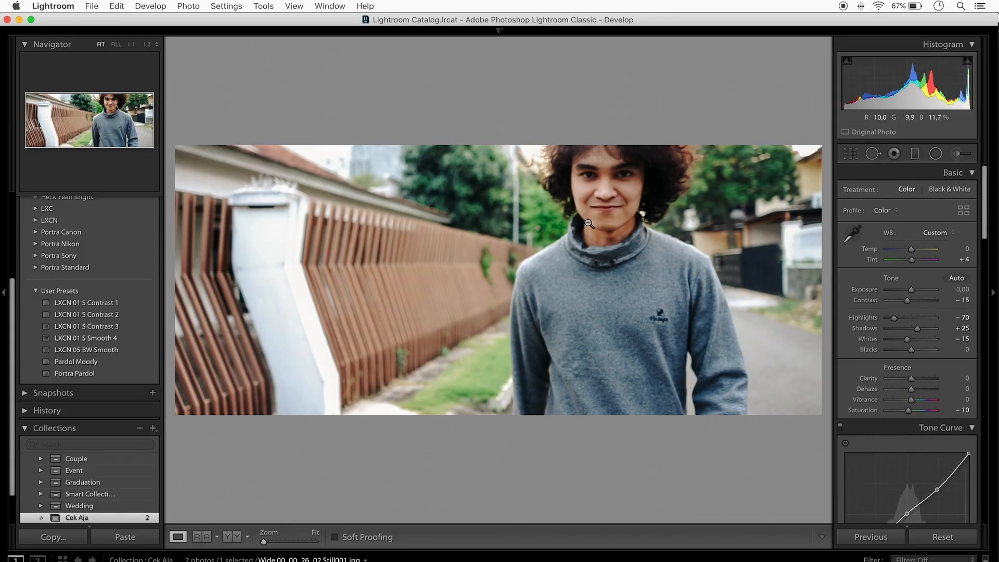
# Review the portrait's Tone Curve and bring up its Settings options for copying
pyautogui.rightClick(589, 224)
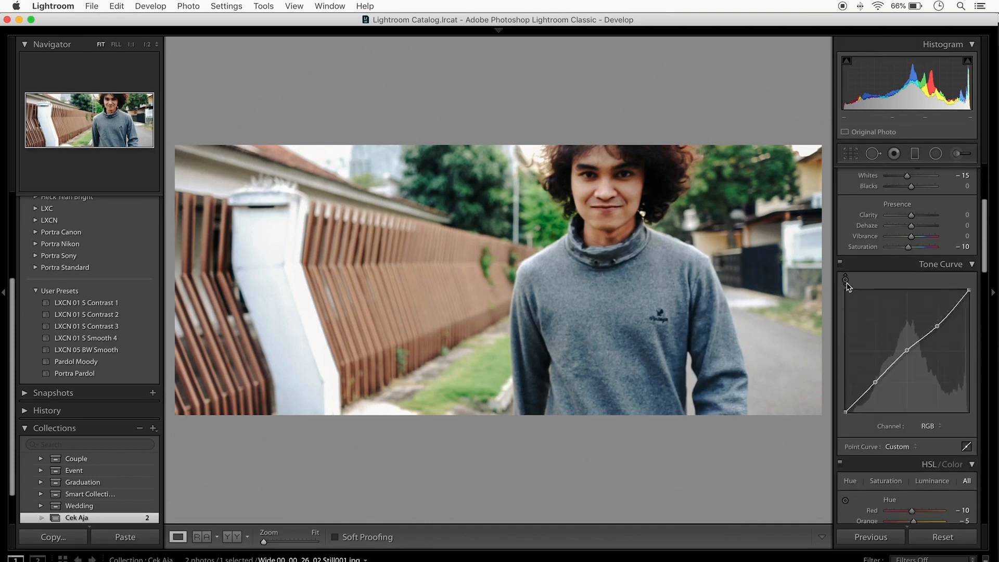
pyautogui.scroll(-3)
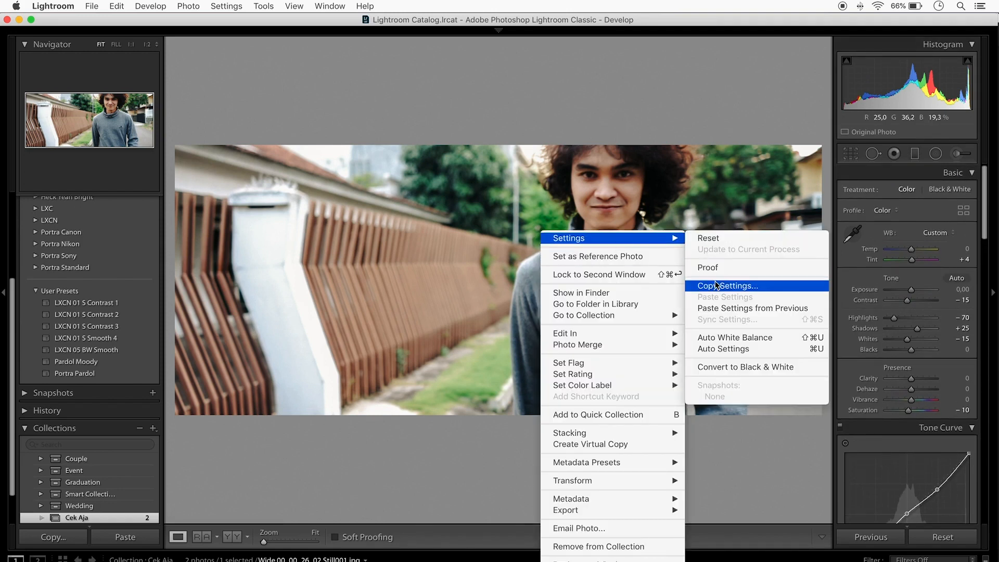
# Copy the portrait's settings with White Balance included and Clarity, Dehaze, Sharpening, Effects excluded
pyautogui.click(727, 285)
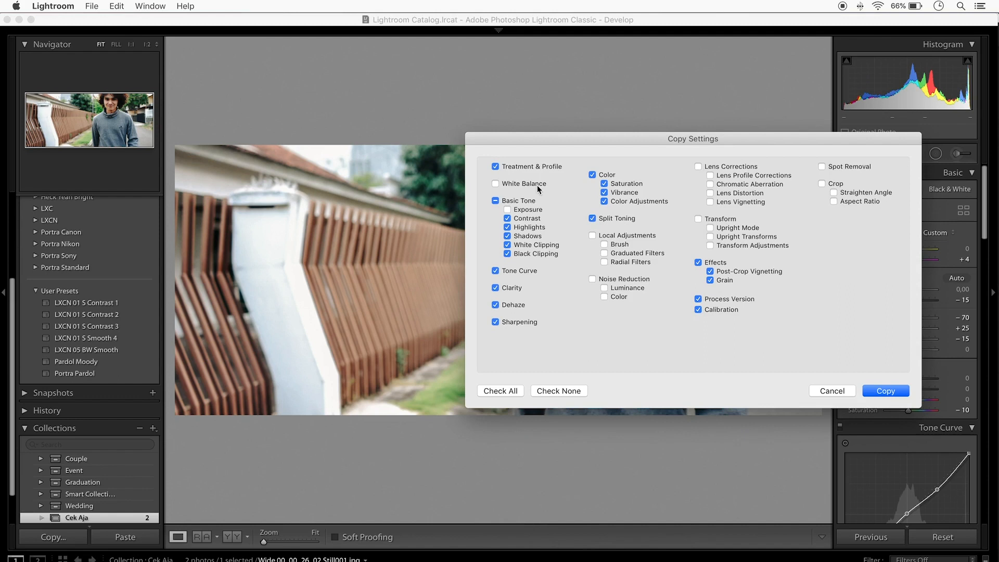
pyautogui.moveTo(522, 185)
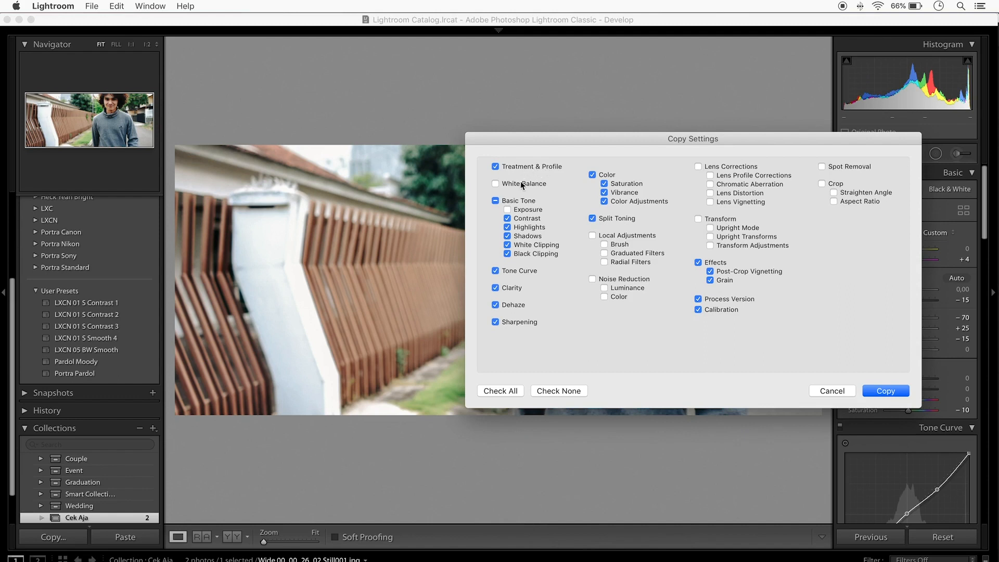
pyautogui.click(495, 184)
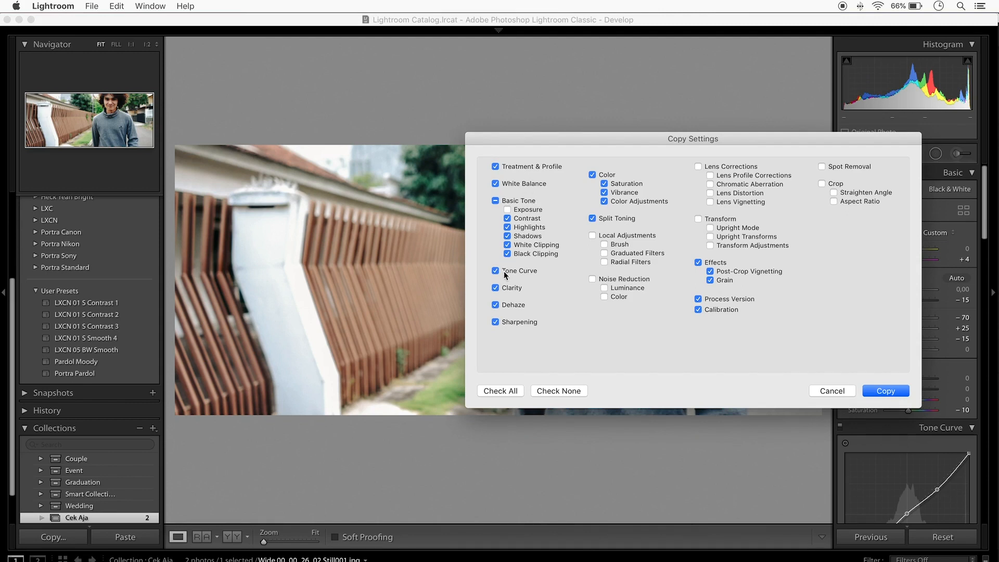
pyautogui.click(508, 210)
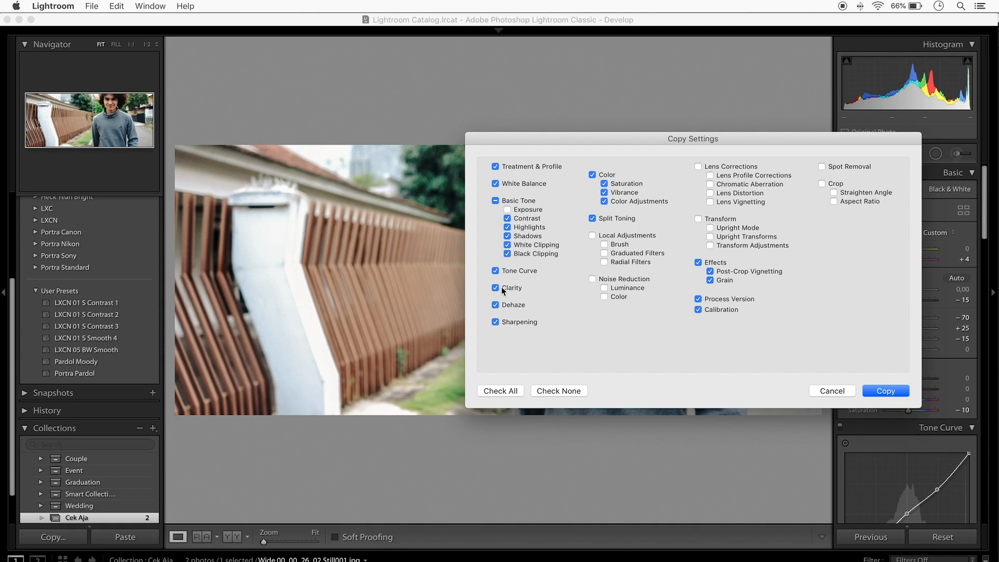
pyautogui.click(496, 305)
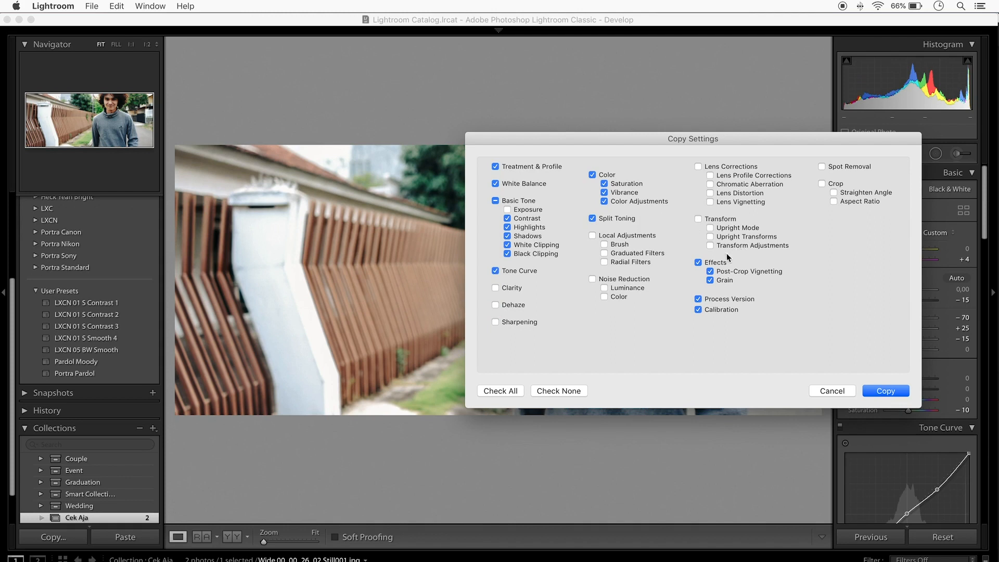
pyautogui.moveTo(728, 258)
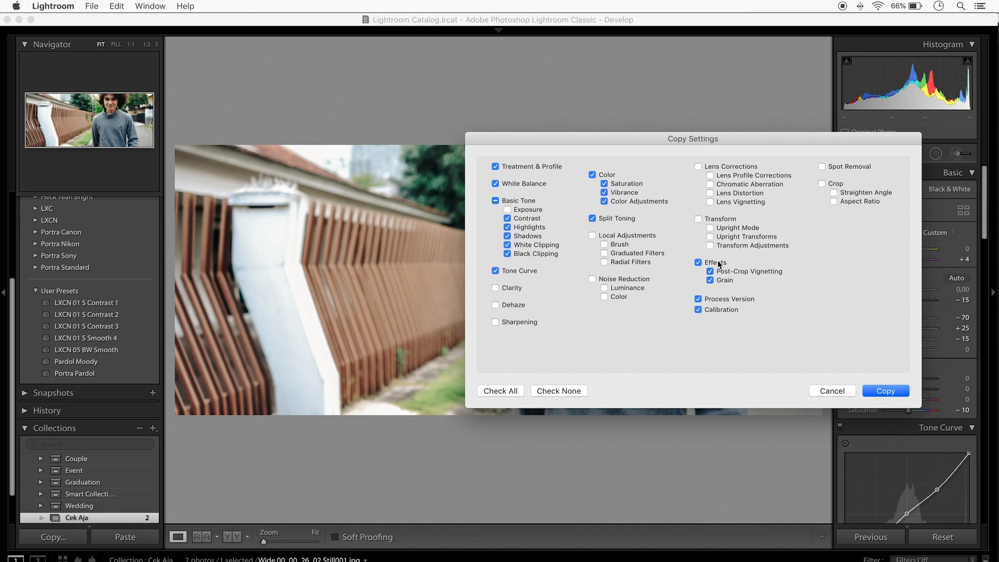
pyautogui.click(698, 262)
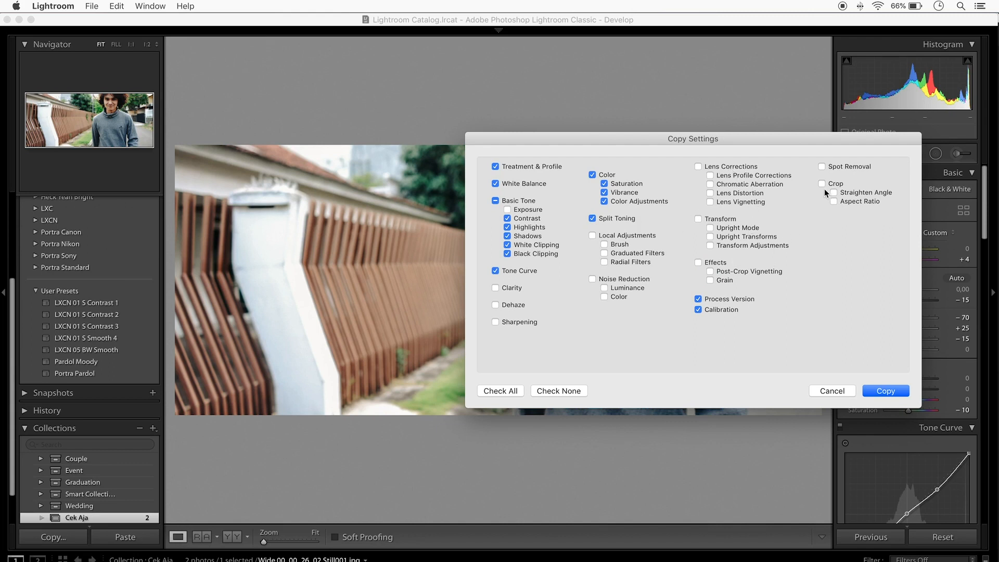
pyautogui.click(885, 391)
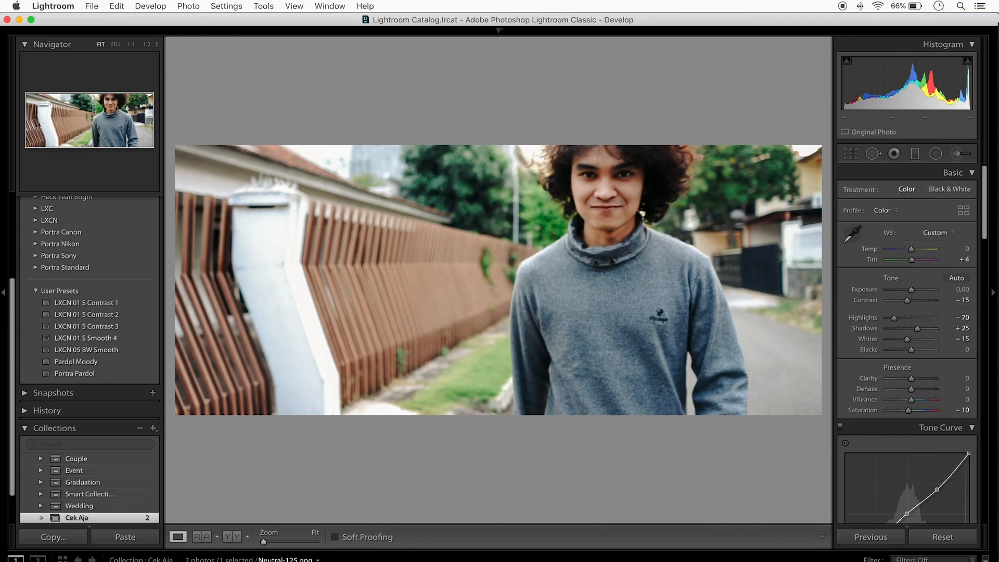
# Paste the copied grade onto the Neutral-125 HALD image
pyautogui.click(125, 536)
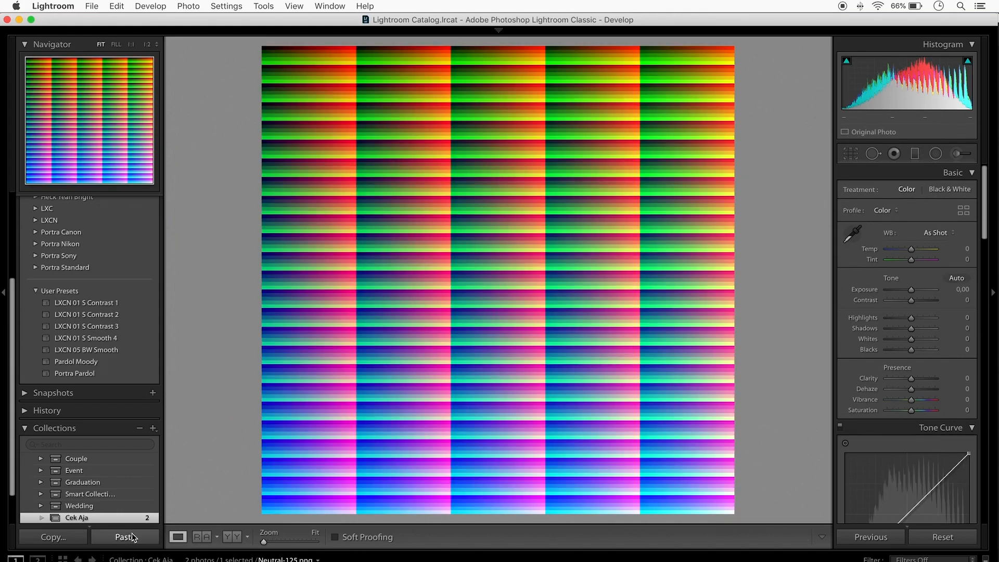
pyautogui.click(124, 537)
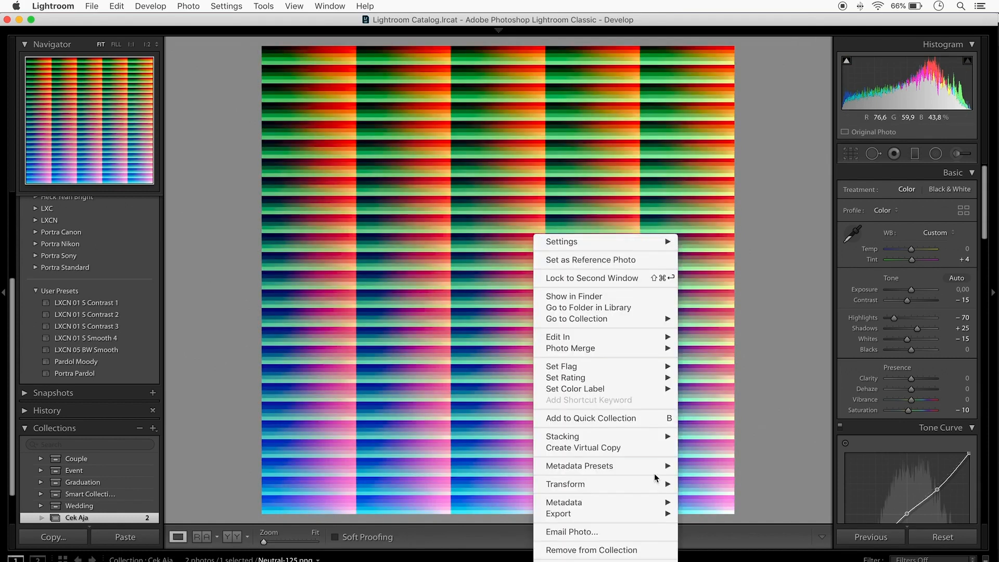
pyautogui.moveTo(558, 513)
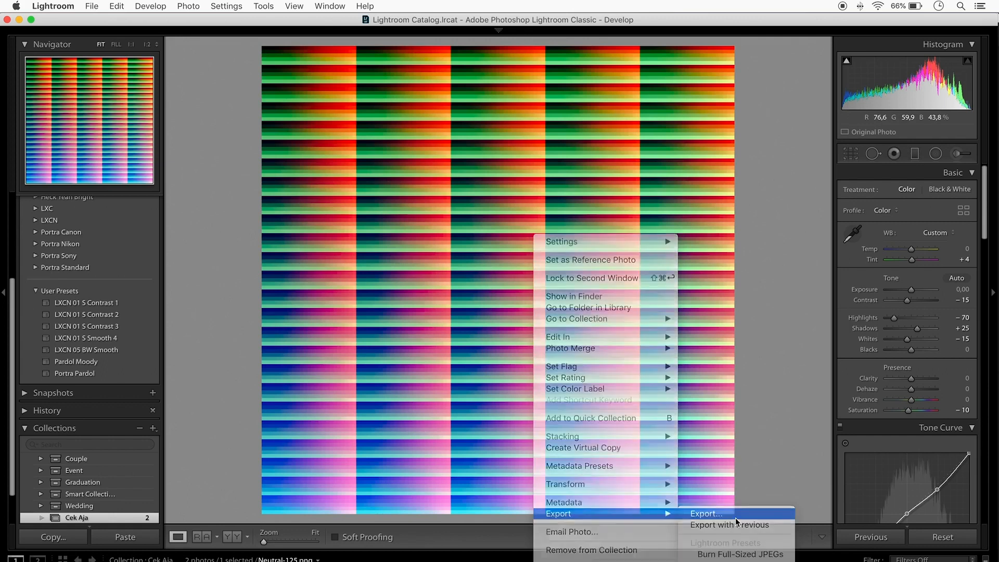
# Export the graded HALD to Downloads as JPEG quality 100 at 72 ppi
pyautogui.click(705, 513)
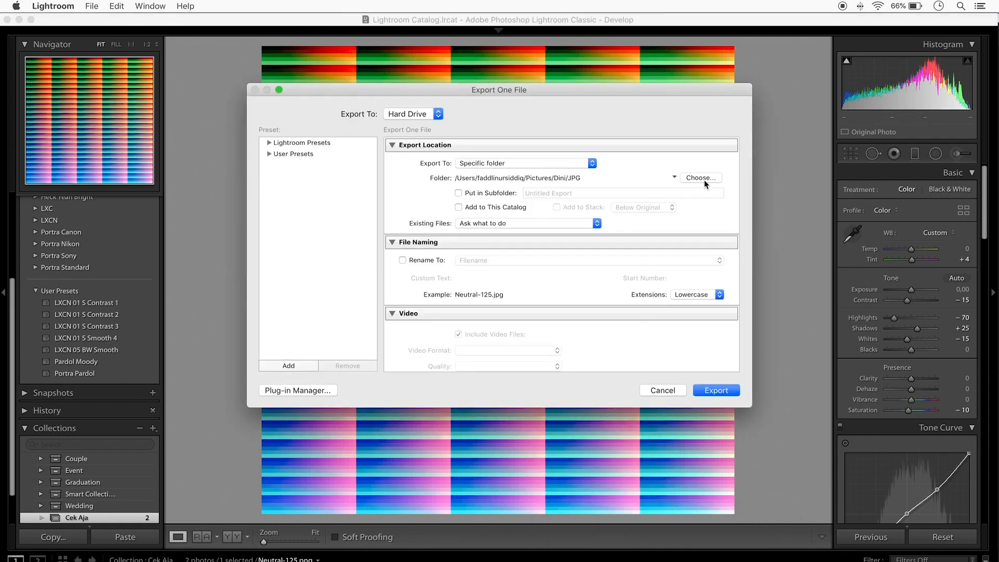
pyautogui.click(699, 178)
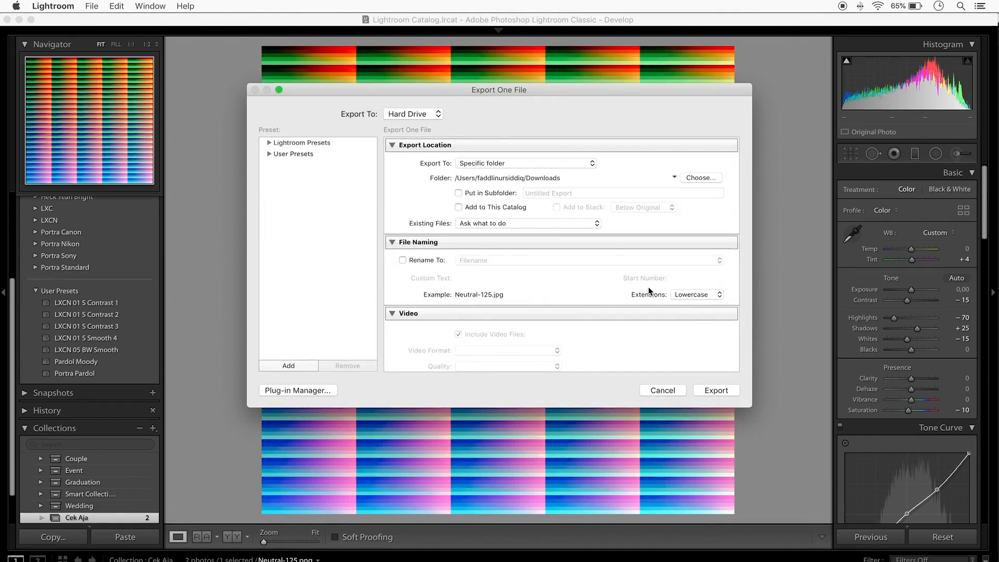
pyautogui.scroll(-3)
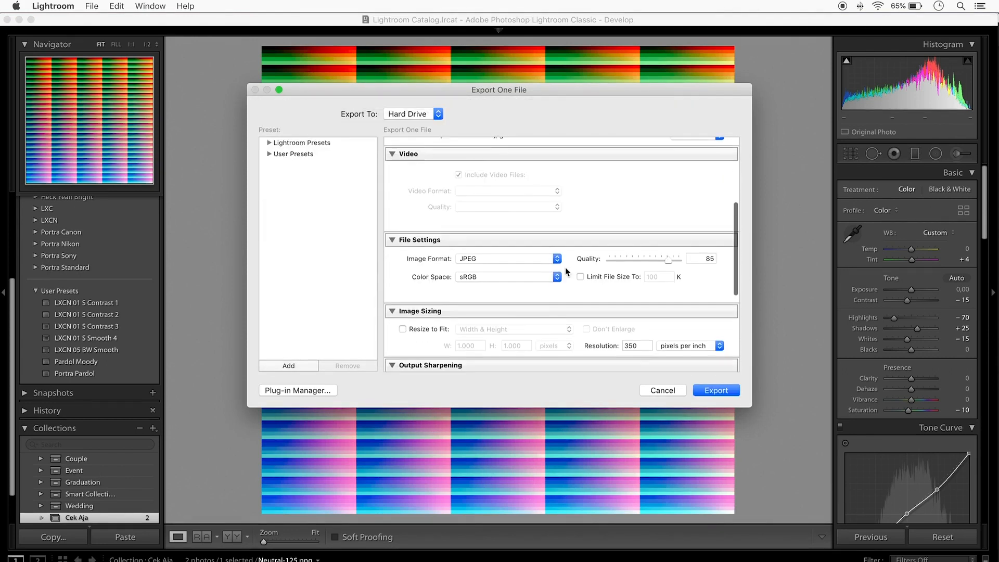
pyautogui.click(700, 258)
pyautogui.write('100')
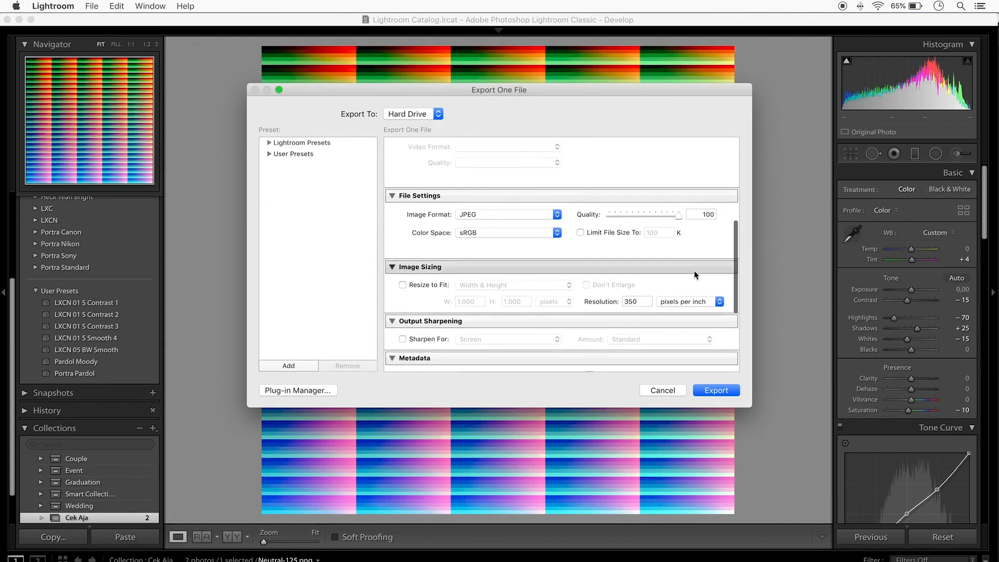
pyautogui.click(636, 301)
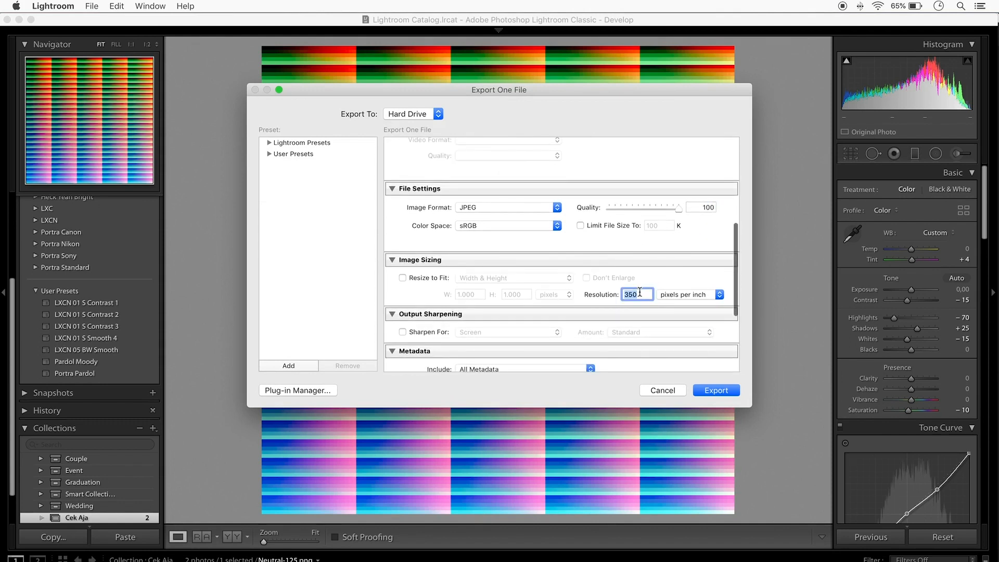
pyautogui.write('72')
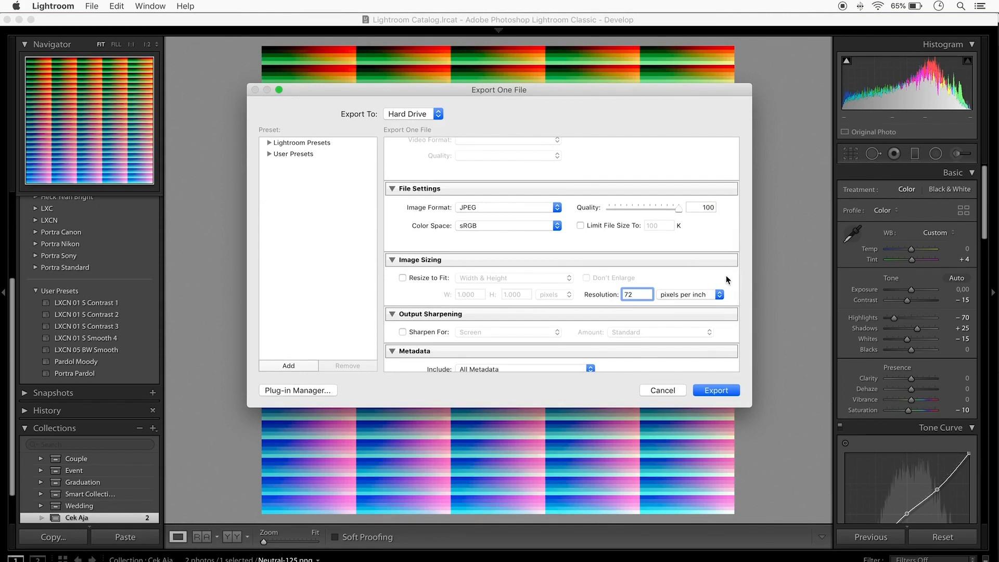
pyautogui.scroll(-3)
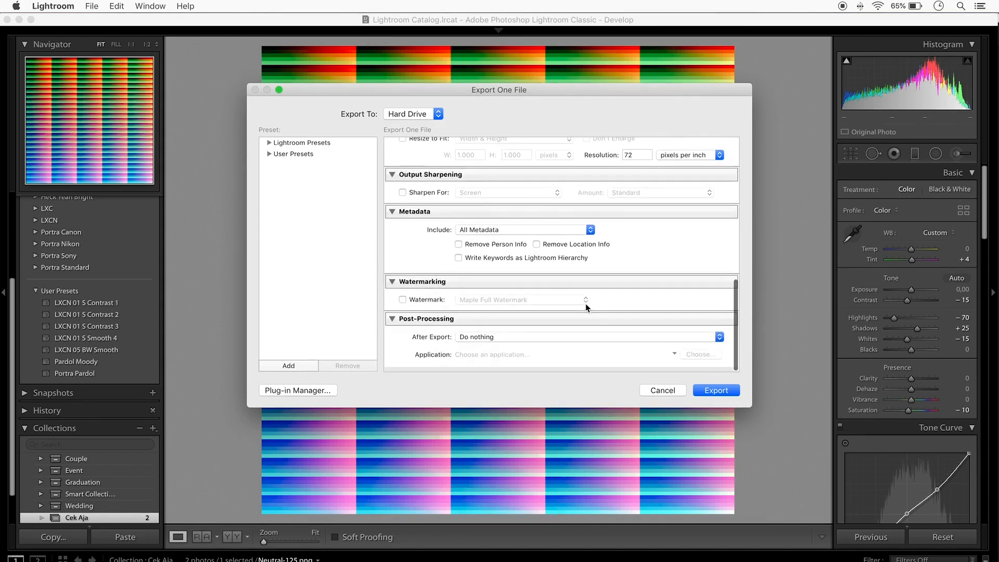
pyautogui.click(662, 389)
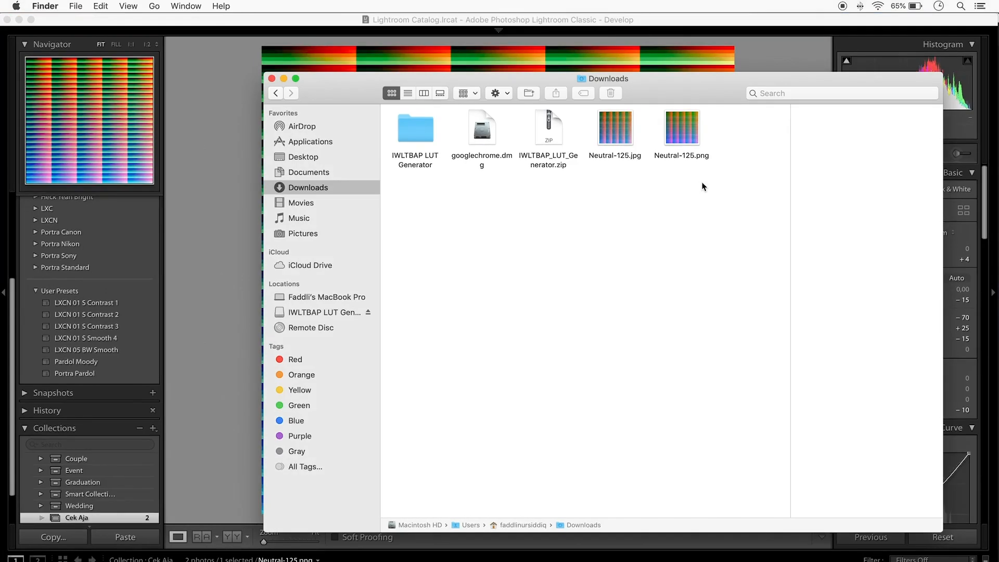
# Select the exported Neutral-125.jpg in Downloads beside the original PNG to inspect it
pyautogui.click(614, 126)
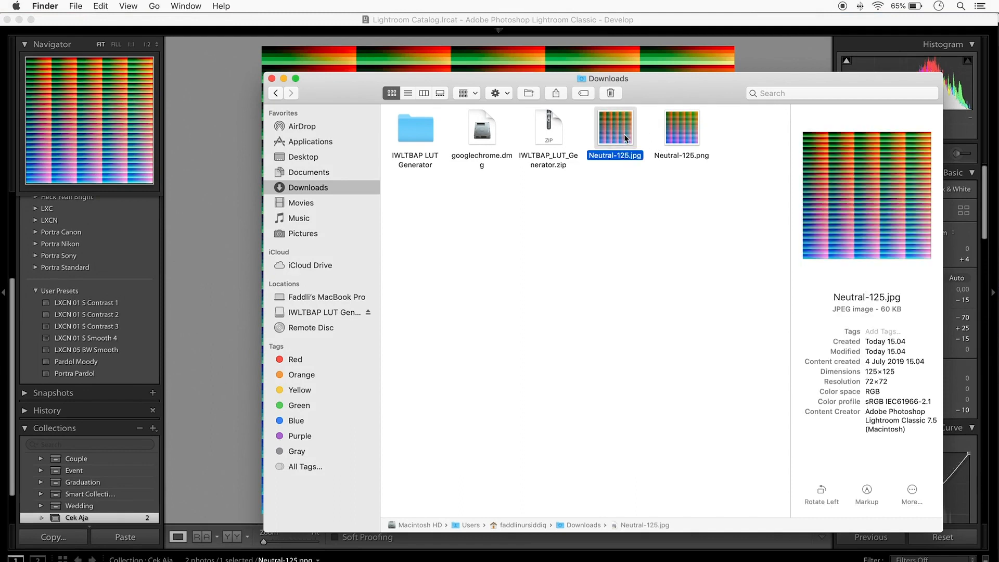
pyautogui.click(681, 127)
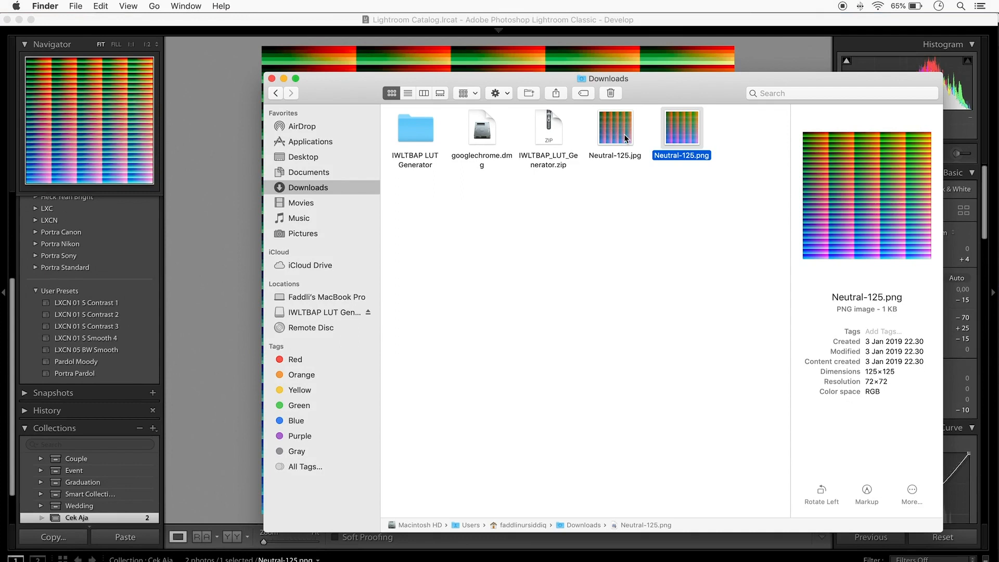
pyautogui.click(613, 126)
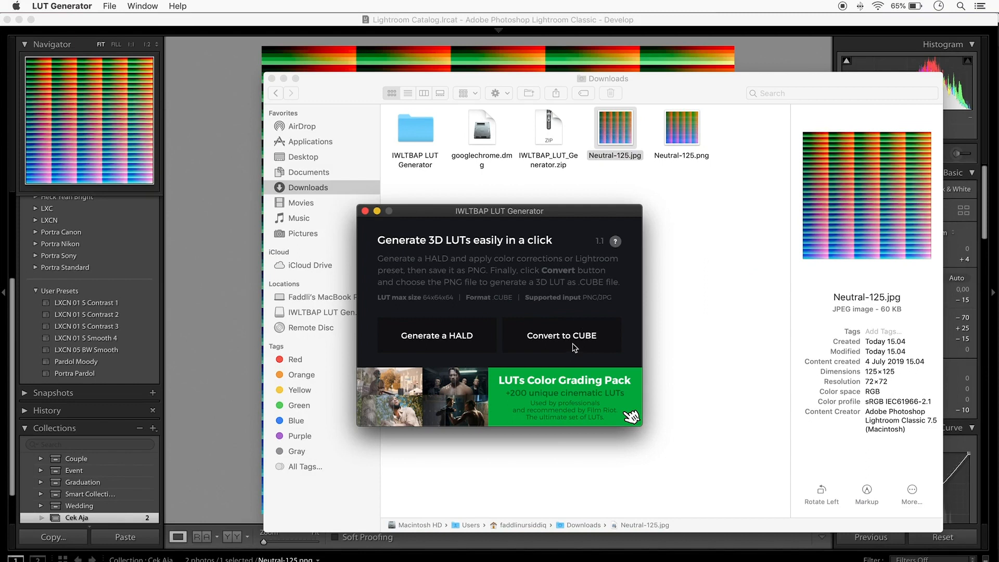
# Convert Neutral-125.jpg to a Neutral-125.cube LUT with Convert to CUBE
pyautogui.click(561, 335)
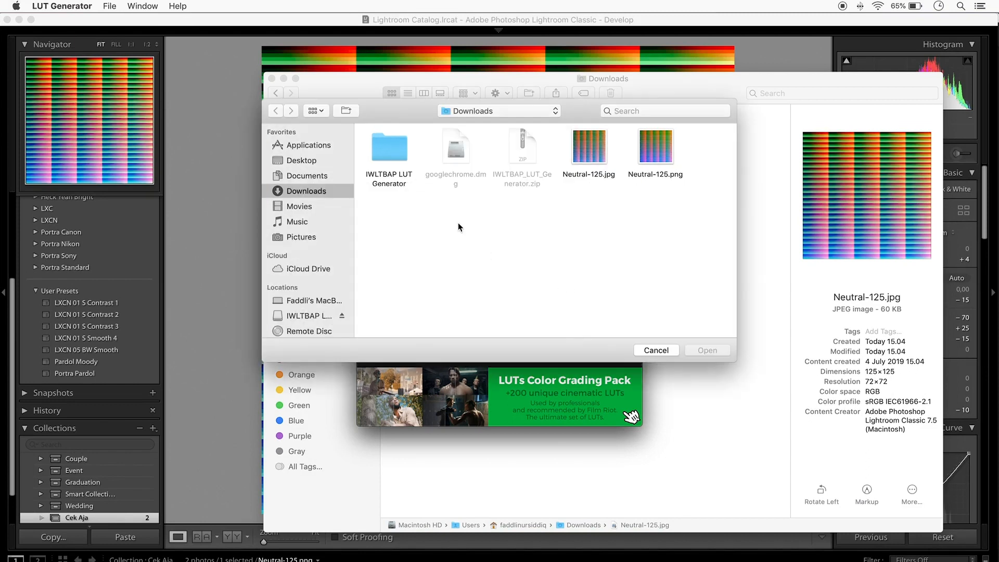
pyautogui.click(588, 147)
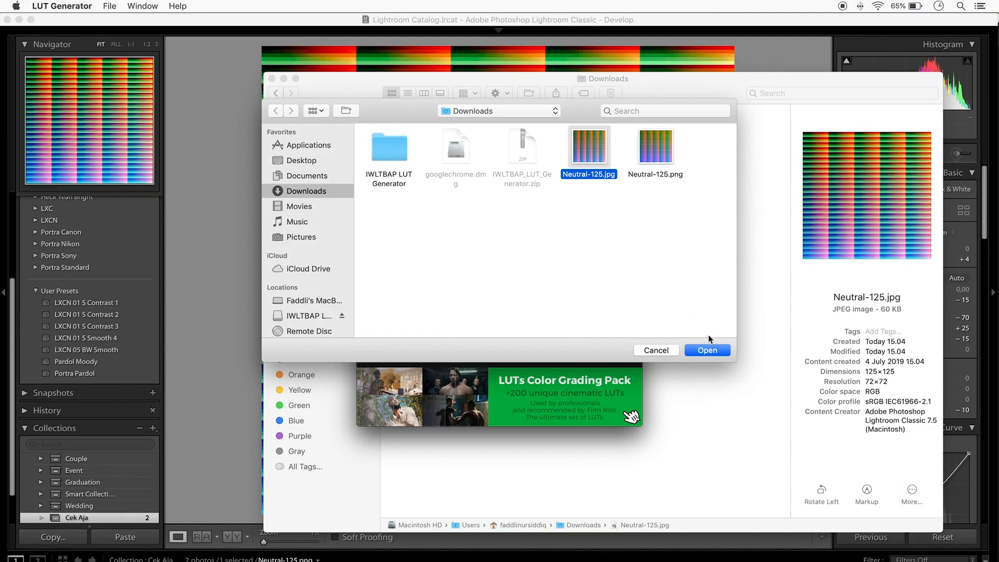
pyautogui.click(707, 349)
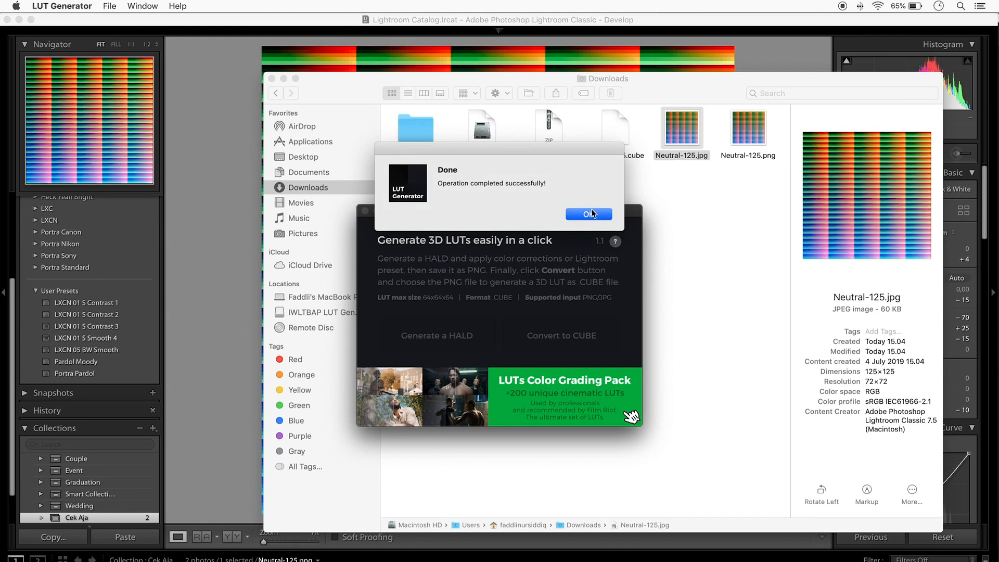
pyautogui.click(587, 214)
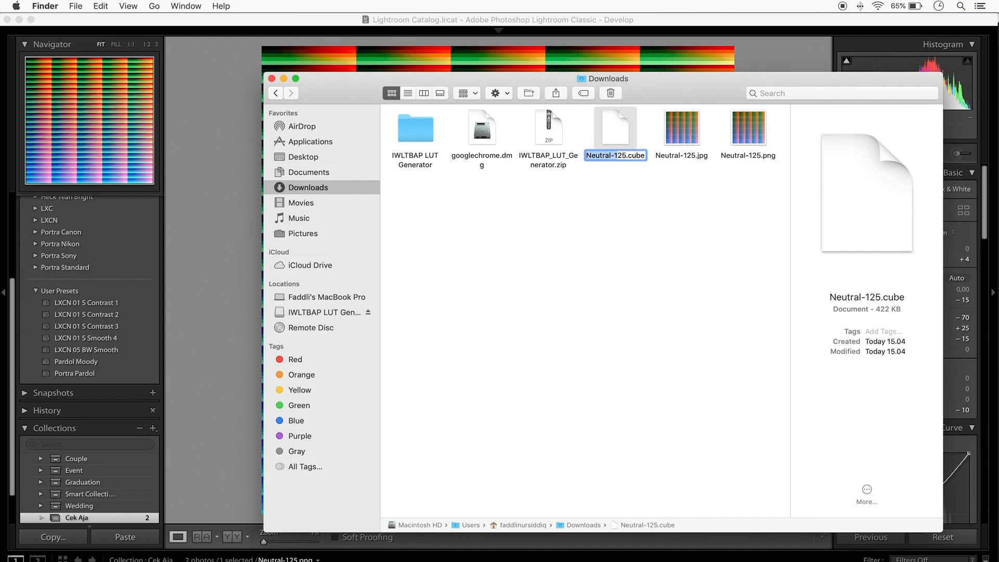
# Rename the LUT file to Kodak Portra.cube and bring Premiere to the front
pyautogui.write('Kodak Por')
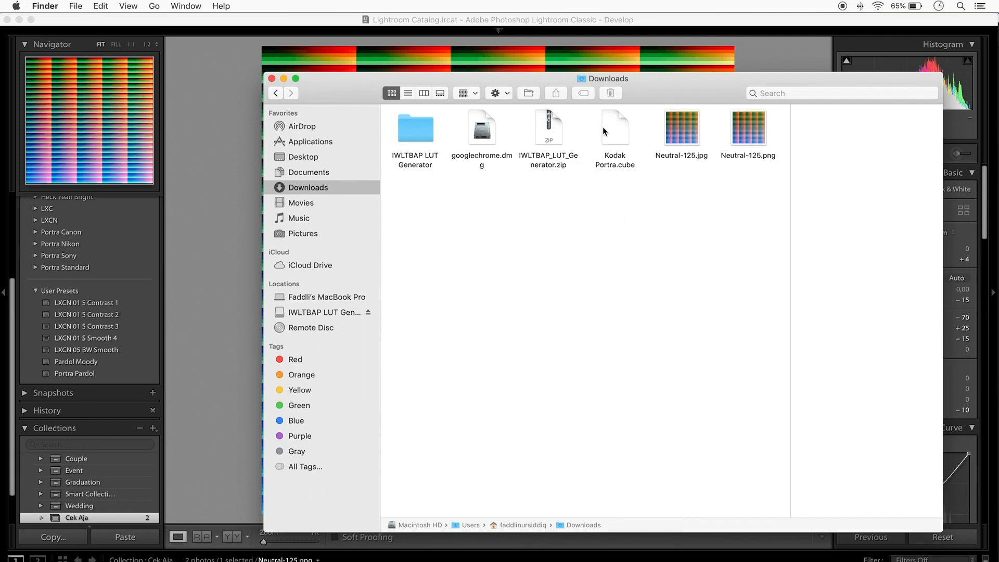
pyautogui.click(614, 126)
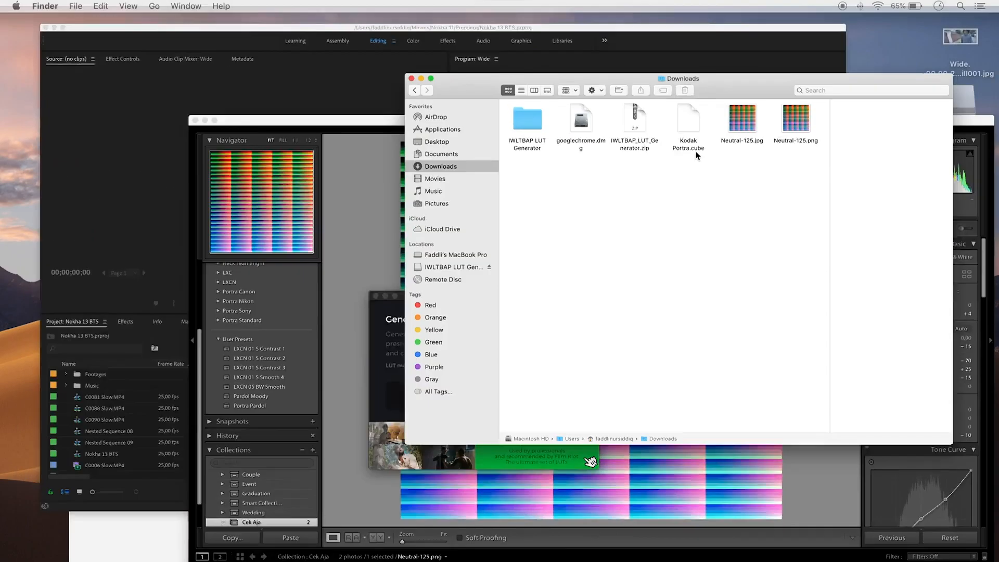
pyautogui.click(687, 121)
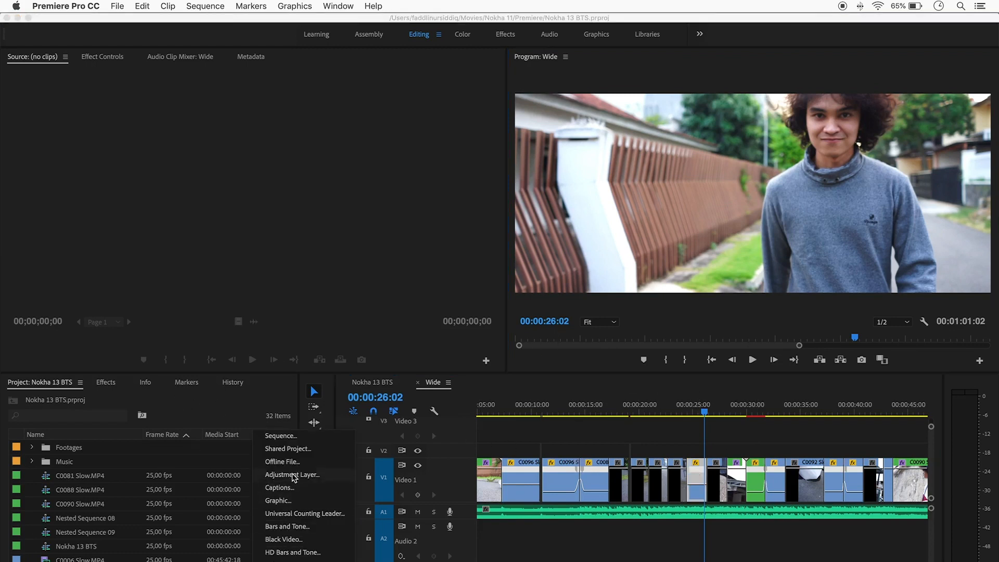
# Create an Adjustment Layer and place it on V2 above the clip at the playhead
pyautogui.click(293, 474)
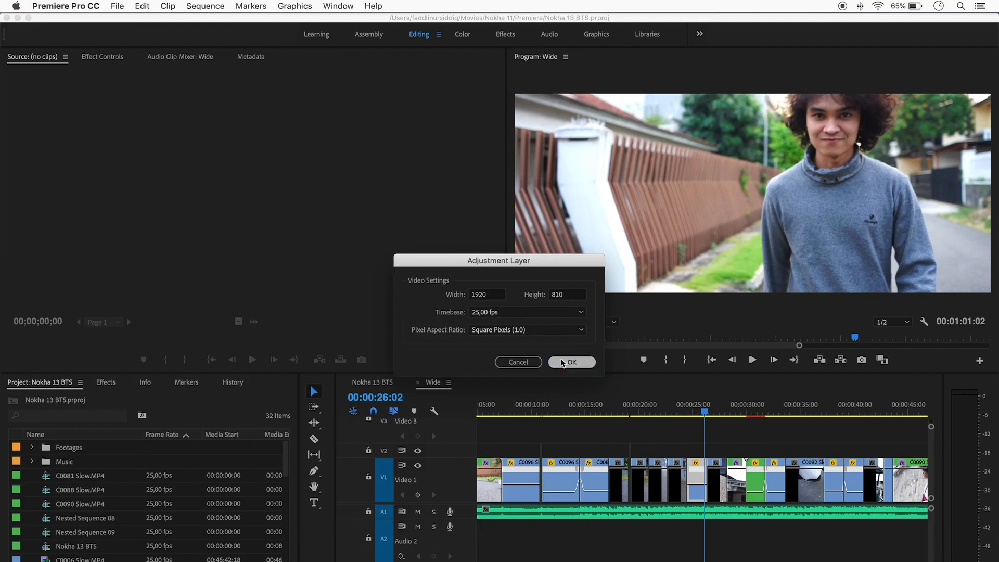
pyautogui.click(570, 362)
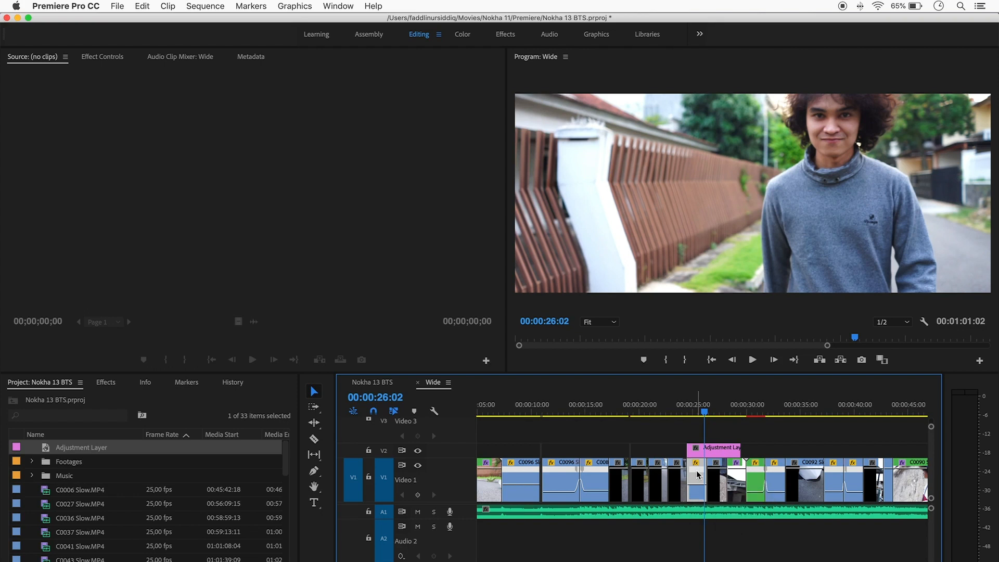
pyautogui.moveTo(742, 448); pyautogui.dragTo(703, 447)
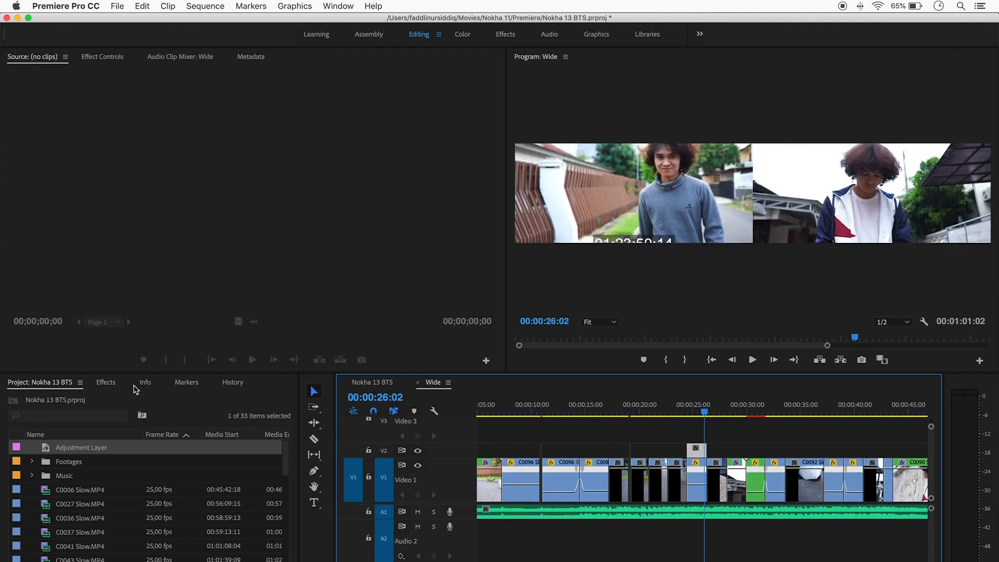
# Find Lumetri Color in the Effects library and apply it to the adjustment layer
pyautogui.click(106, 381)
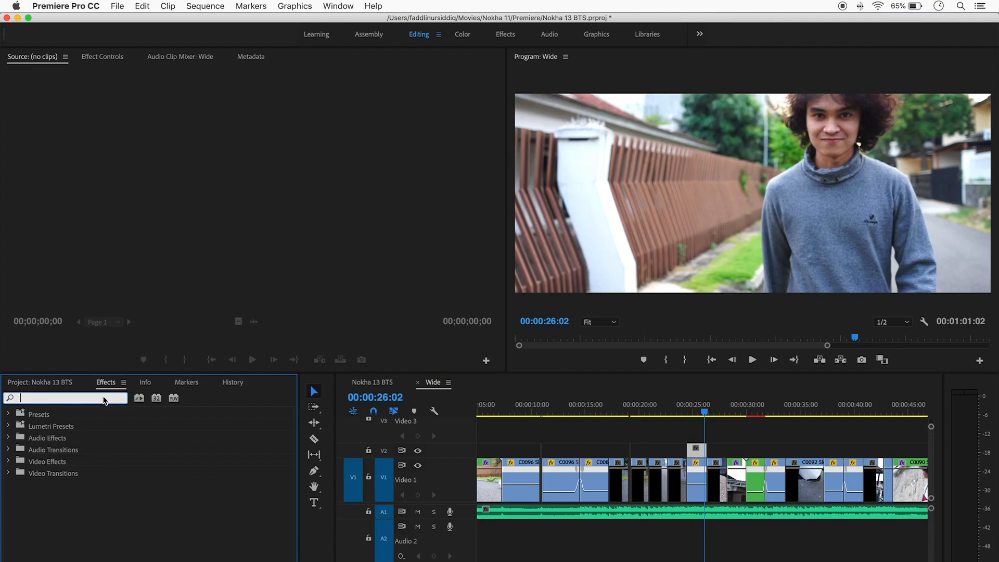
pyautogui.write('lumetri colo')
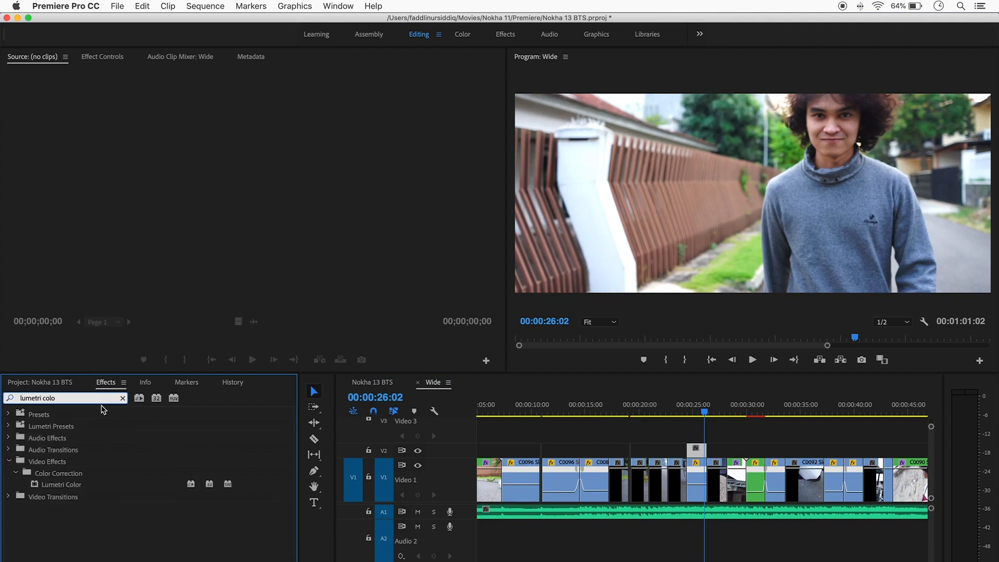
pyautogui.click(59, 484)
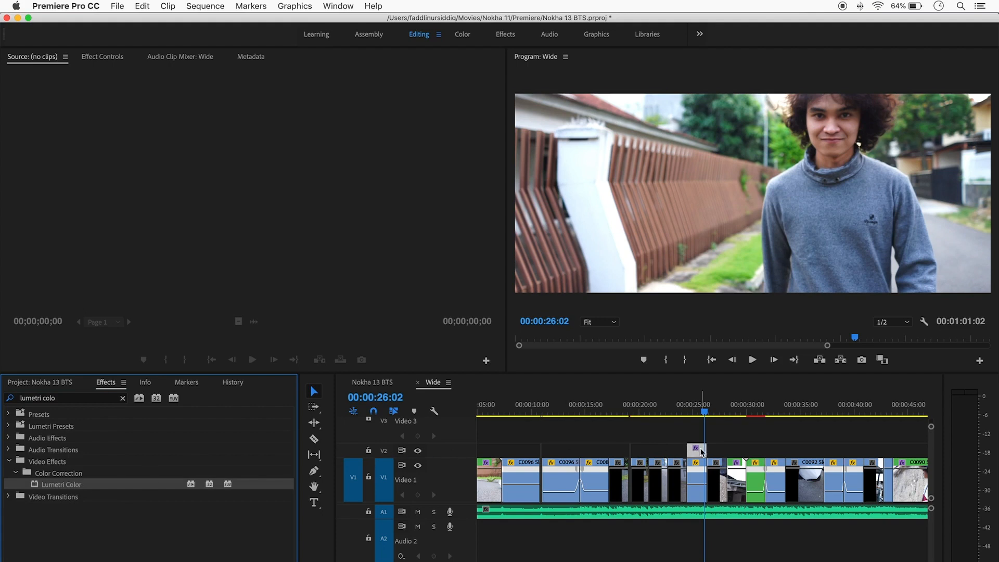
pyautogui.click(101, 56)
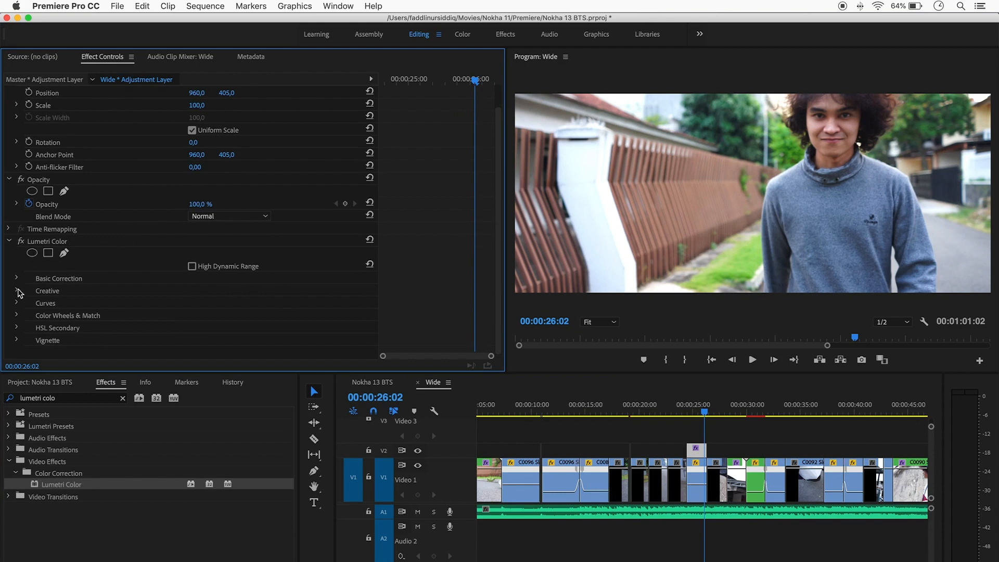
# Load Kodak Portra.cube from Downloads as the Lumetri Creative Look via Browse…
pyautogui.click(16, 290)
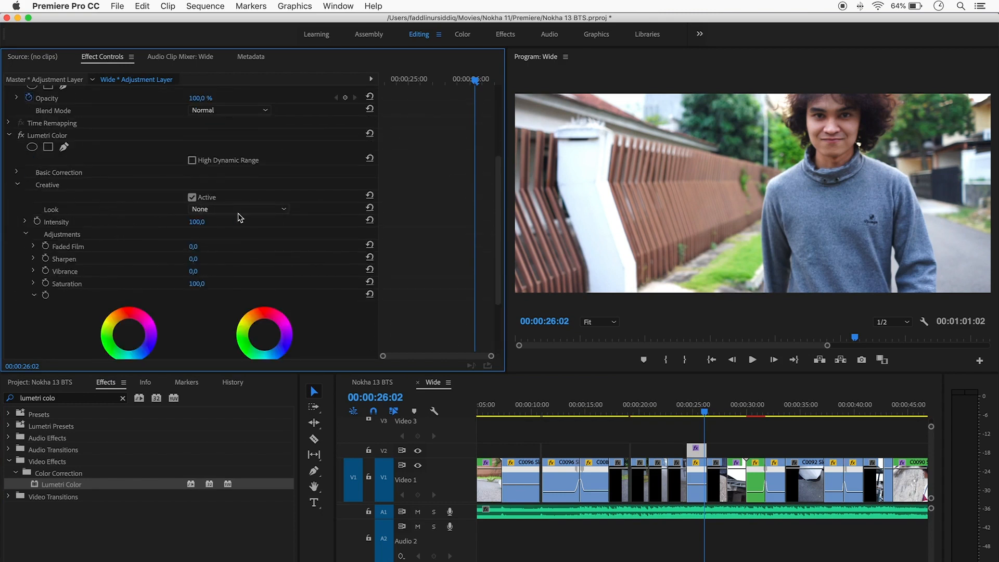
pyautogui.click(238, 208)
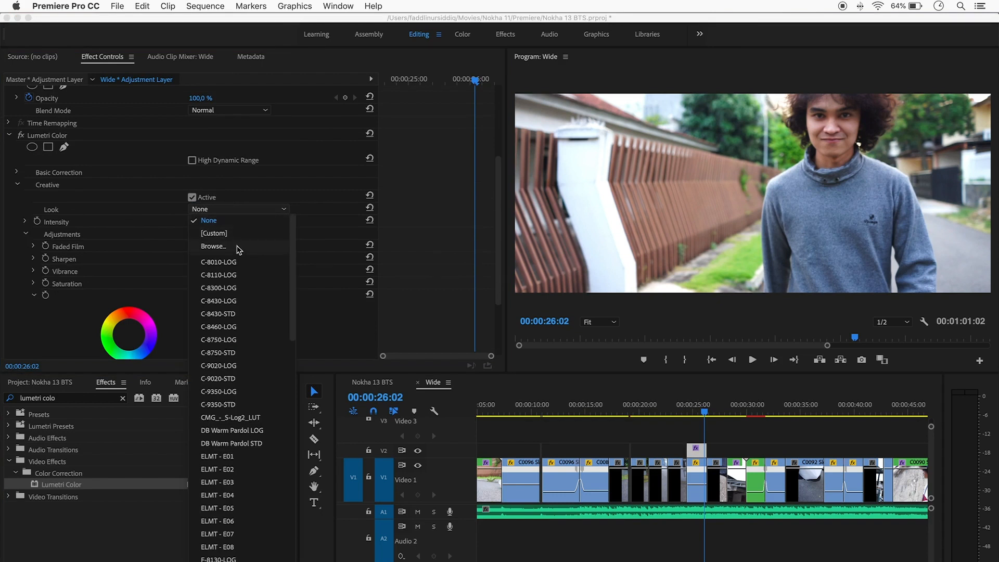
pyautogui.click(213, 246)
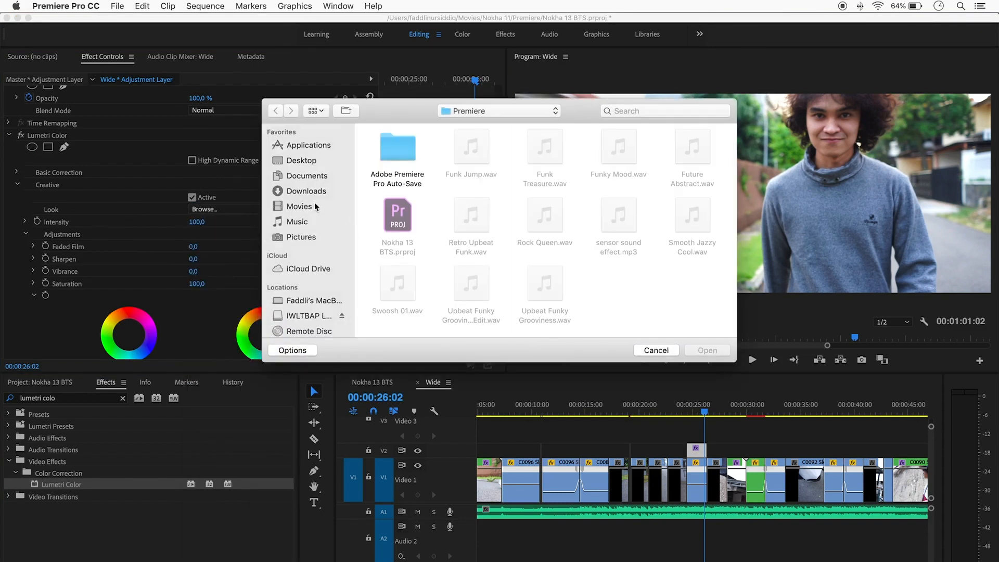
pyautogui.click(304, 190)
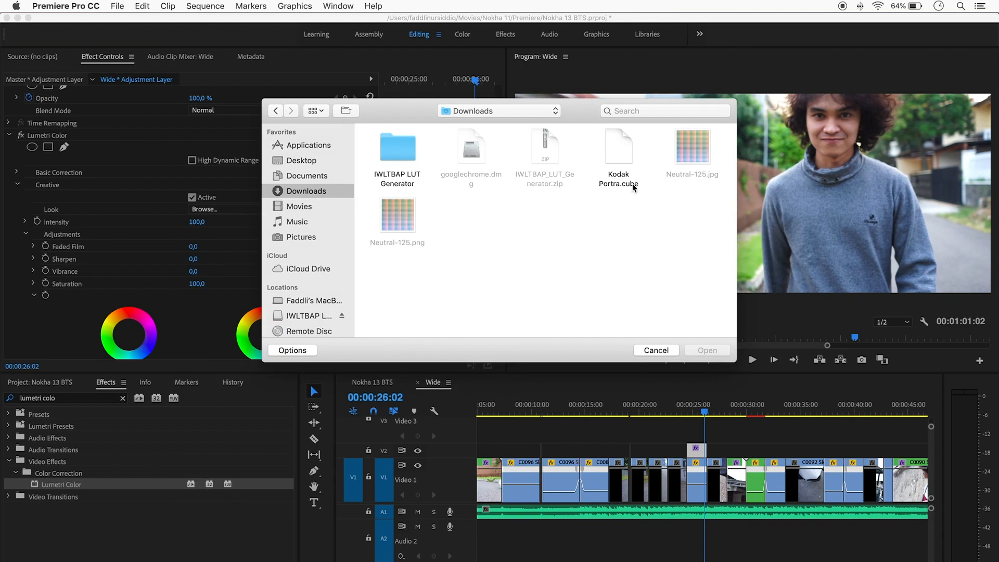
pyautogui.doubleClick(618, 153)
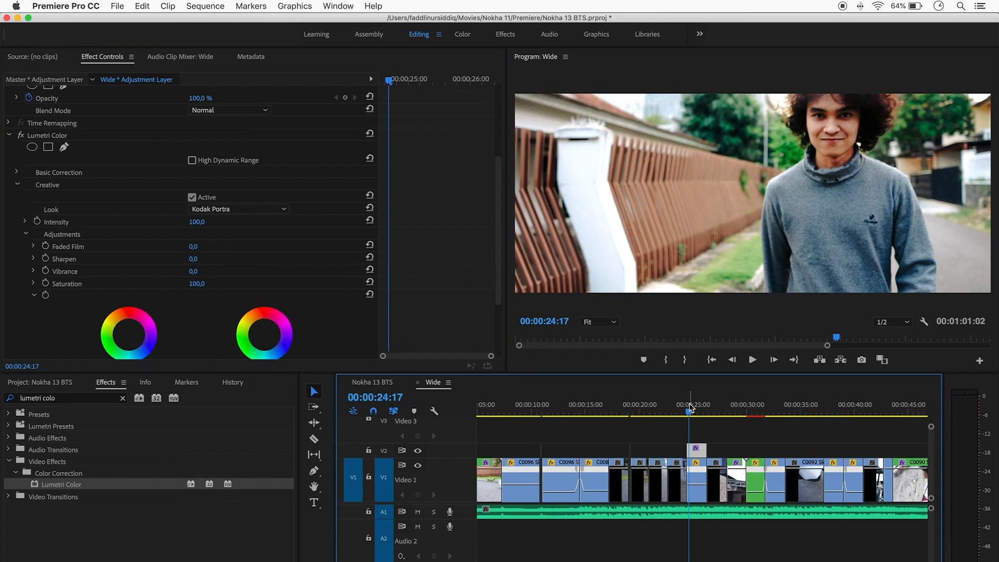
# Lower the Creative Look intensity from 100 to 70 and toggle V2 output to compare
pyautogui.click(751, 359)
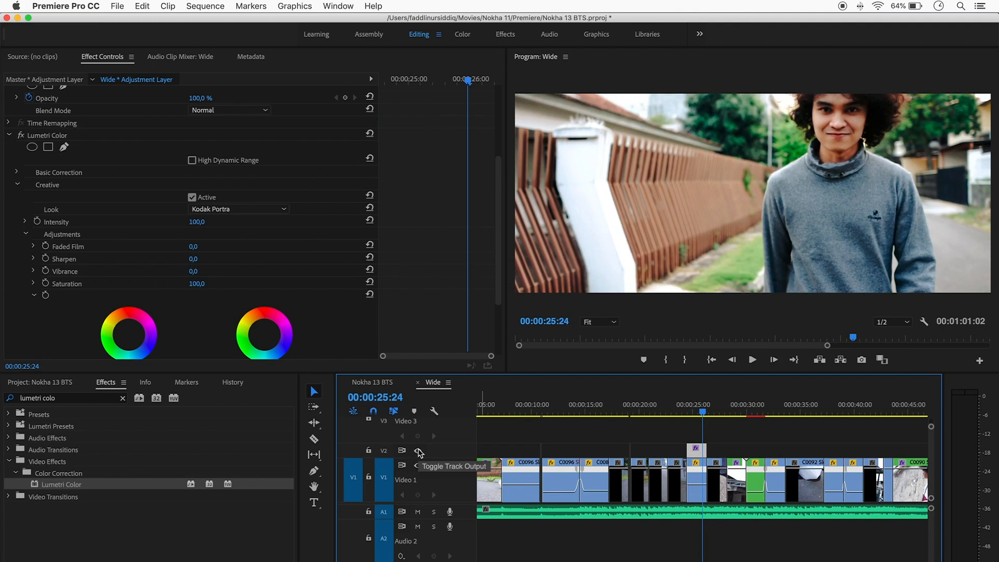
pyautogui.moveTo(642, 435)
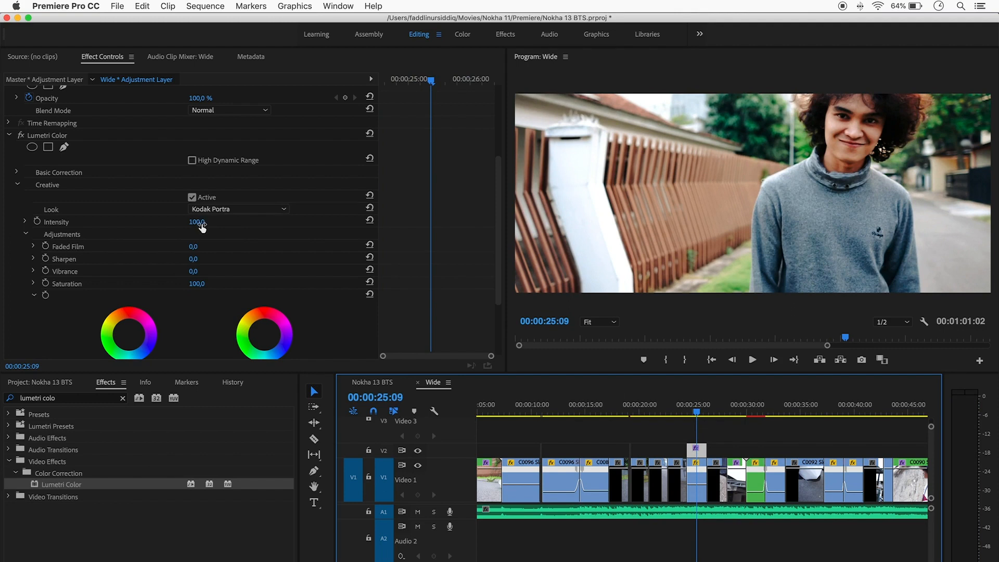
pyautogui.moveTo(211, 235)
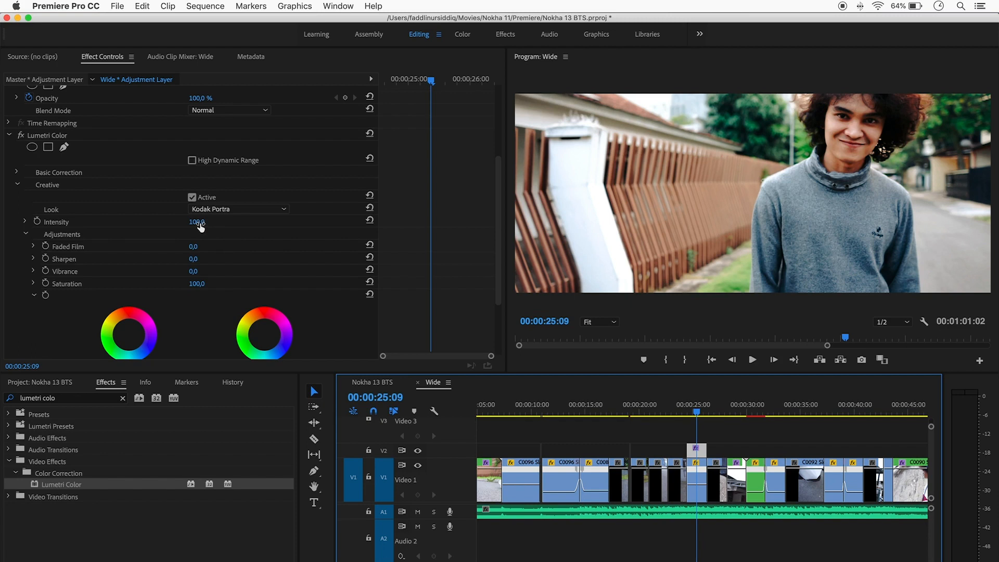
pyautogui.moveTo(198, 222); pyautogui.dragTo(191, 222)
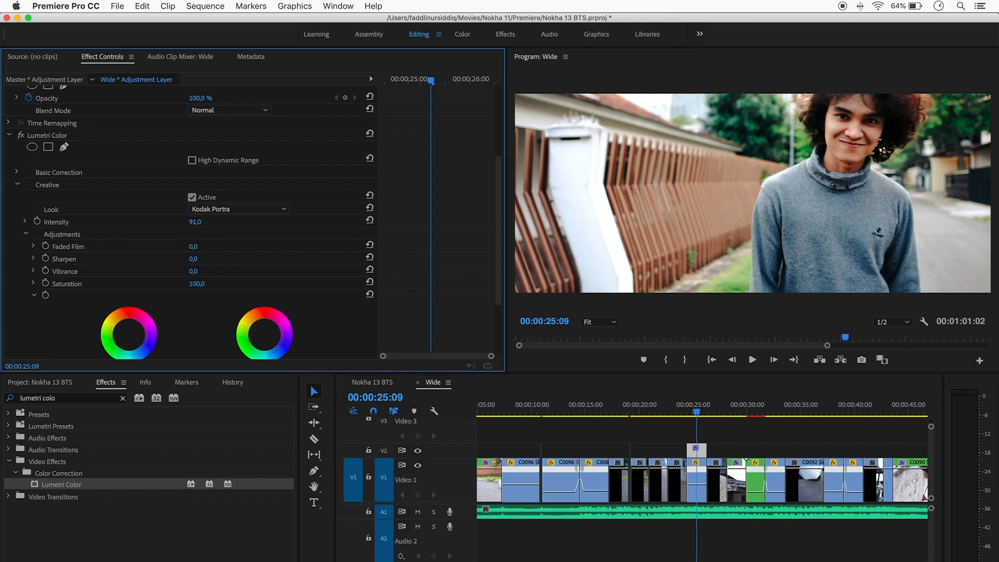
pyautogui.moveTo(195, 221); pyautogui.dragTo(184, 221)
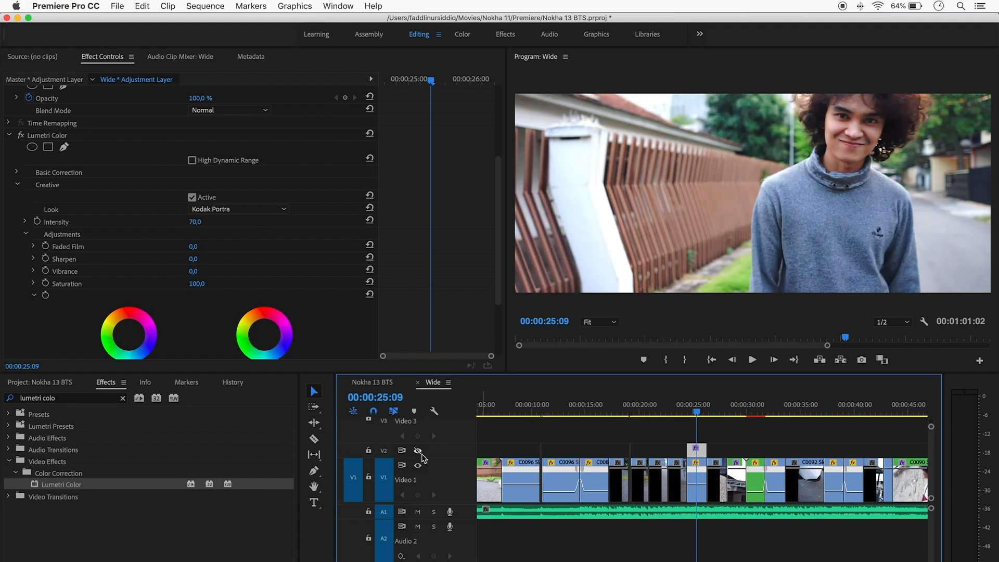
pyautogui.click(418, 450)
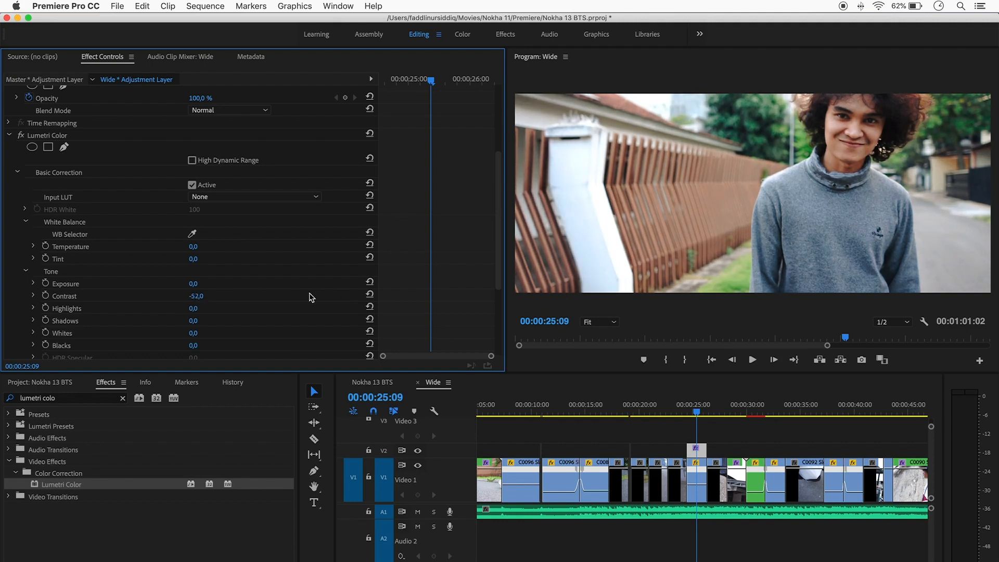
pyautogui.moveTo(196, 295); pyautogui.dragTo(206, 295)
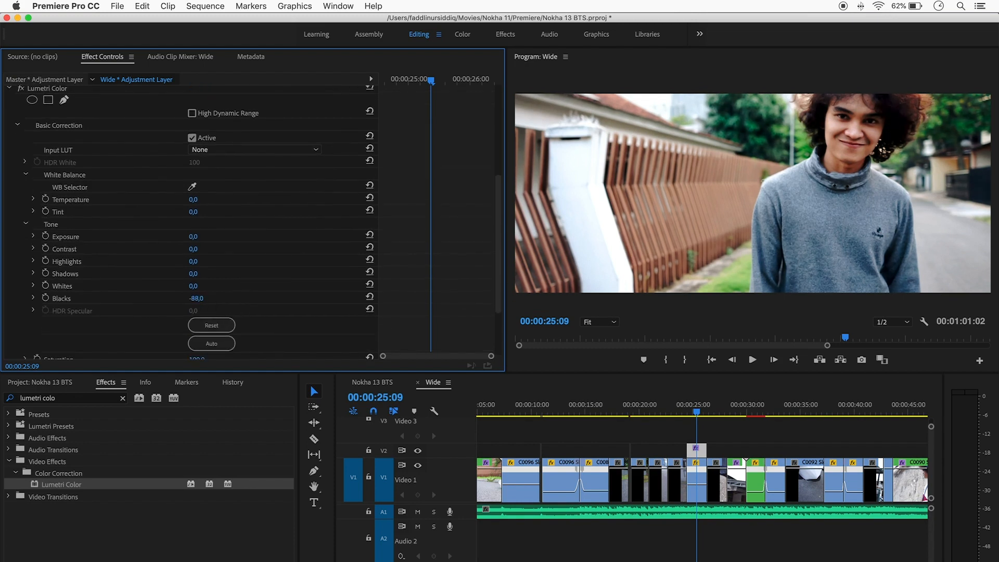
pyautogui.moveTo(197, 299); pyautogui.dragTo(198, 312)
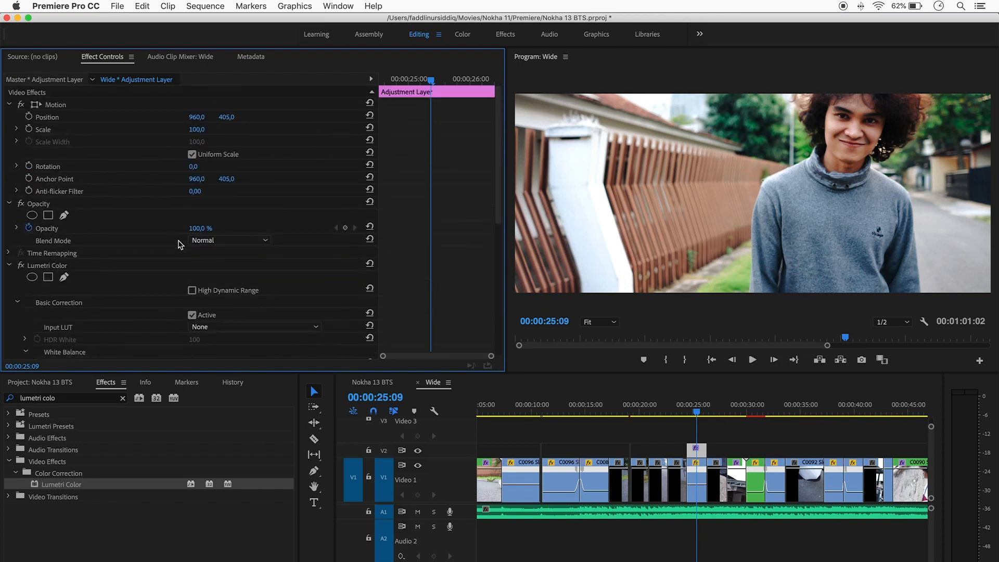
pyautogui.scroll(-3)
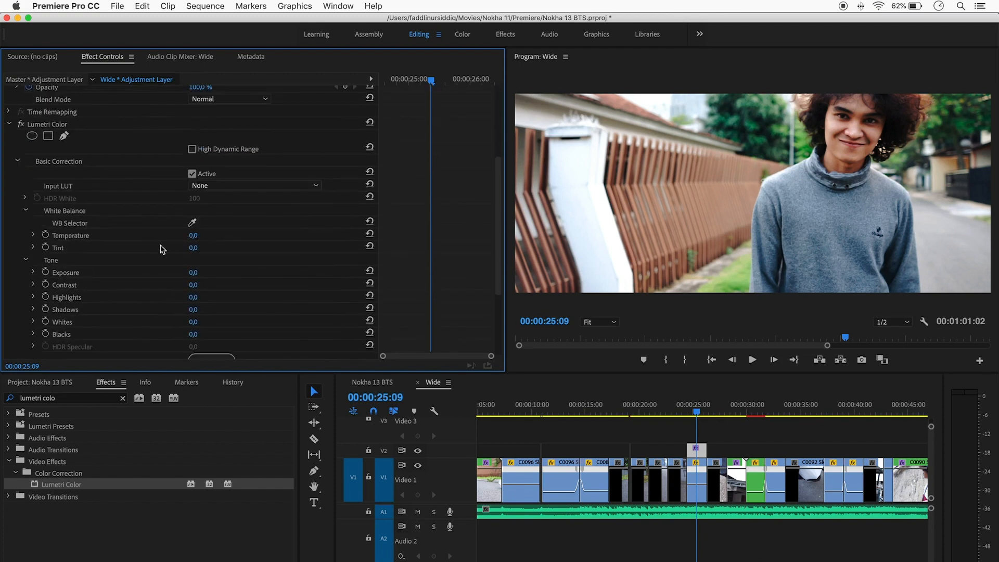